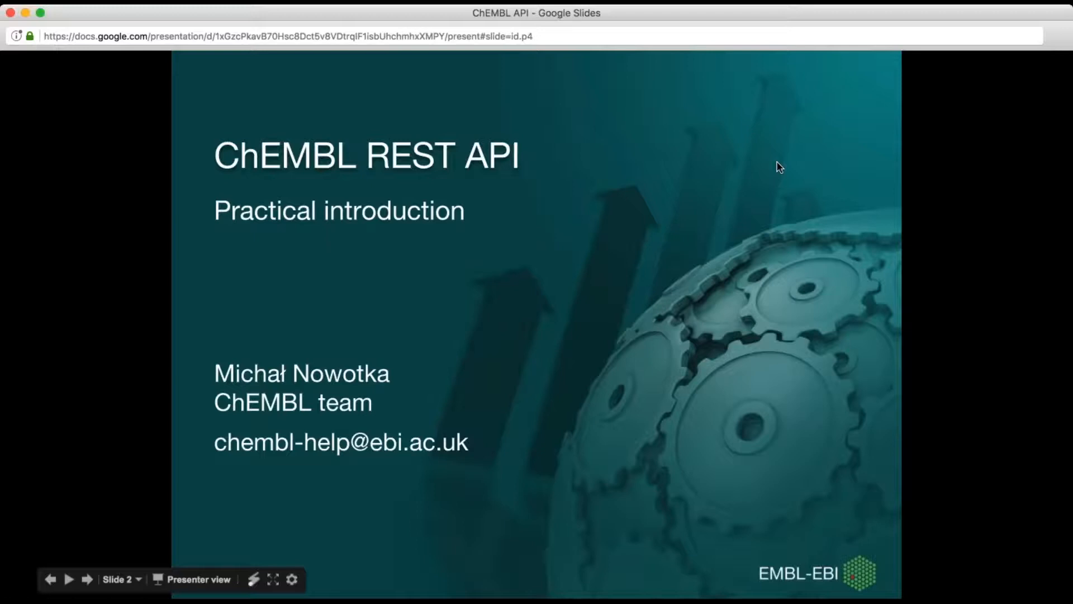
Advance from the title slide to the ChEMBL data distribution channels slide.
click(69, 577)
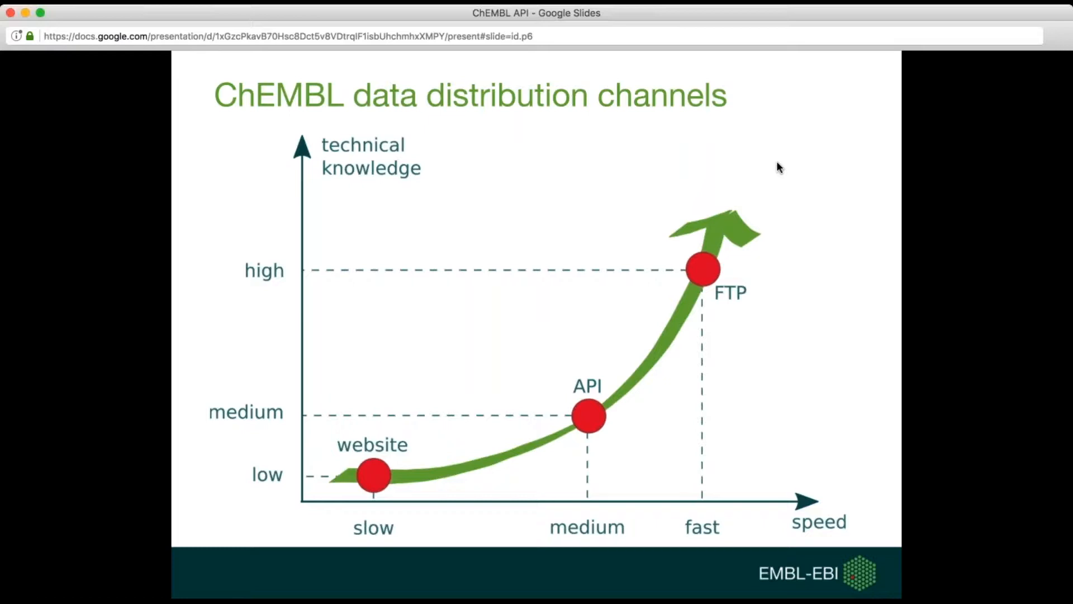
Advance through the Web services definition and features slides.
key(right)
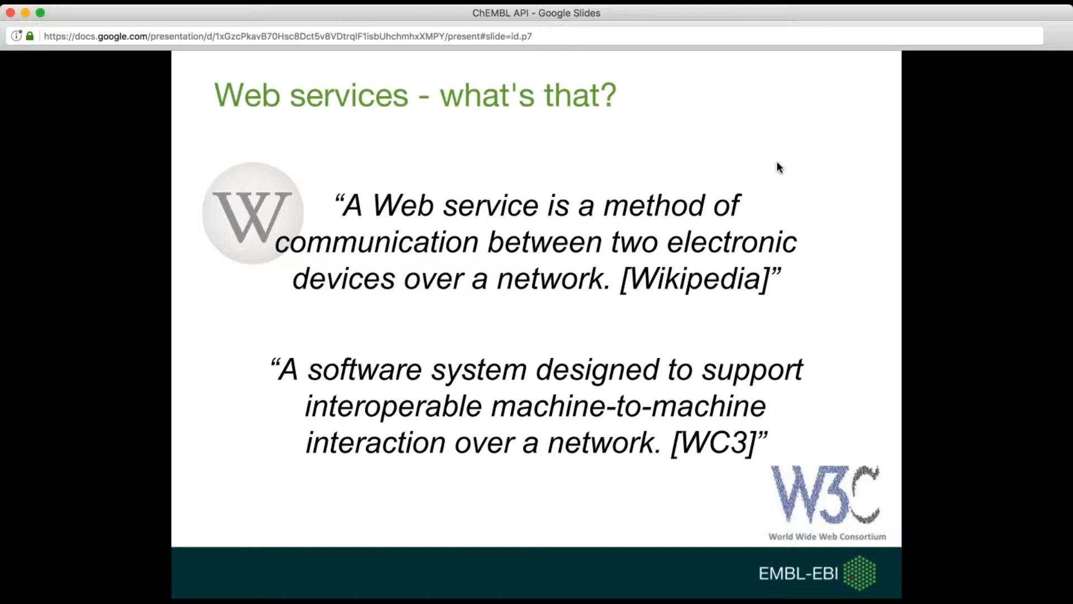
key(right)
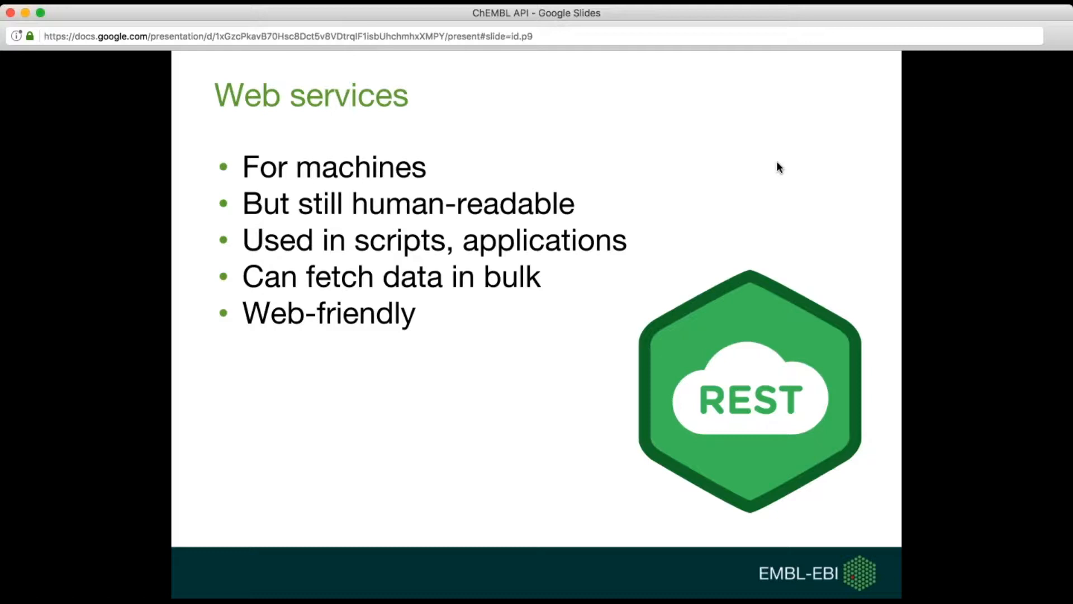
key(right)
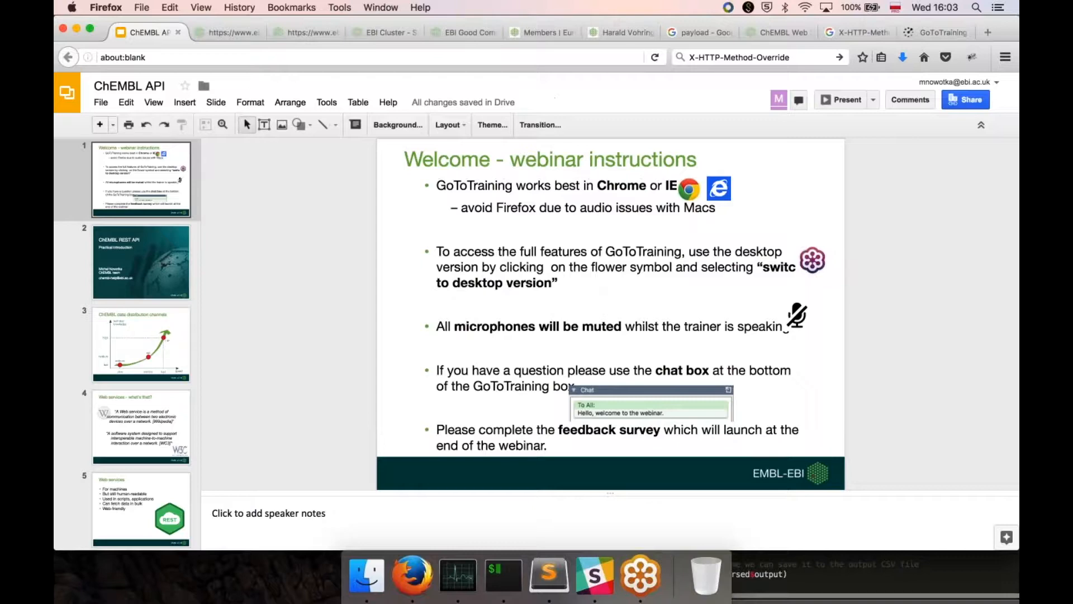
Review the ChEMBL Web Services page, scrolling through its example queries.
click(219, 32)
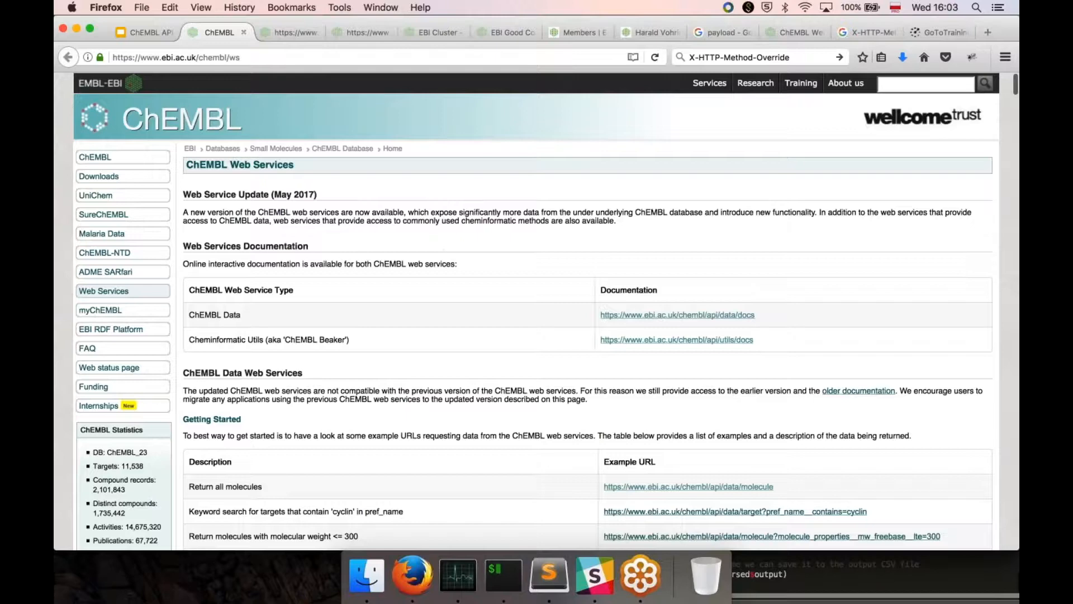
scroll(down, 3)
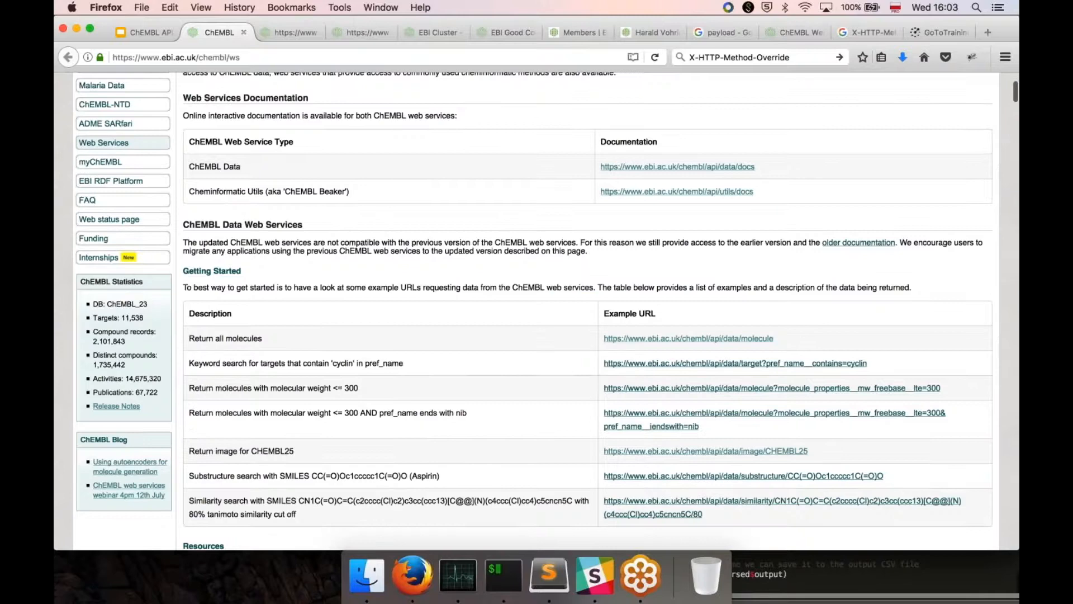
scroll(down, 3)
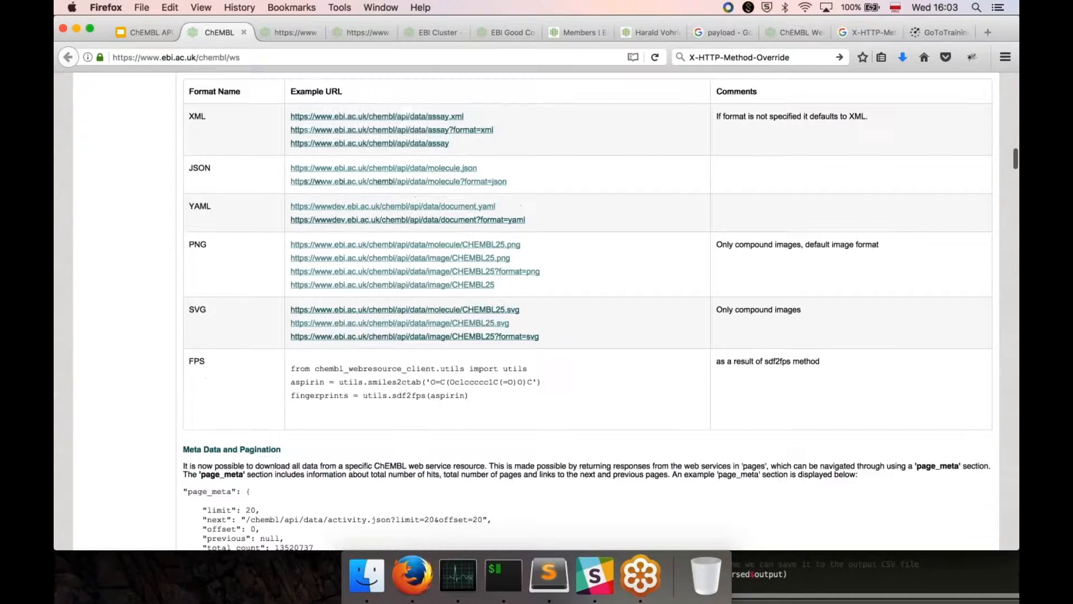
scroll(down, 3)
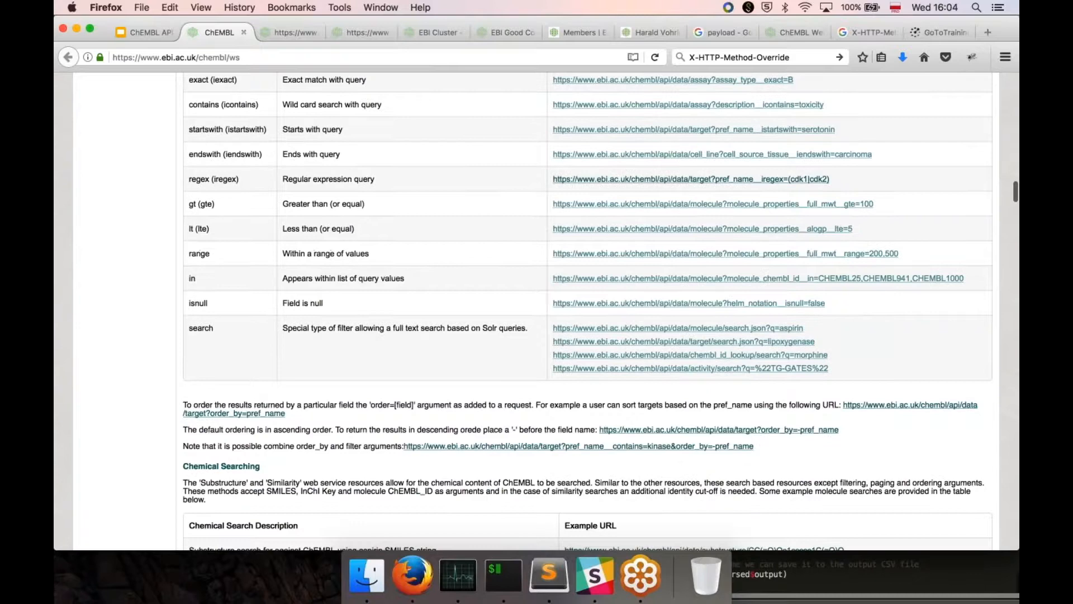
scroll(down, 3)
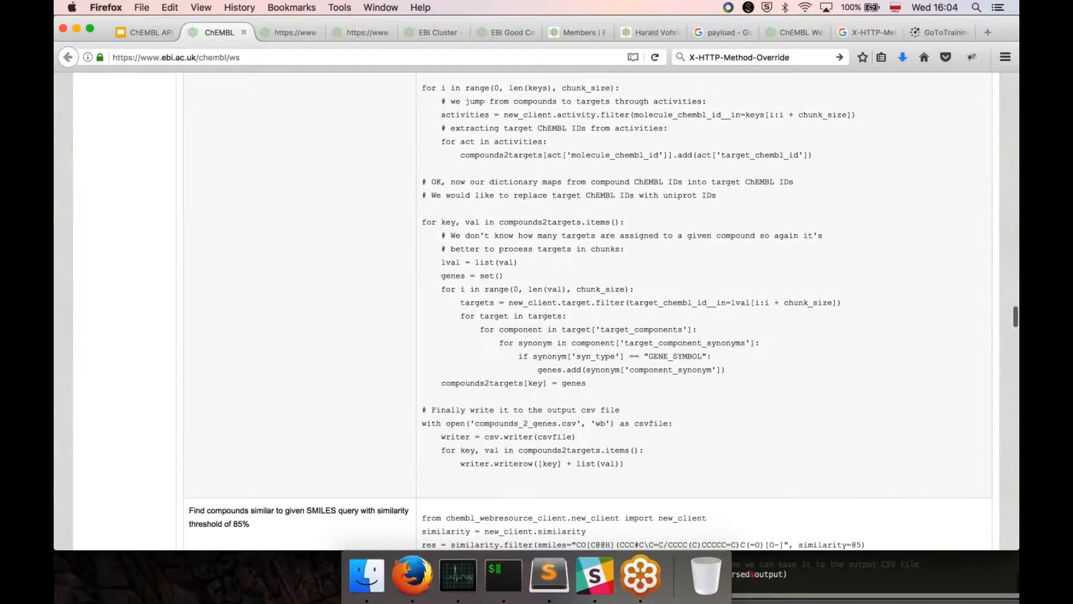
scroll(down, 3)
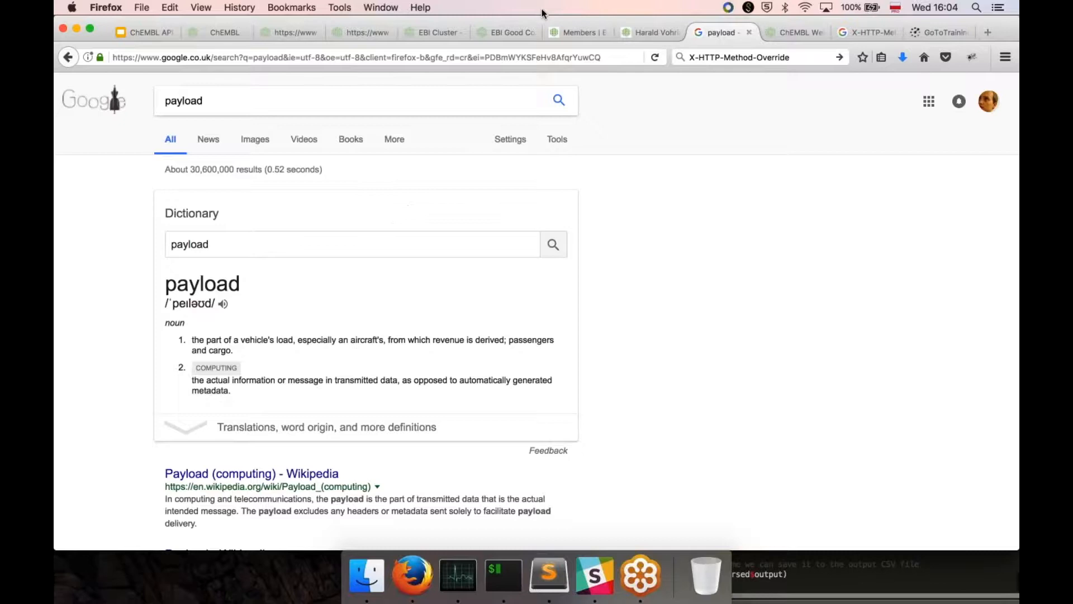
Bring up the ChEMBL API live documentation Explorer listing the GET endpoints.
click(136, 33)
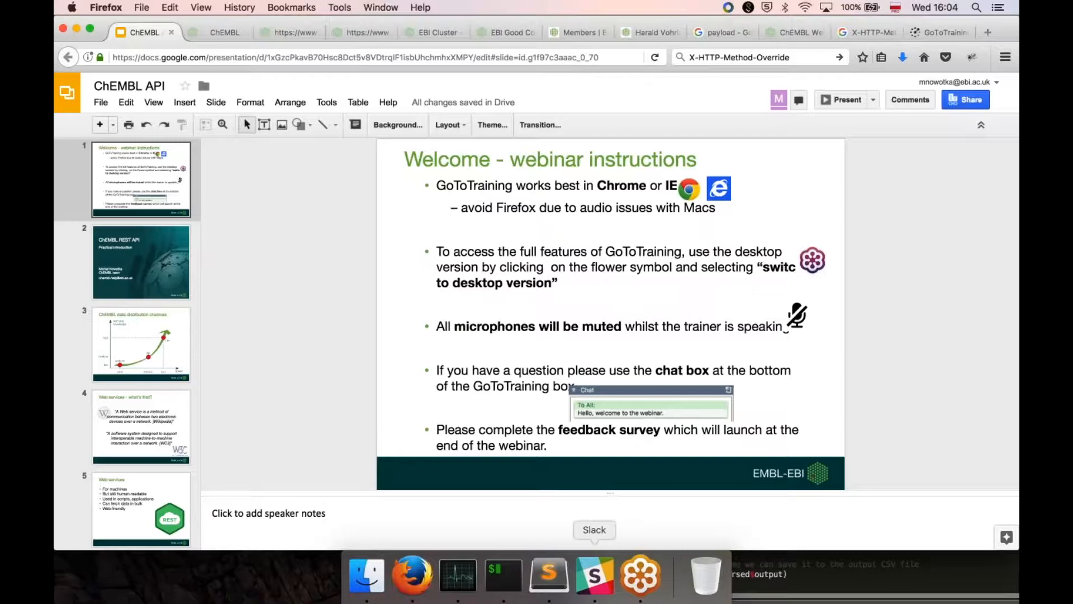
click(223, 32)
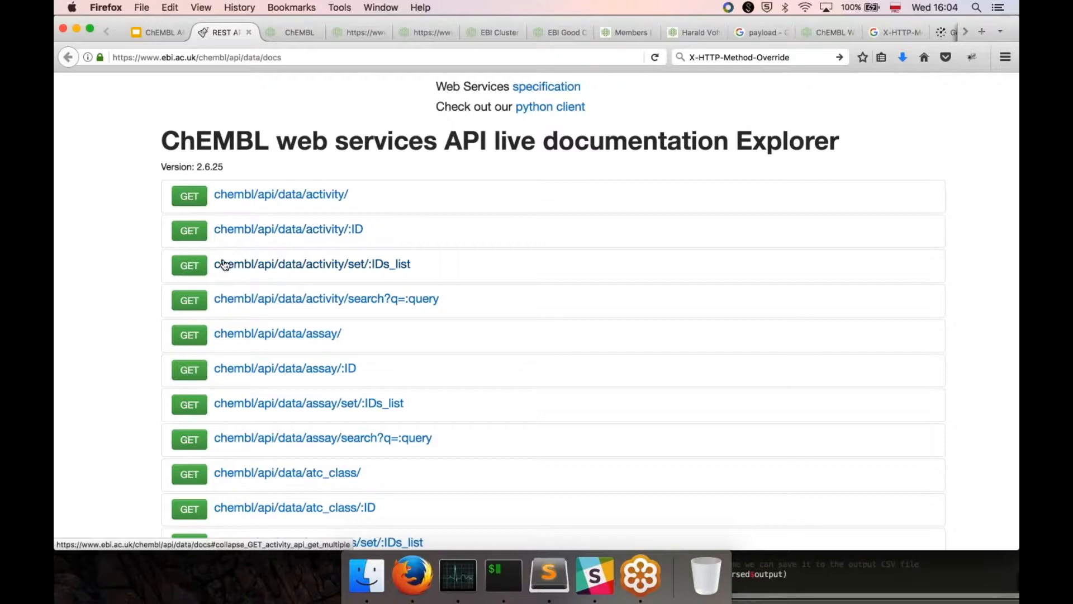
click(281, 194)
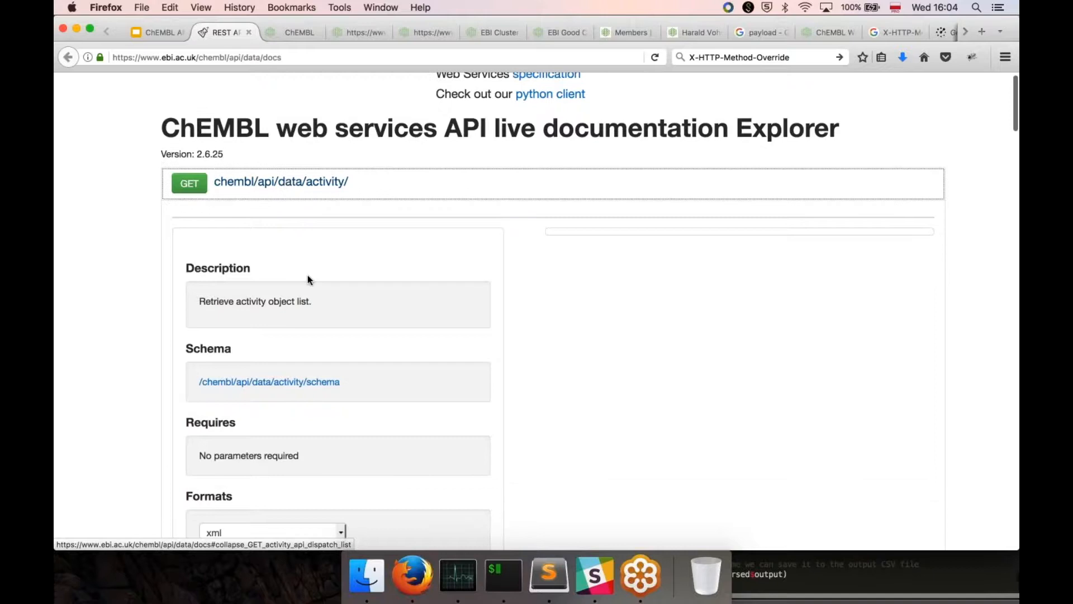
scroll(down, 3)
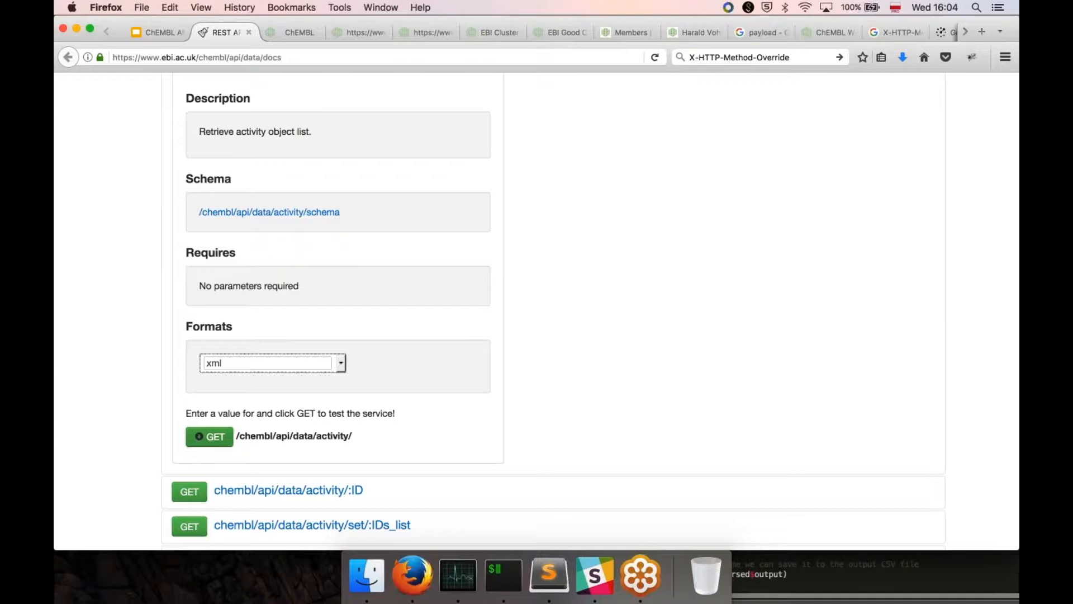
click(209, 436)
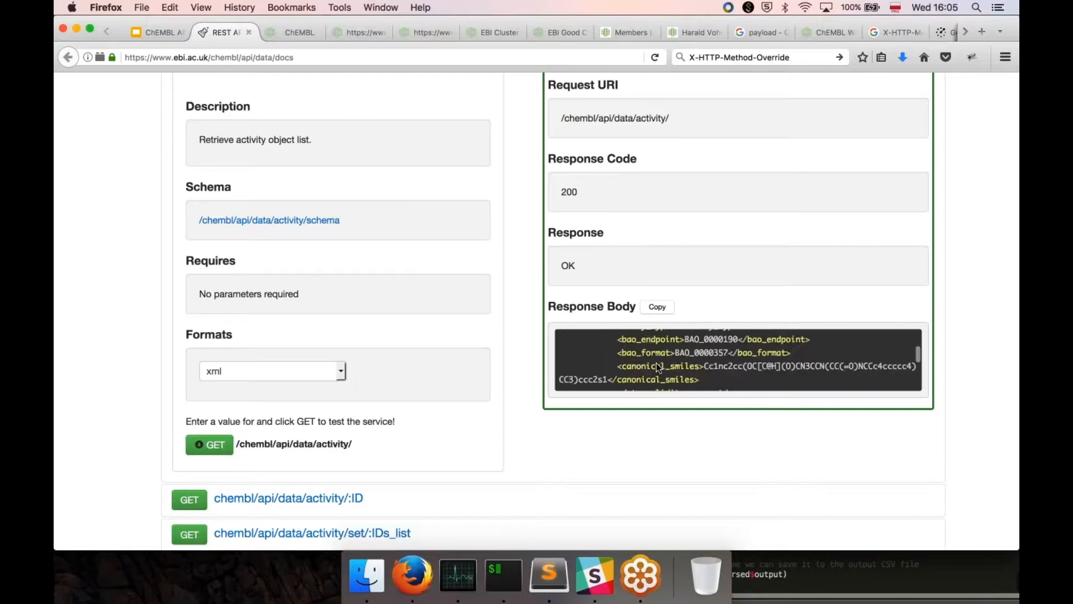
click(656, 306)
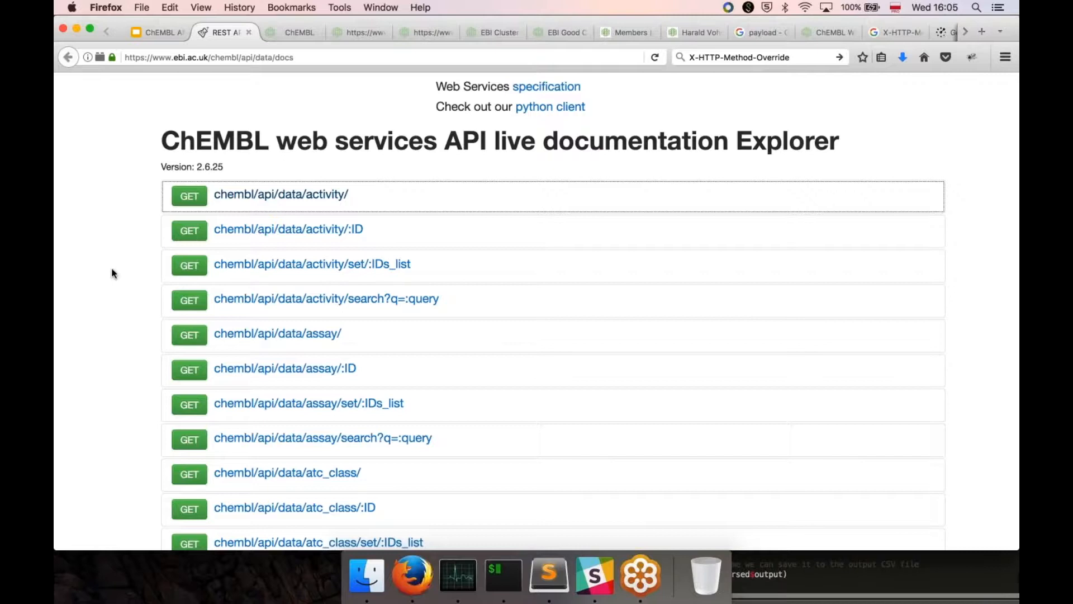
scroll(down, 3)
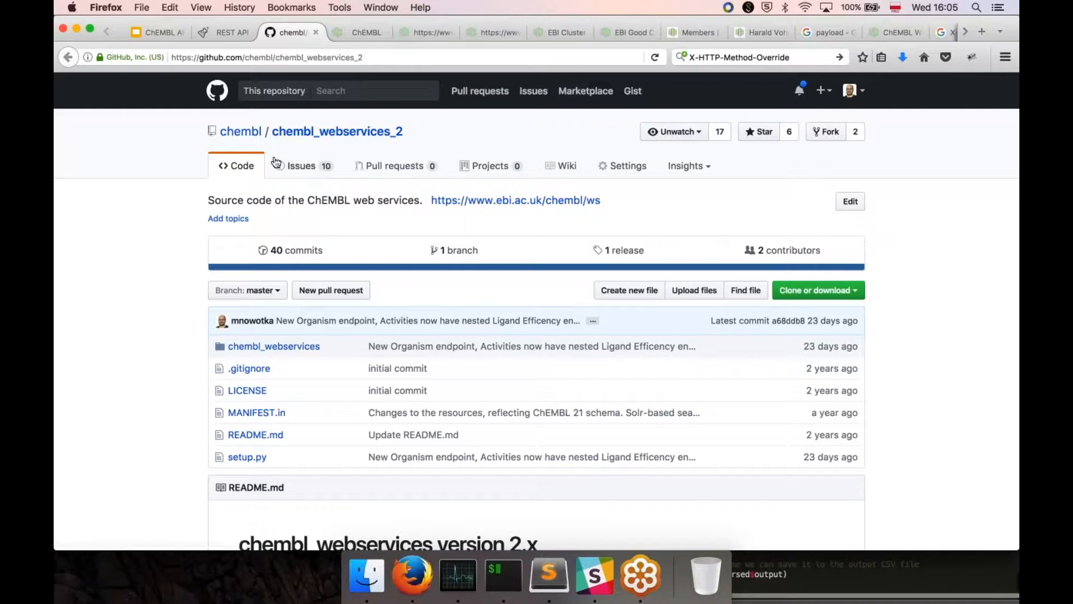
Show the chembl_webservices_2 repository's Issues list on GitHub.
scroll(down, 3)
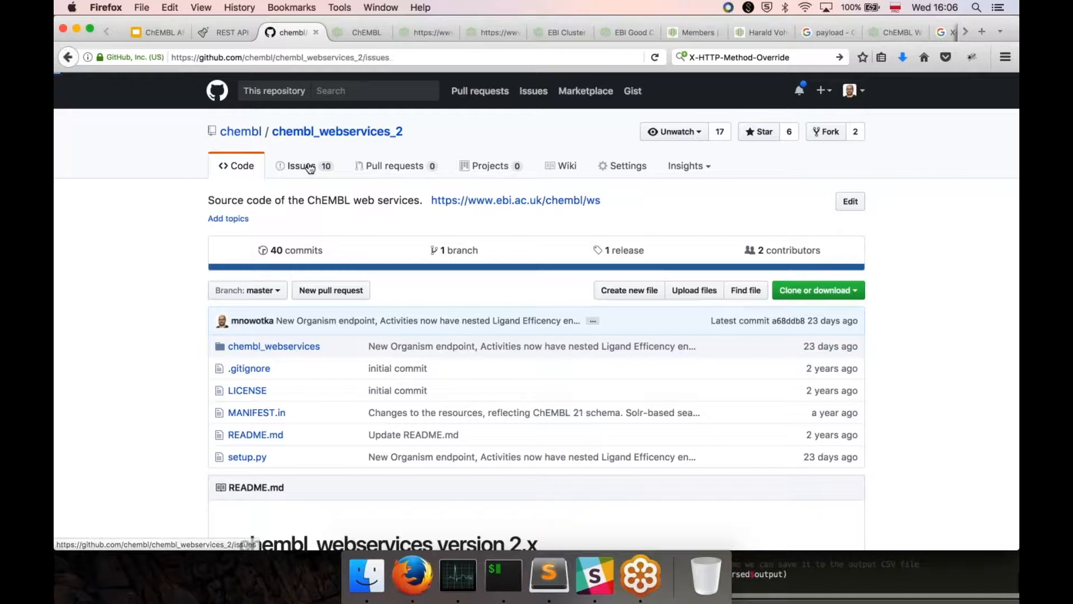
click(301, 165)
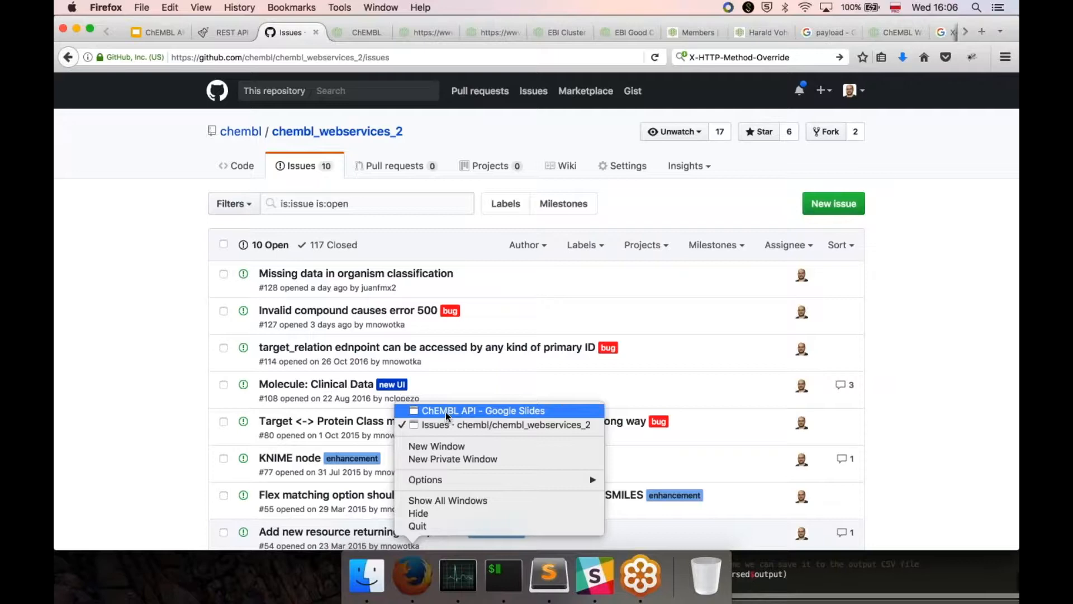
Return to the presentation and advance to the pagination slide with limit and offset.
click(483, 410)
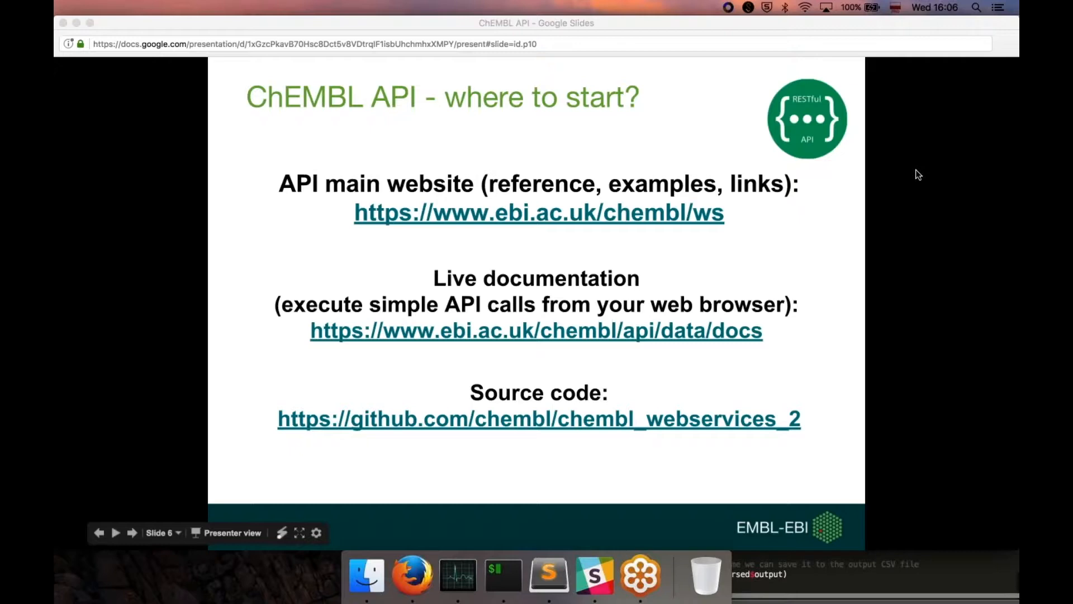
key(right)
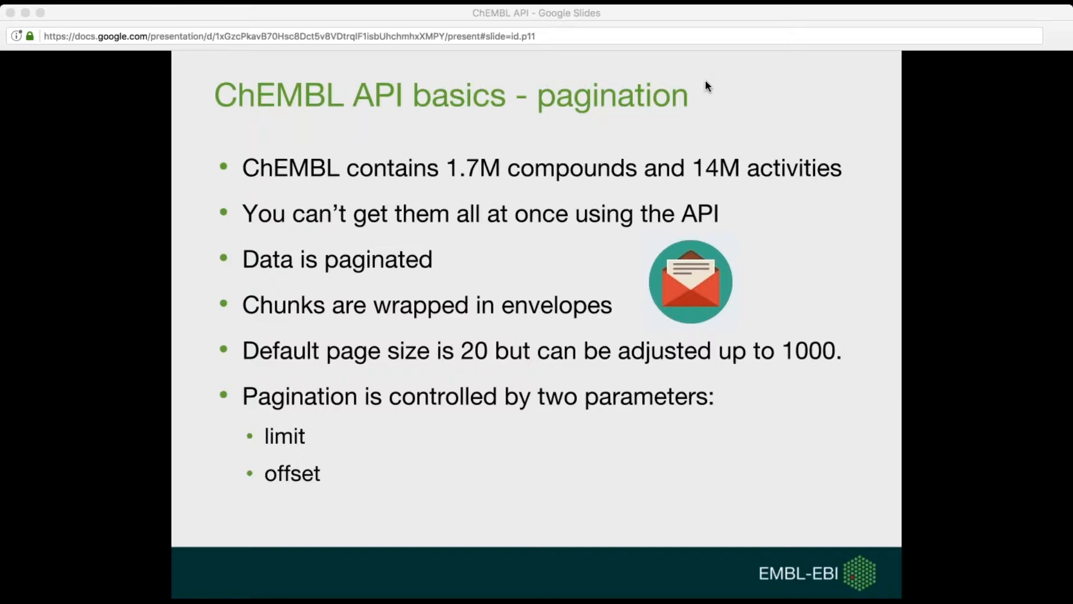
Advance through the Page anatomy diagram to the page.js JSON example with page_meta.
key(right)
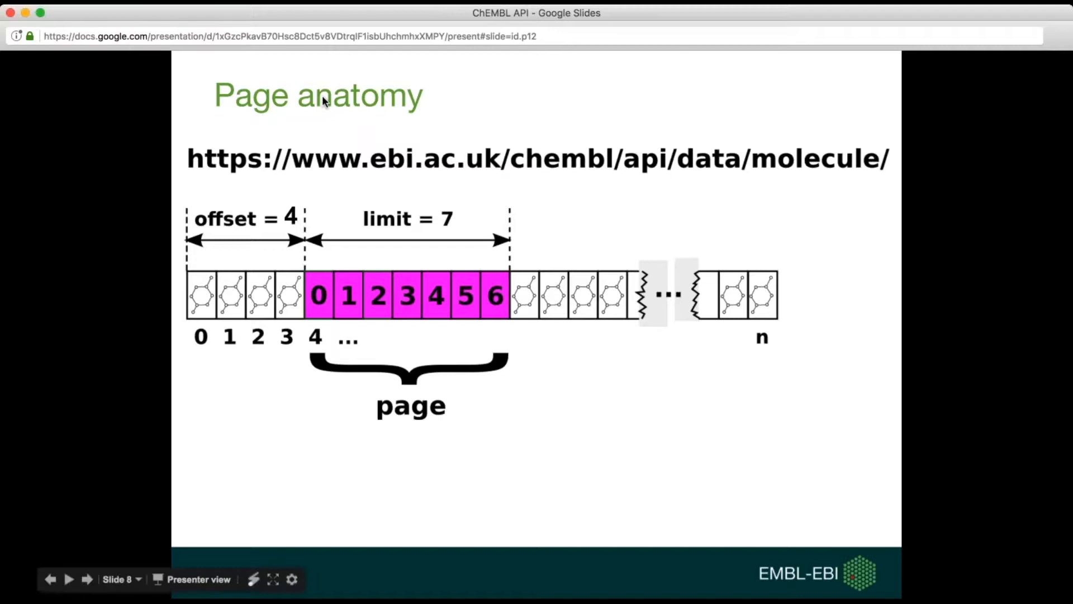
key(right)
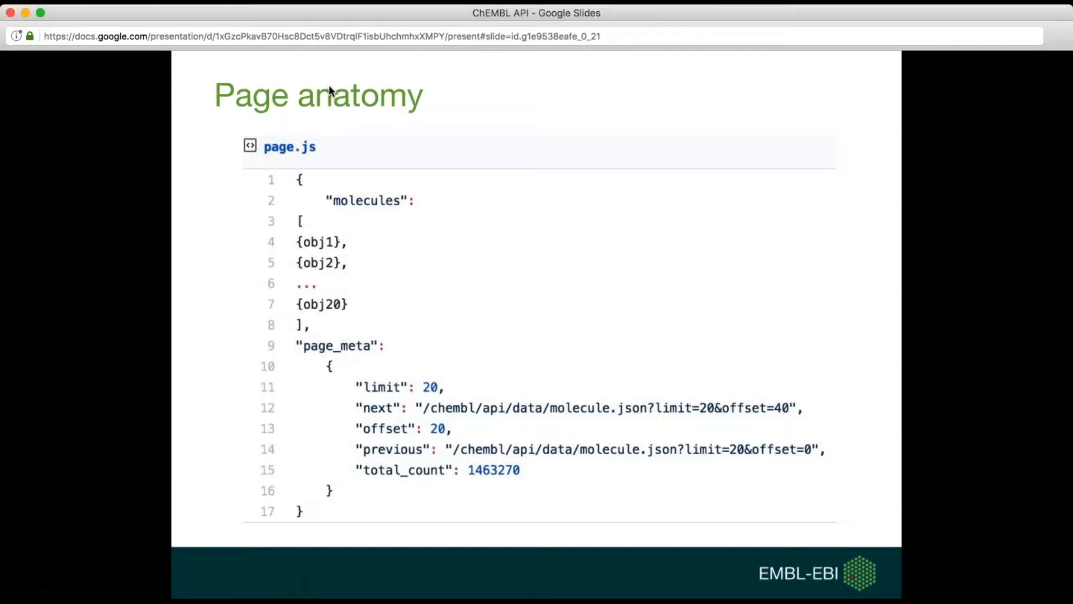
mouse_move(364, 252)
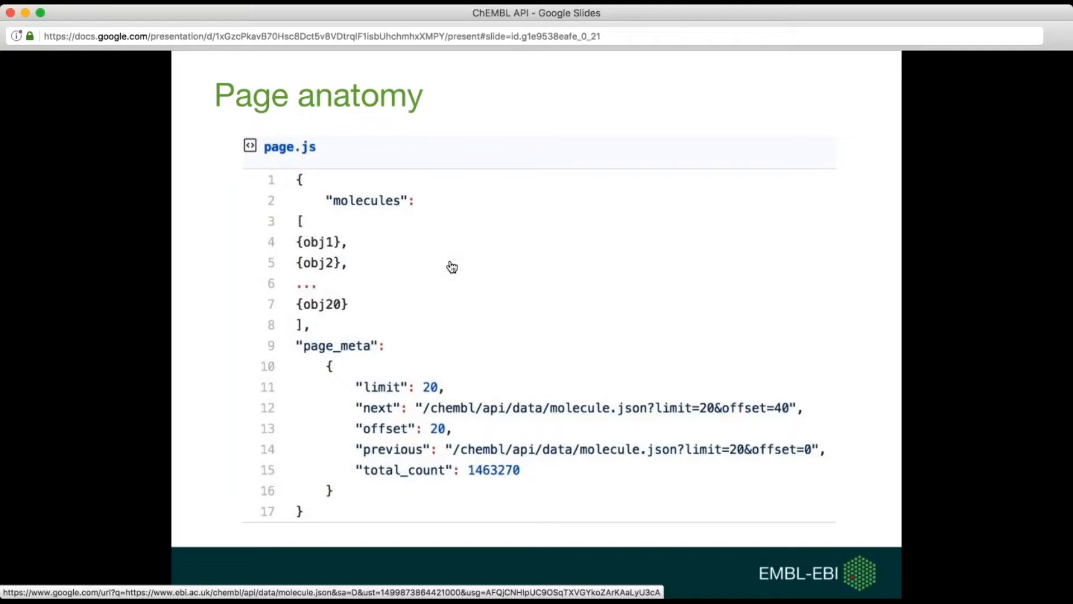
mouse_move(339, 422)
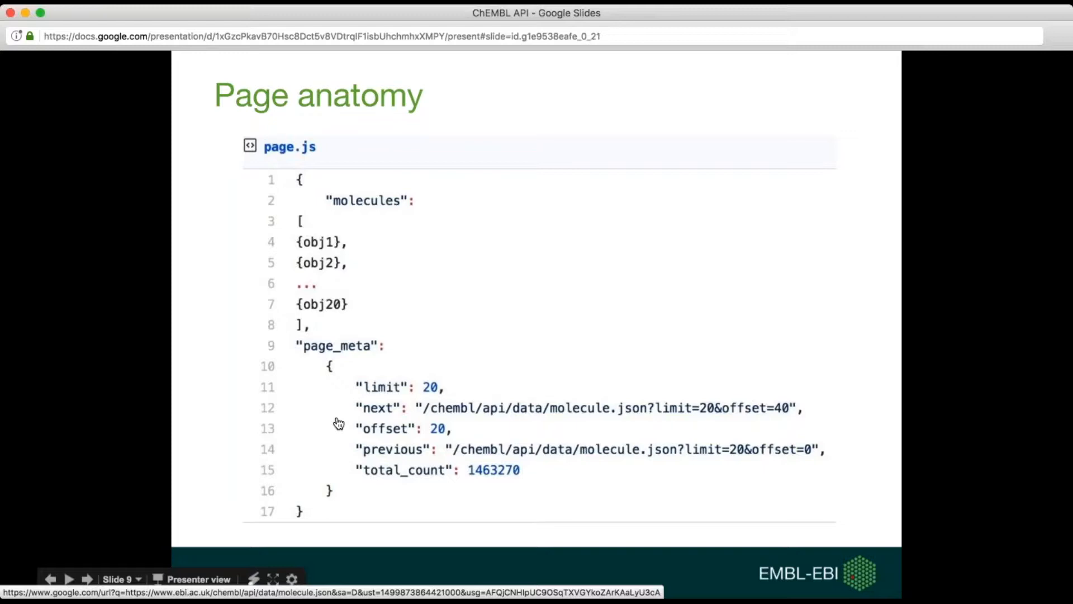
mouse_move(404, 457)
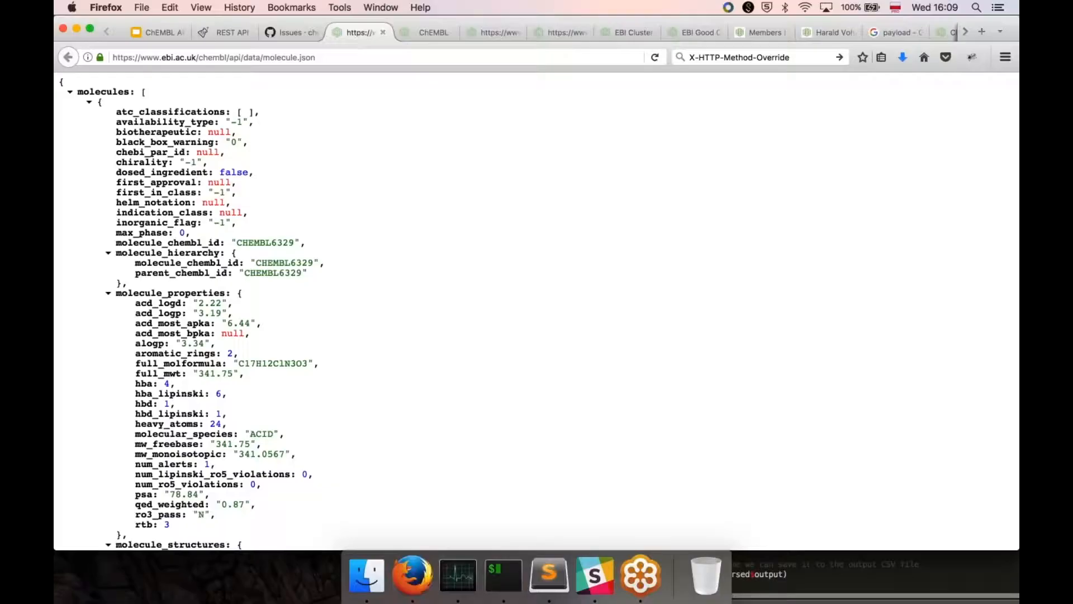
mouse_move(543, 172)
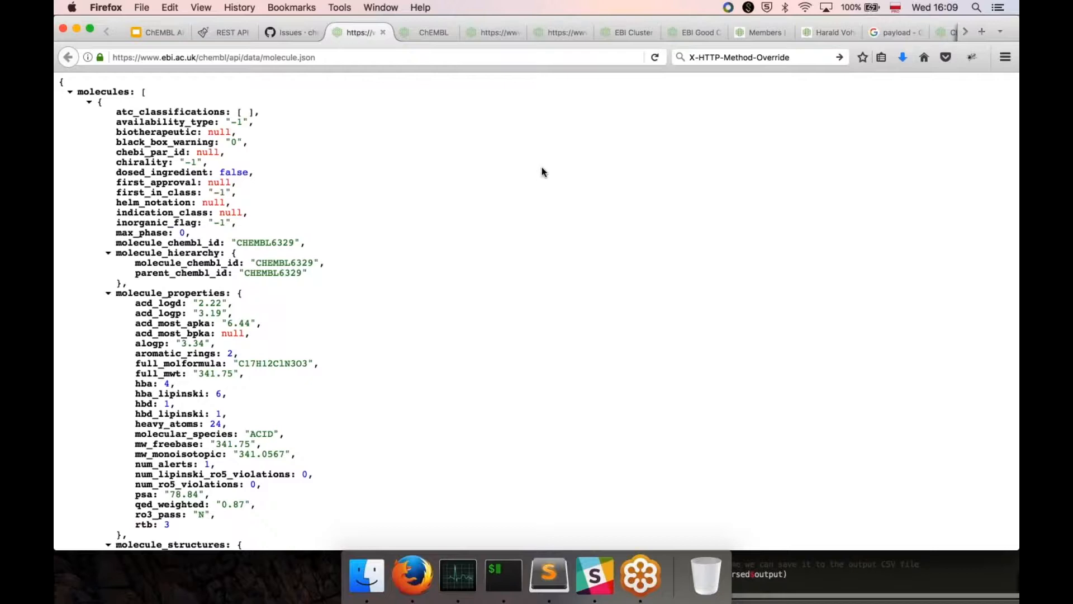
Scroll the molecule.json response down to its page_meta showing limit 20, offset 0.
scroll(down, 3)
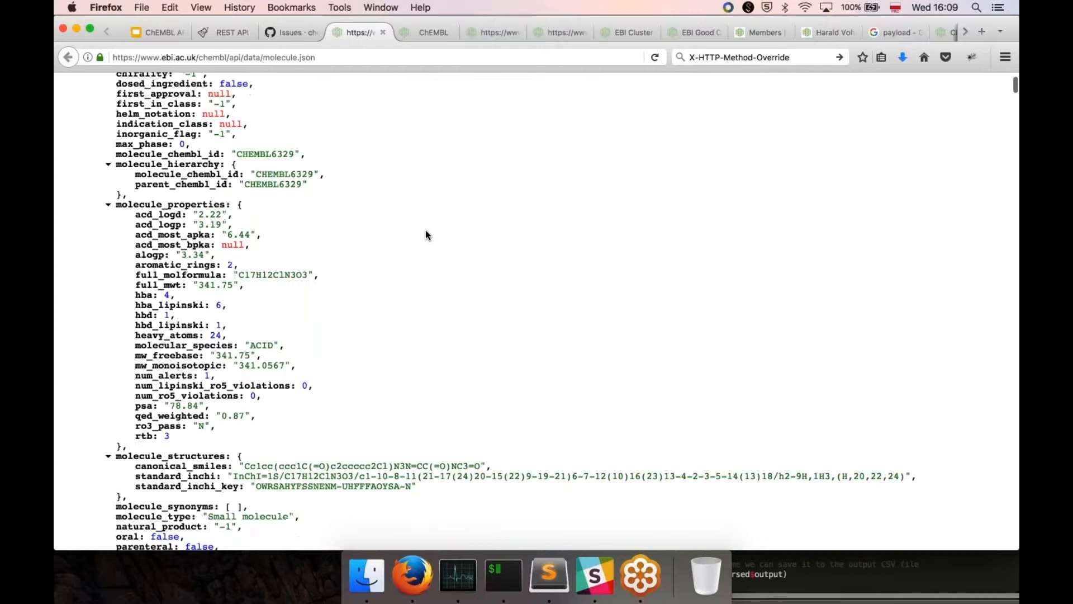
scroll(down, 3)
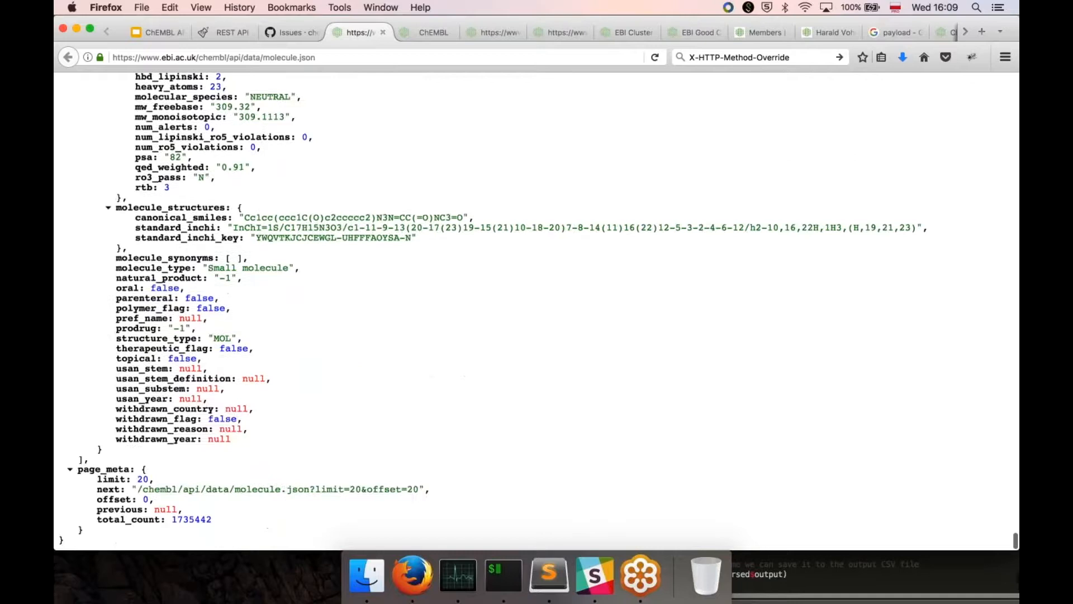
mouse_move(226, 484)
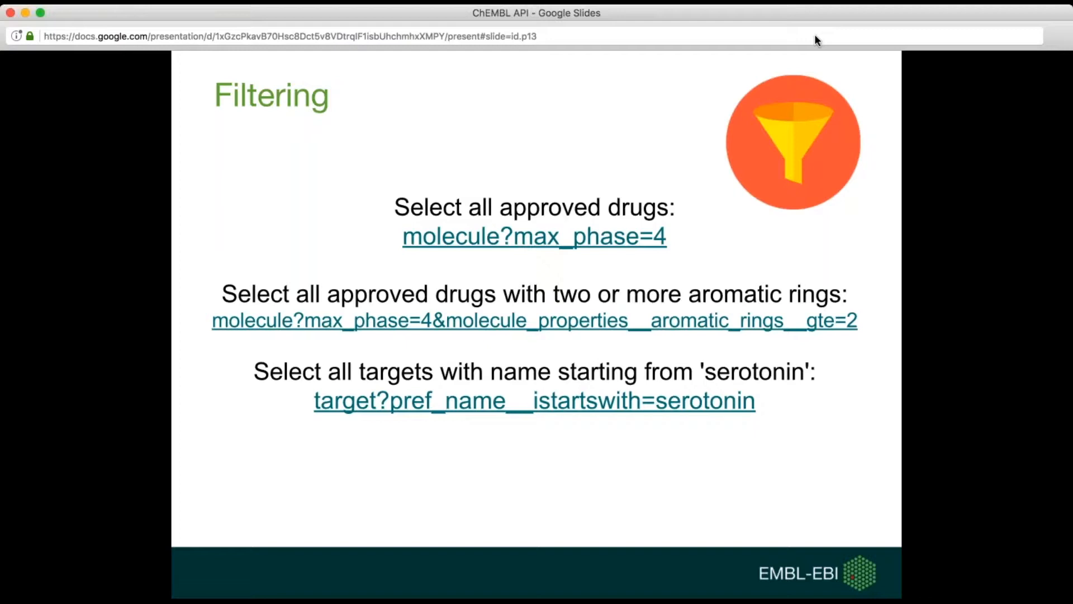
mouse_move(628, 105)
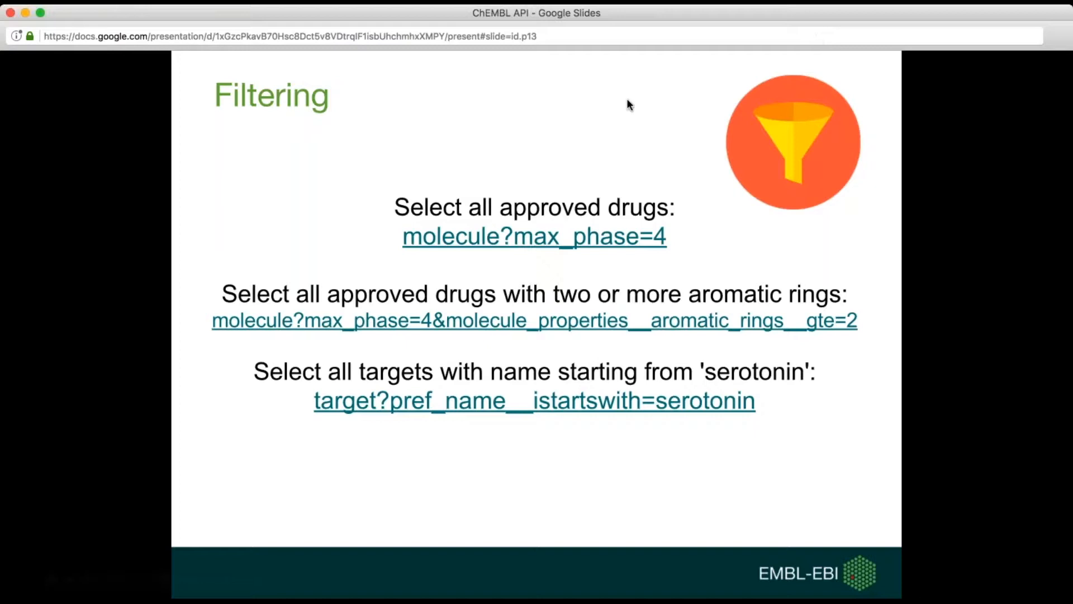
mouse_move(527, 236)
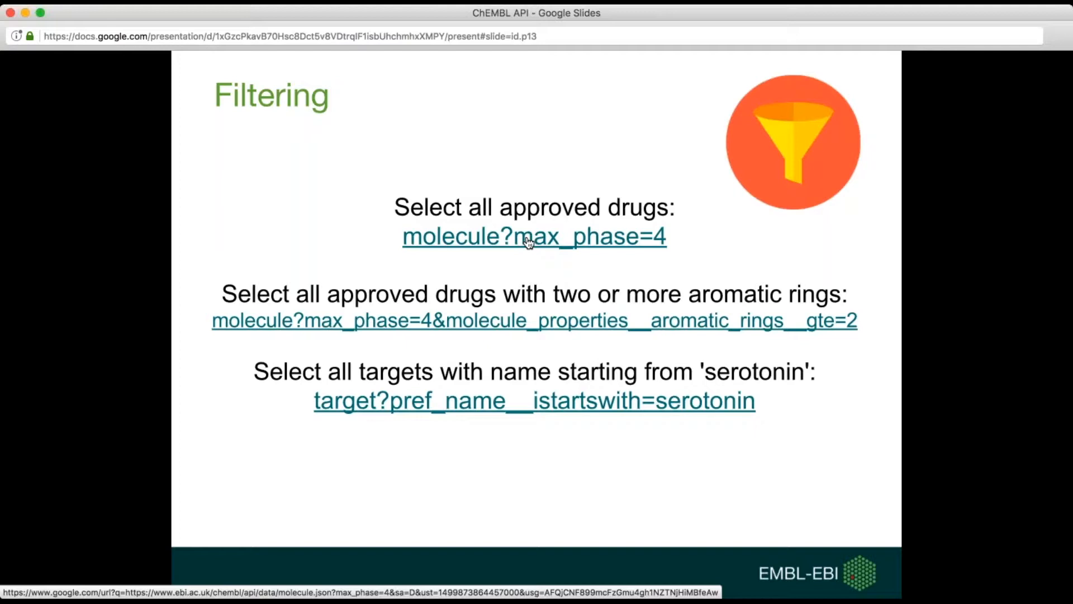
View the molecule?max_phase=4 approved-drugs results starting with CHEMBL2.
click(533, 236)
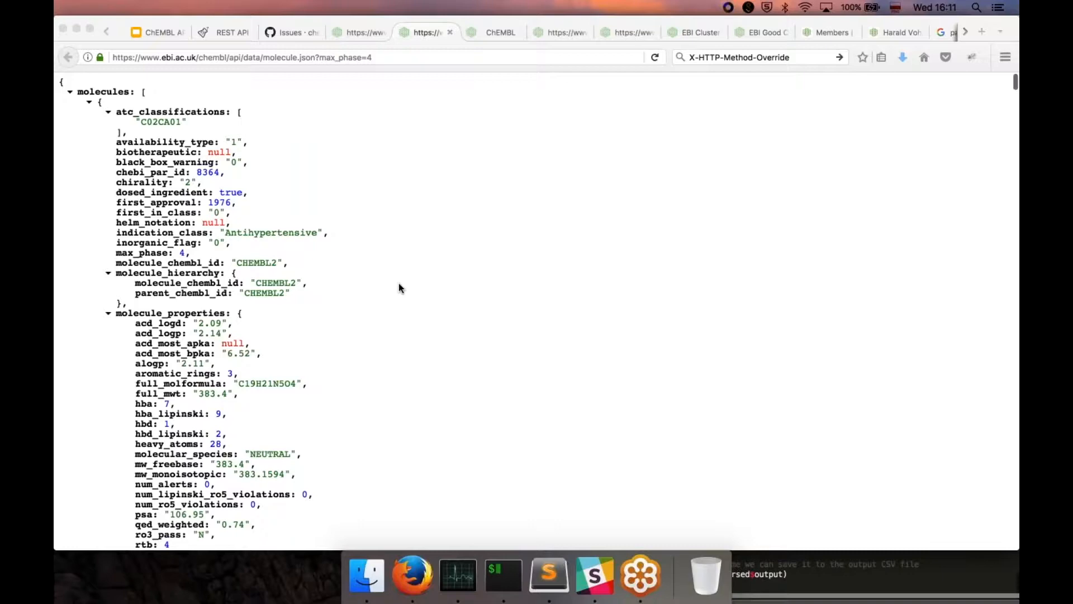
scroll(down, 3)
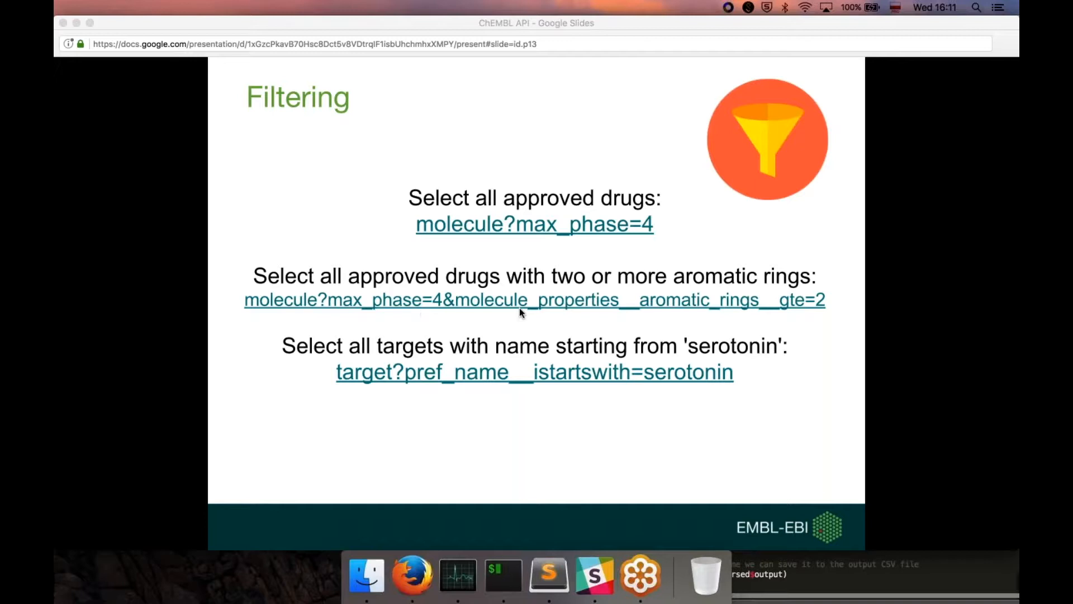
mouse_move(739, 310)
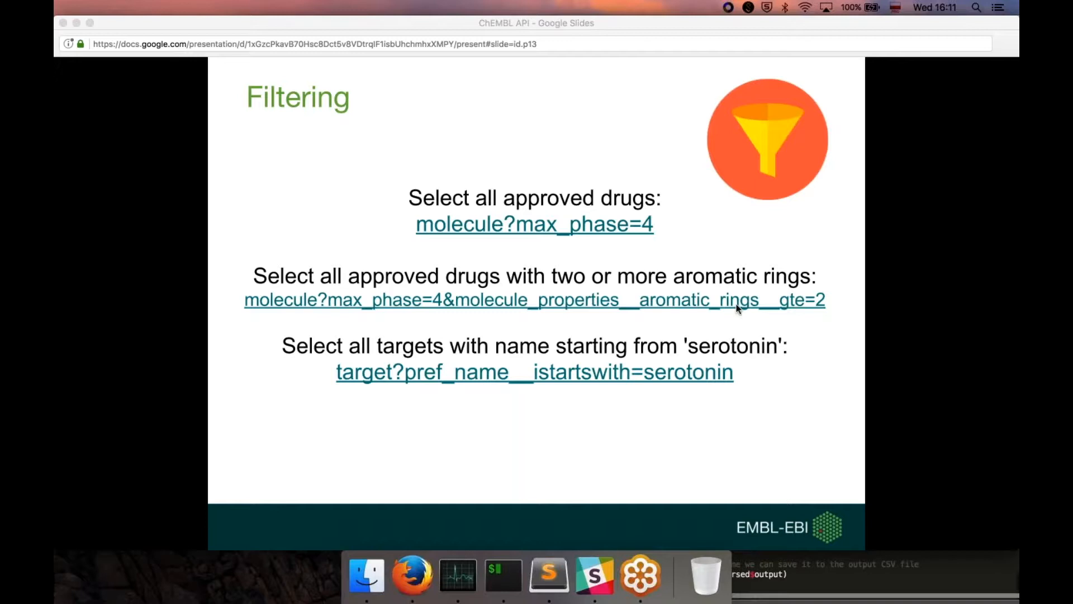
mouse_move(465, 300)
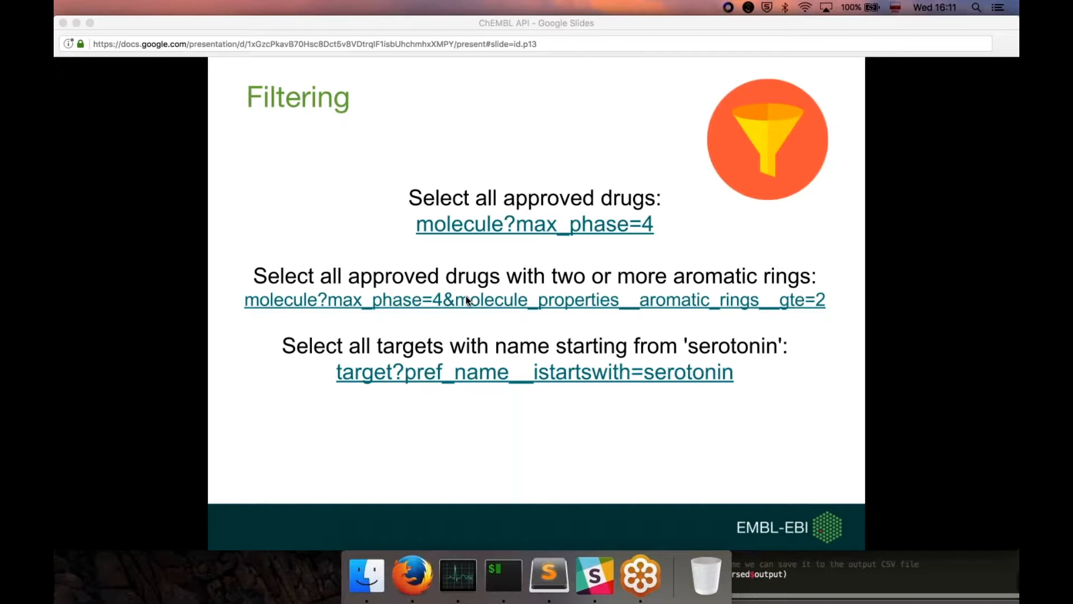
mouse_move(342, 245)
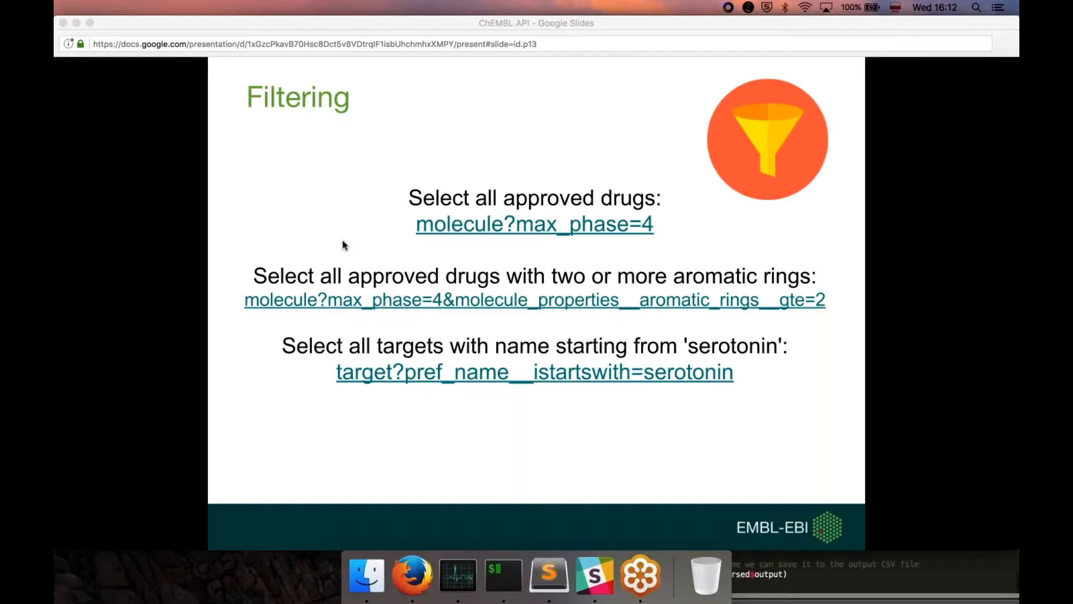
mouse_move(287, 322)
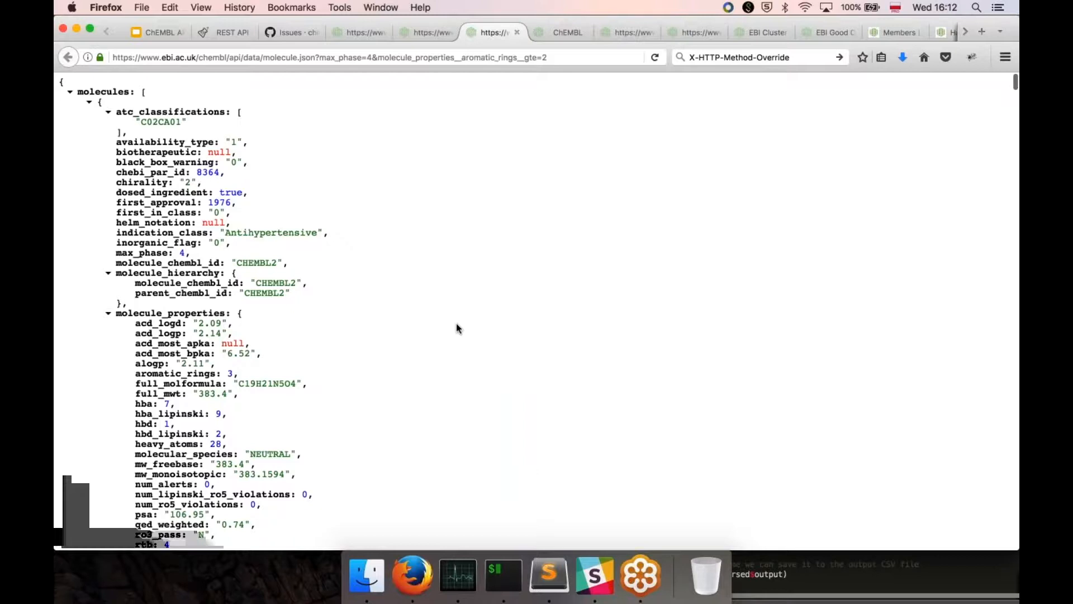
Leave the JSON results and return to the presentation's Filtering slide.
scroll(down, 3)
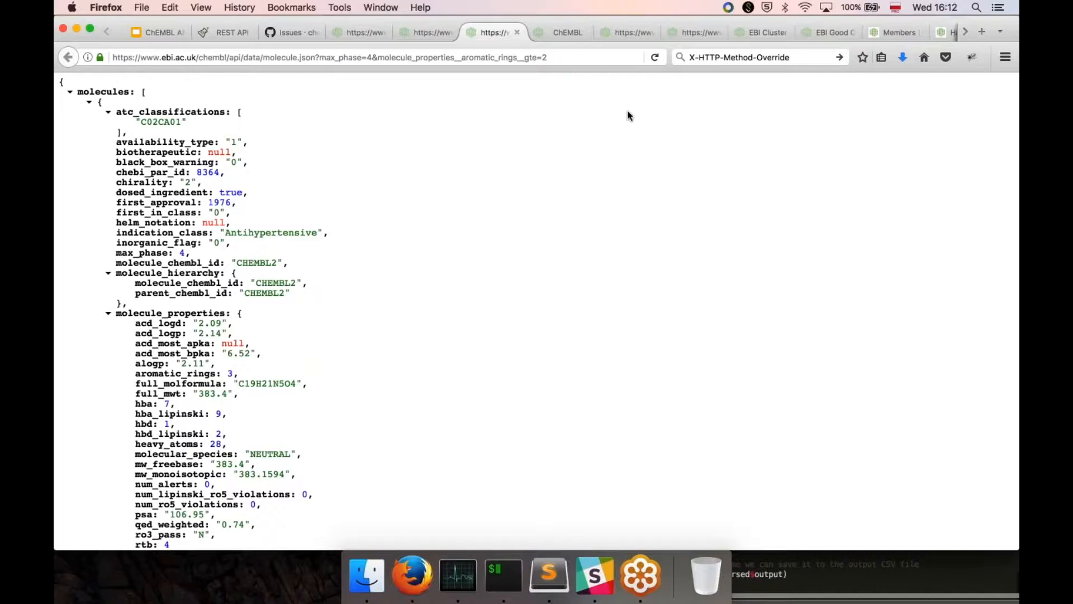
right_click(411, 573)
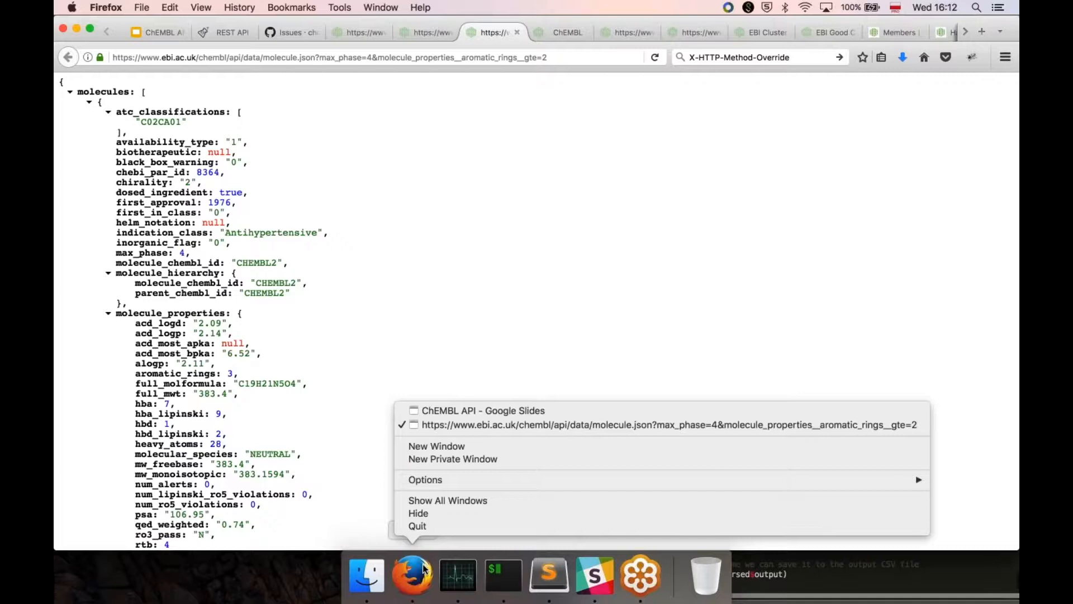
click(483, 410)
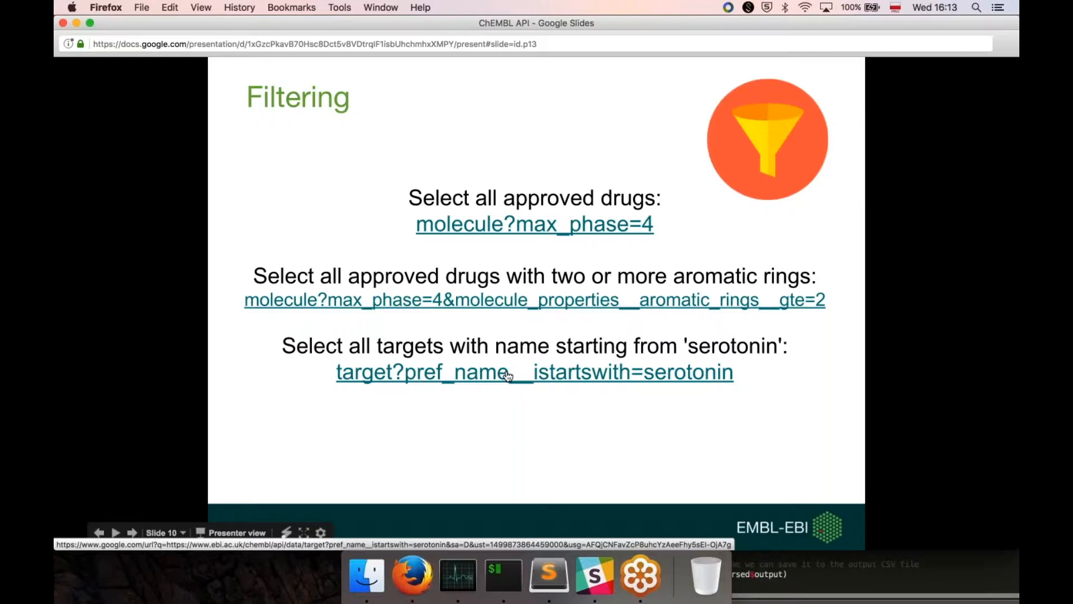
Load target?pref_name__istartswith=serotonin and scroll through the 71 XML target results.
click(535, 372)
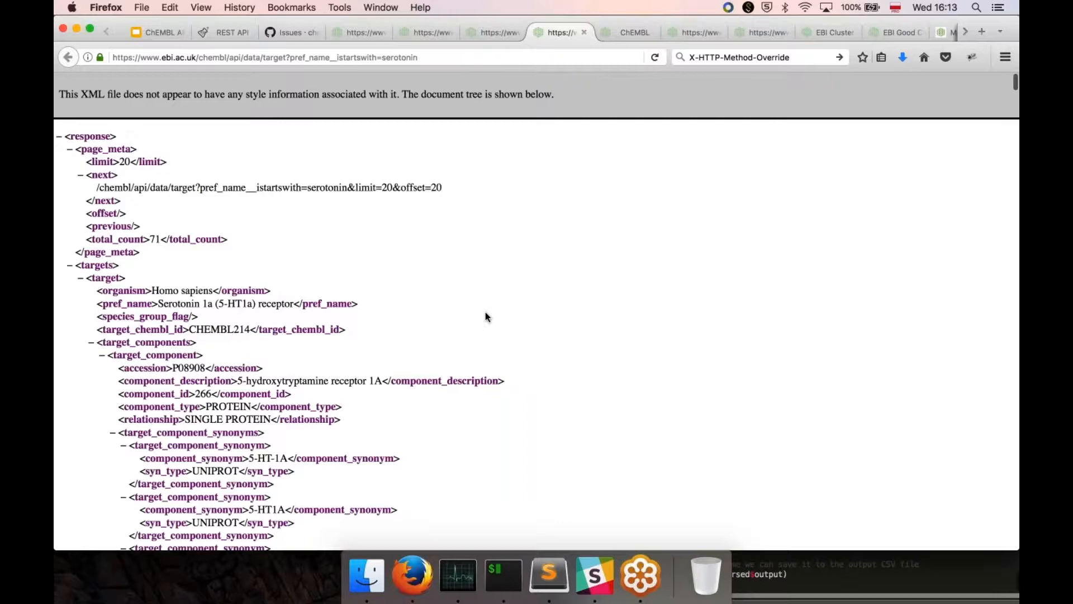
scroll(down, 3)
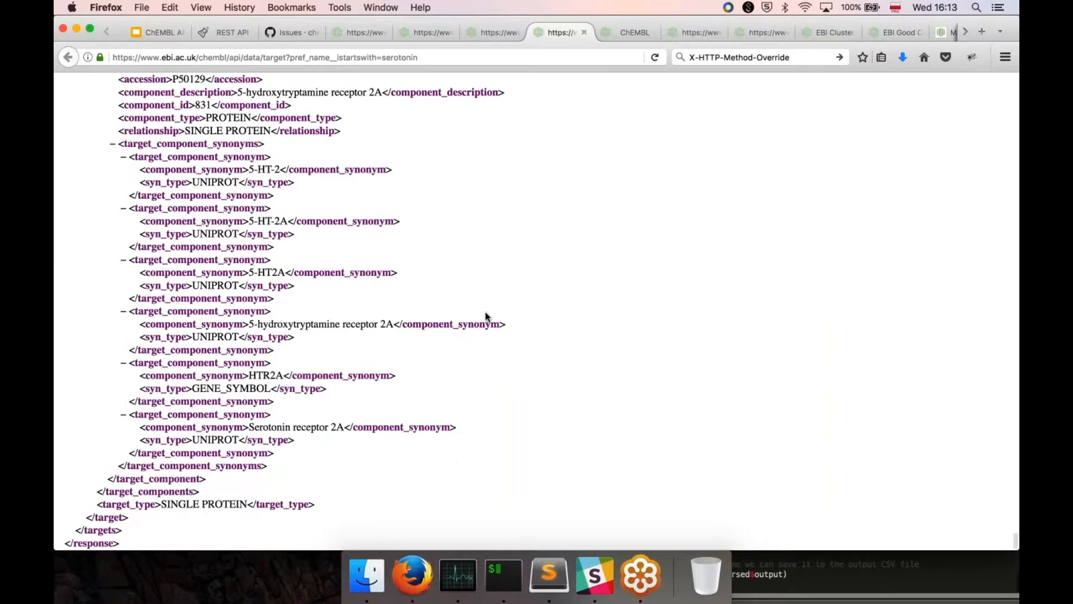
scroll(down, 3)
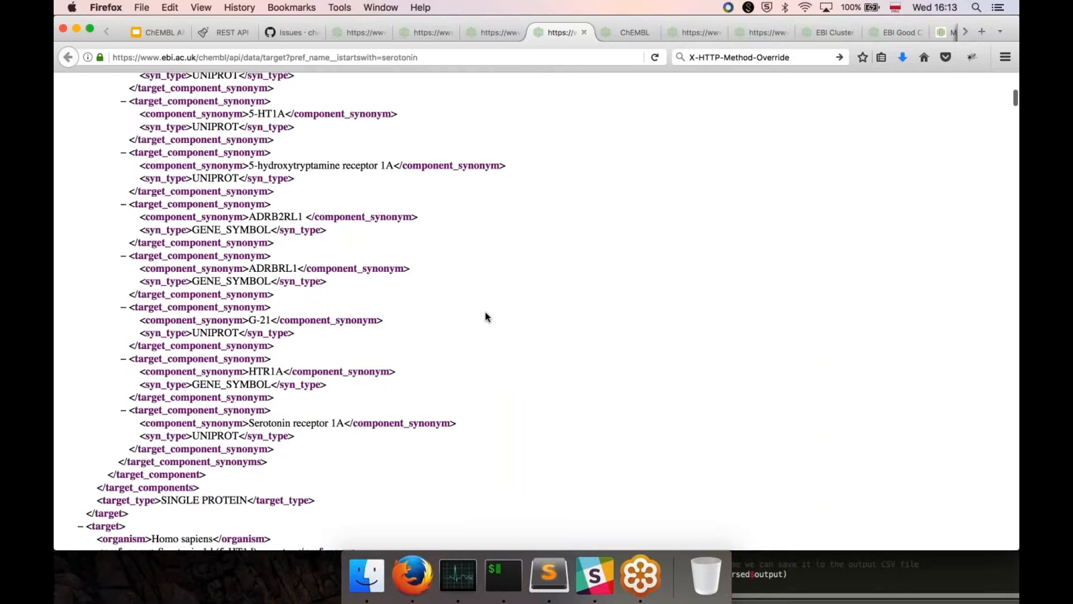
scroll(down, 3)
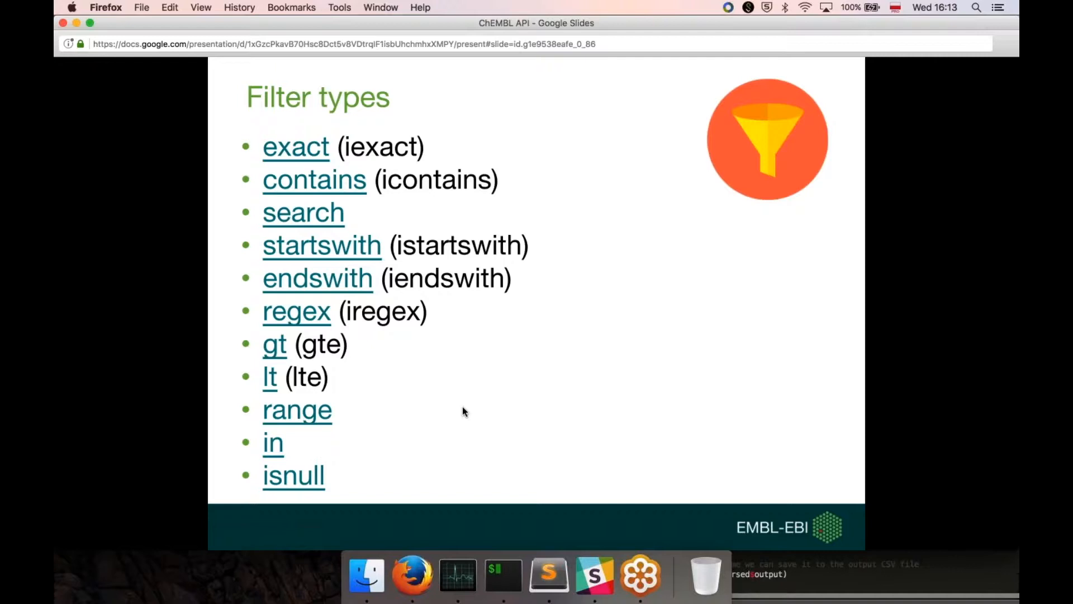
mouse_move(403, 198)
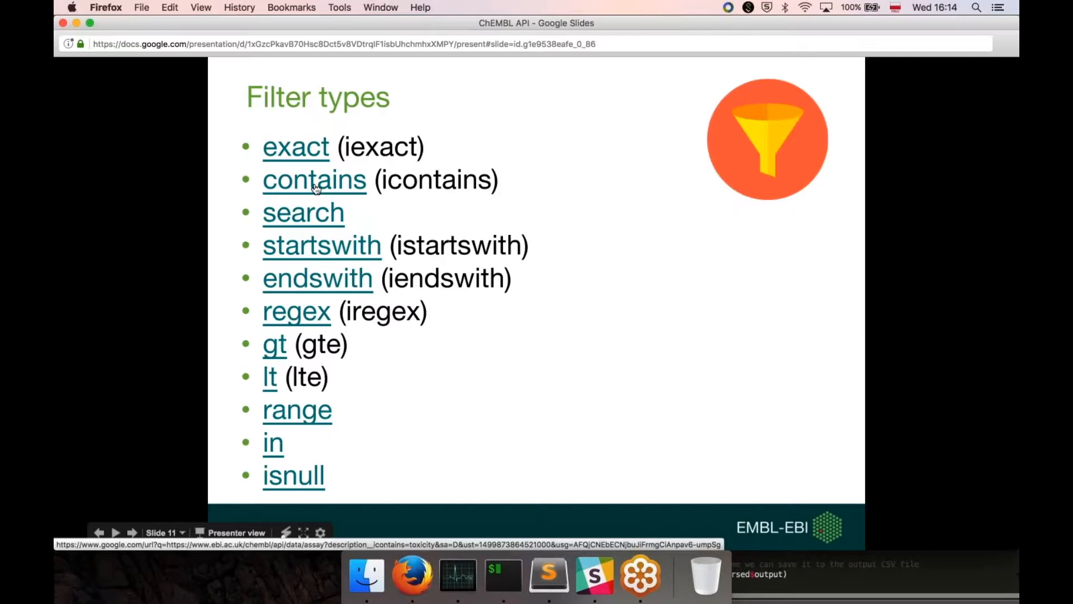
Load assay?description__icontains=toxicity, listing CHEMBL615647 first.
click(313, 179)
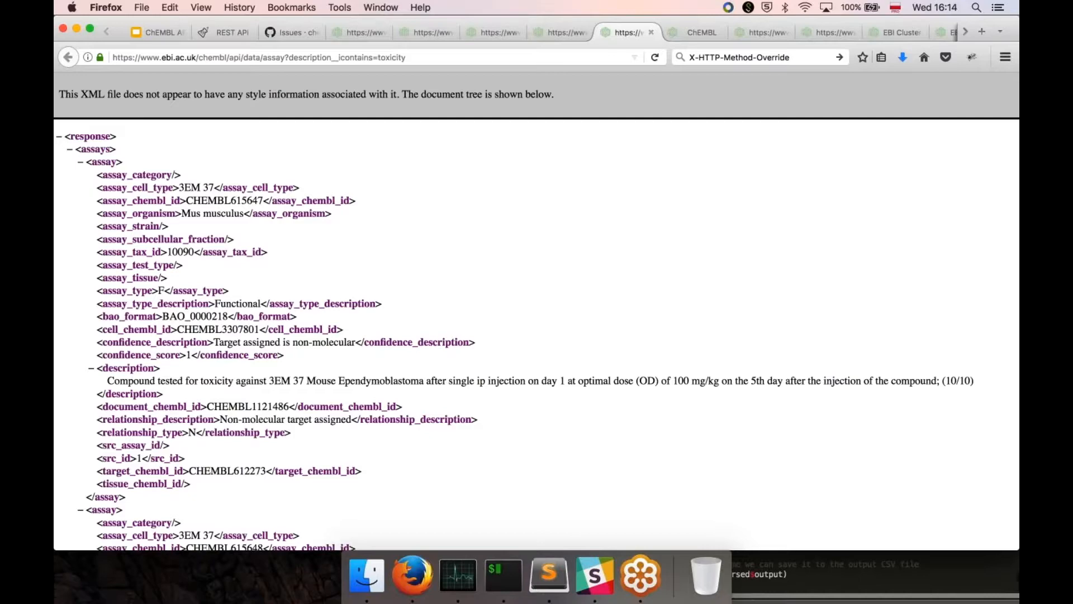
mouse_move(1012, 46)
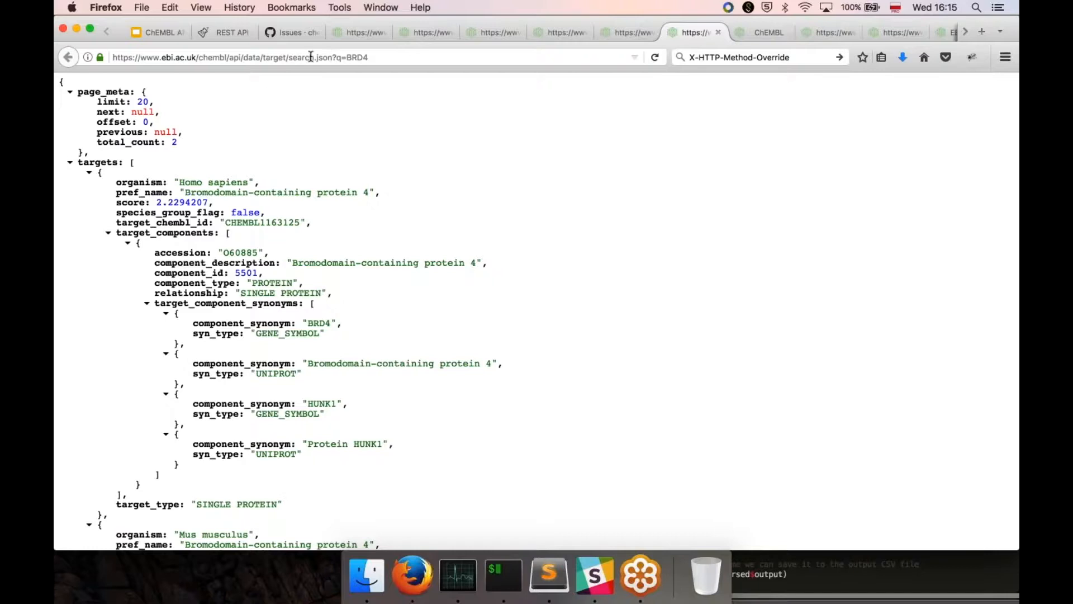
click(370, 57)
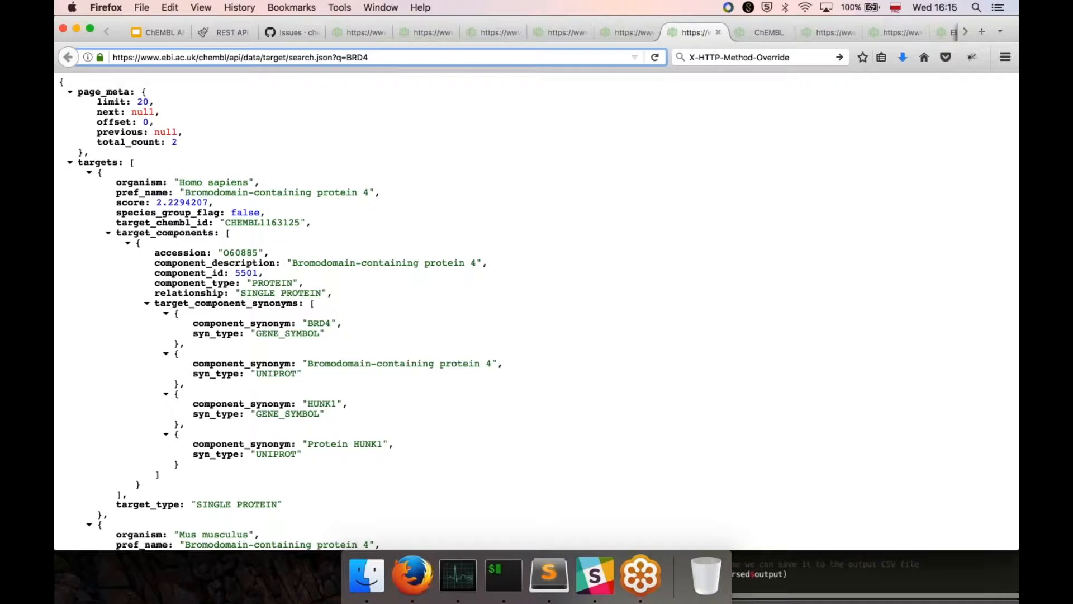
scroll(down, 3)
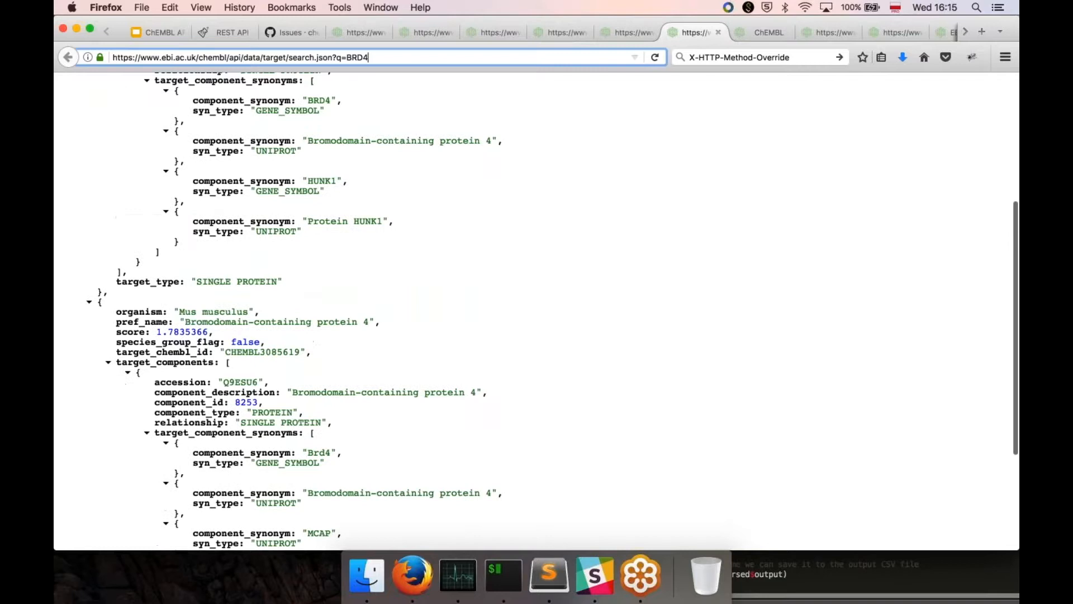
scroll(up, 3)
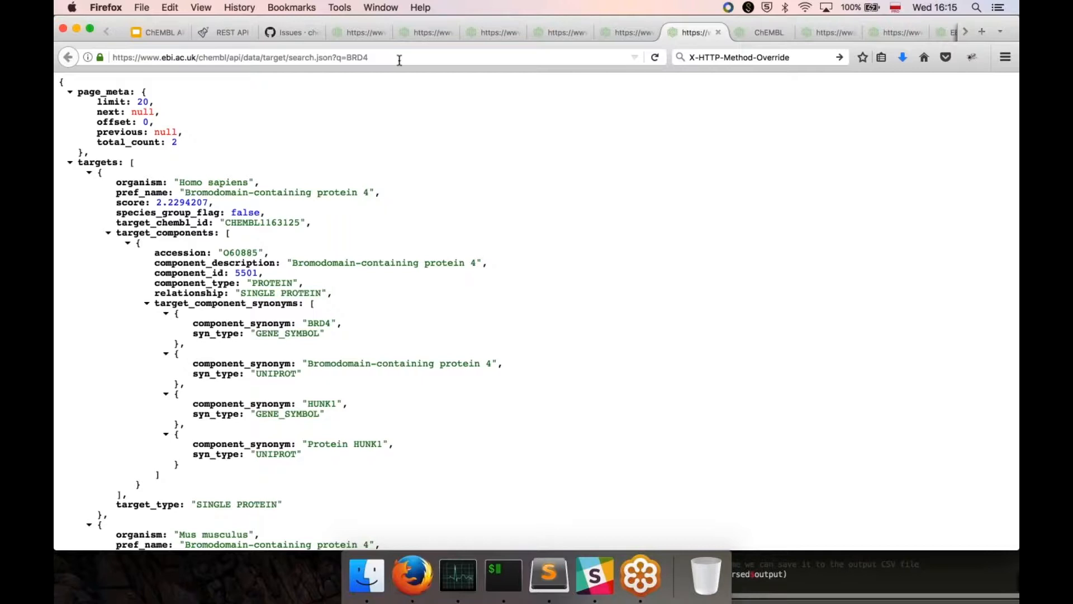
Review molecule.json ordered by full_mwt, finding 'full' fields with helium (weight 4) first.
right_click(411, 574)
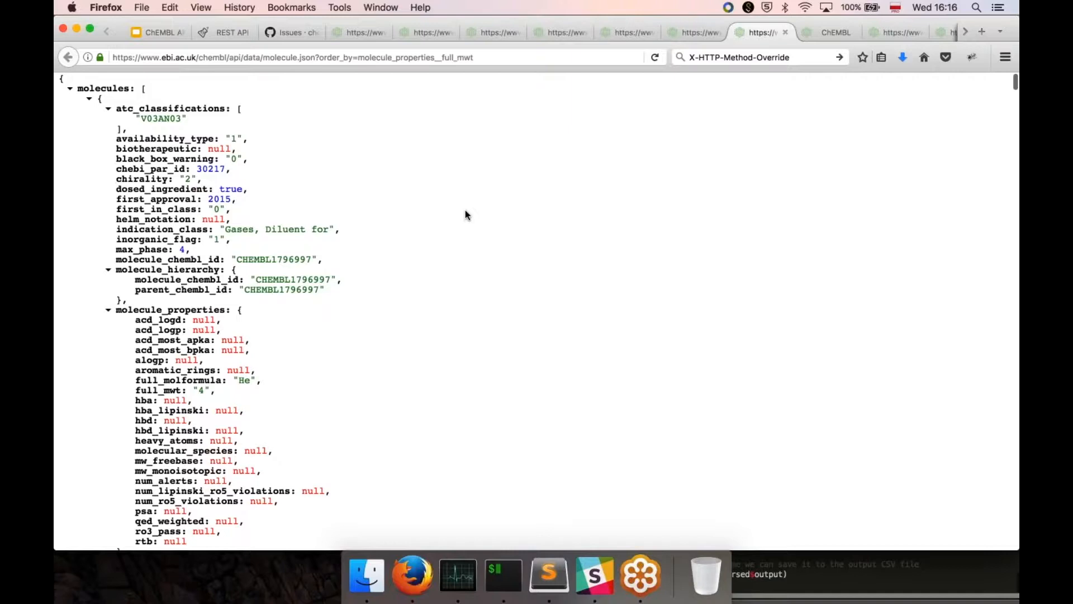
scroll(down, 3)
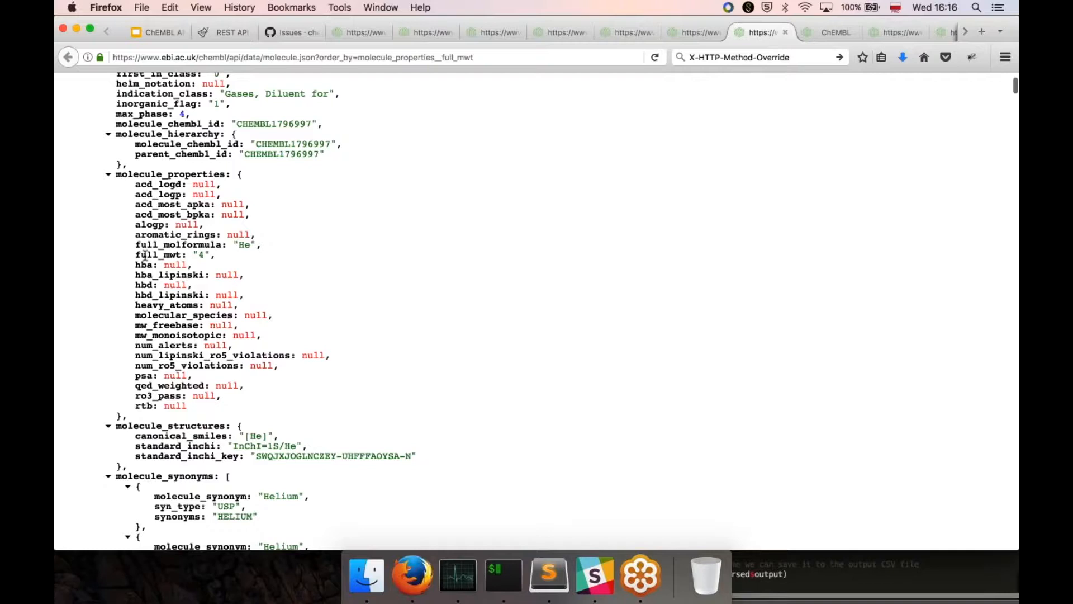
text(full)
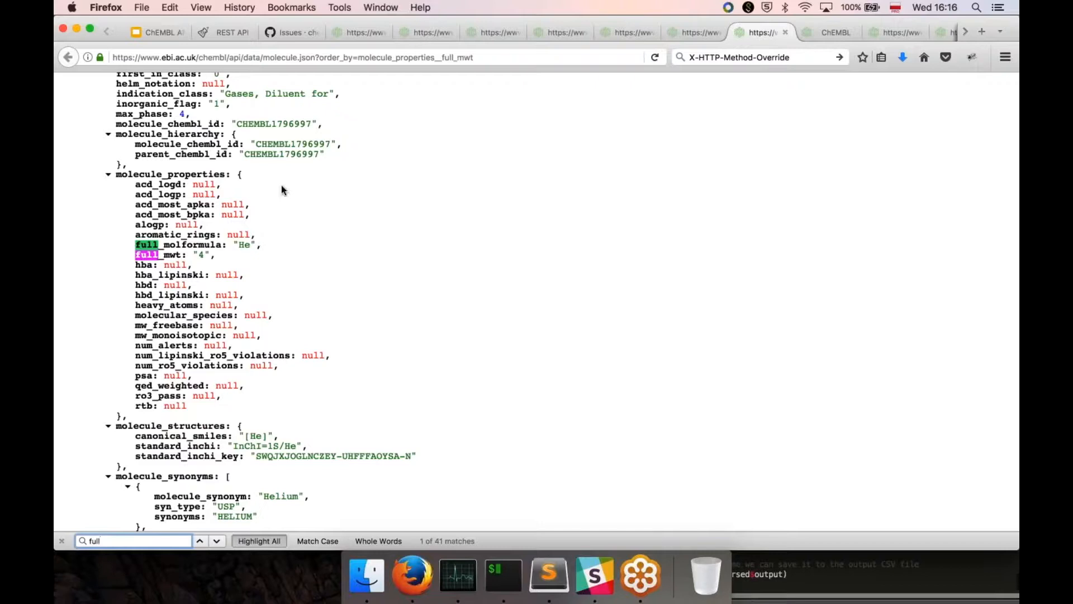
click(215, 541)
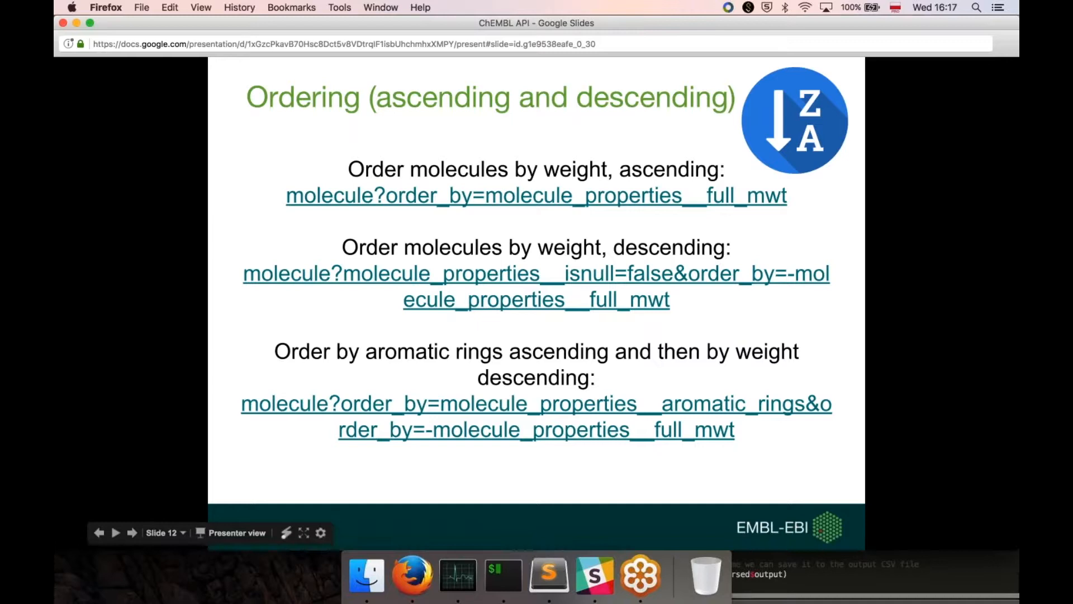
mouse_move(807, 284)
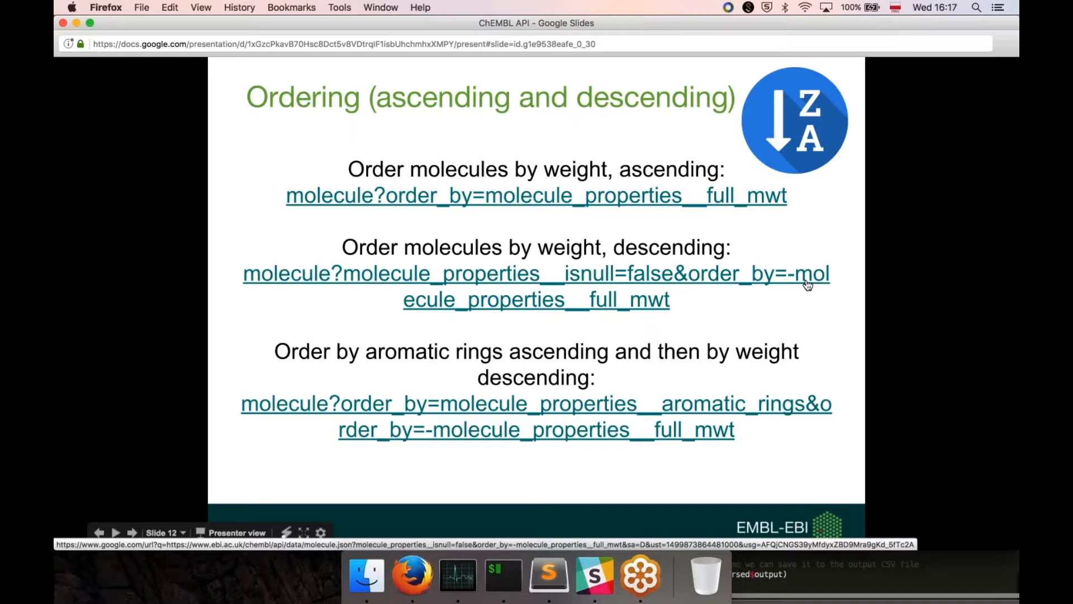
mouse_move(691, 276)
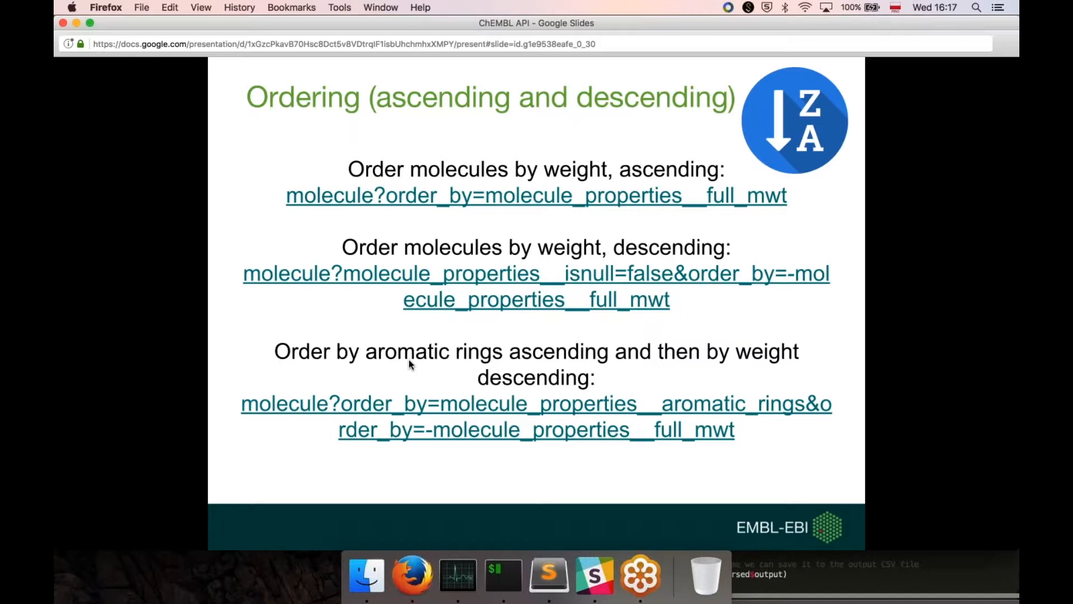
mouse_move(642, 367)
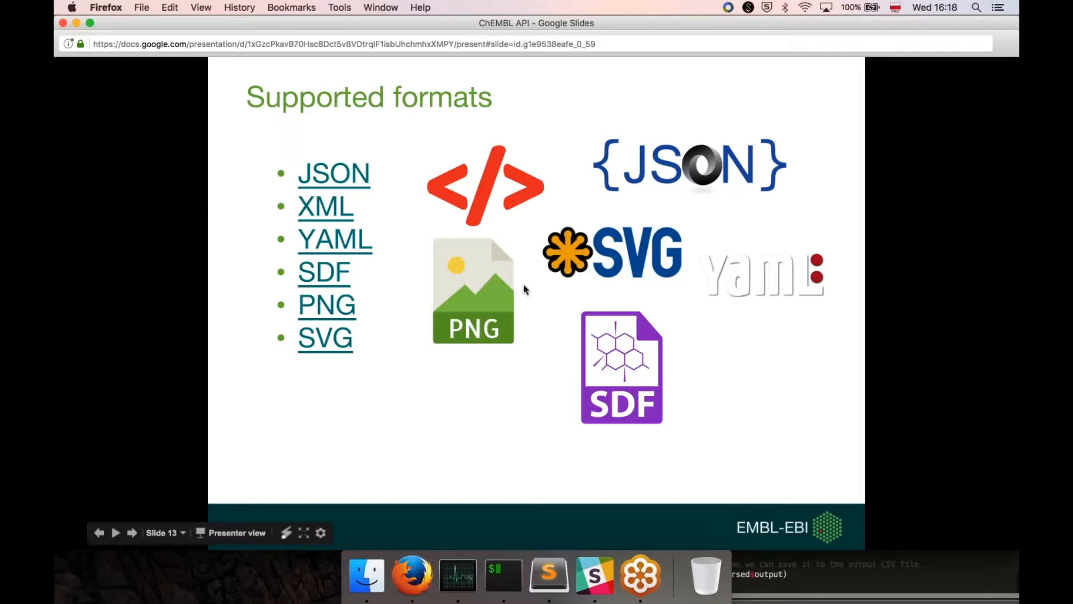
mouse_move(481, 348)
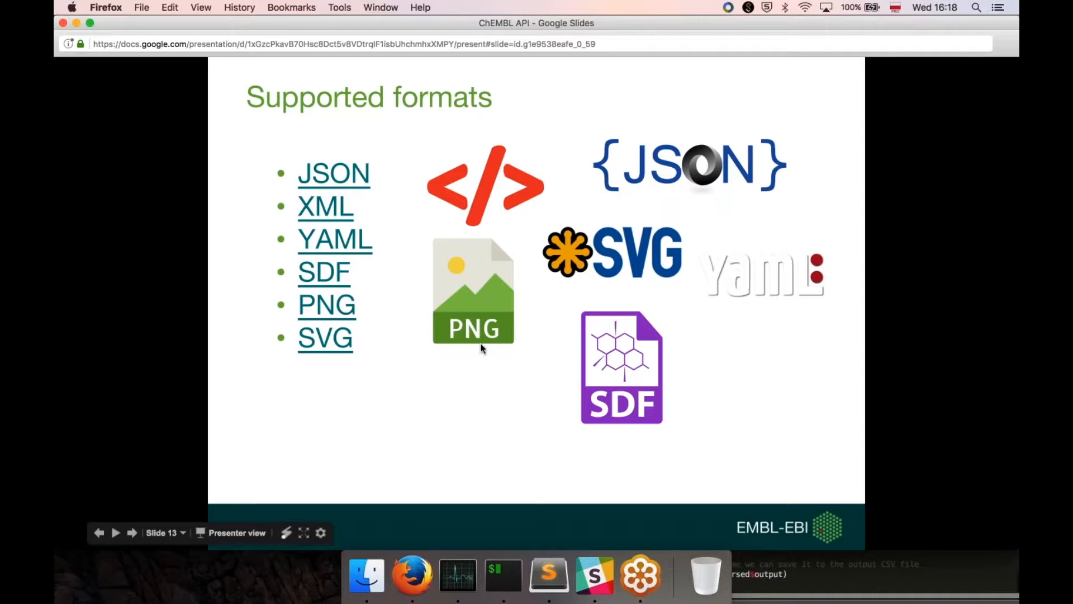
mouse_move(412, 575)
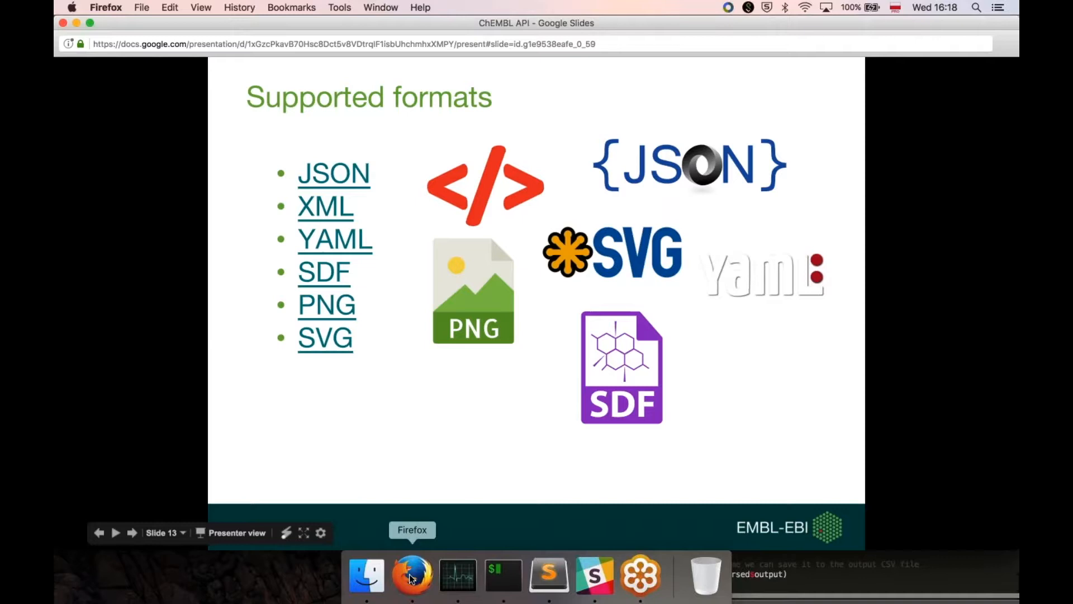
Bring up the Firefox window list from the dock on the Supported formats slide.
right_click(411, 574)
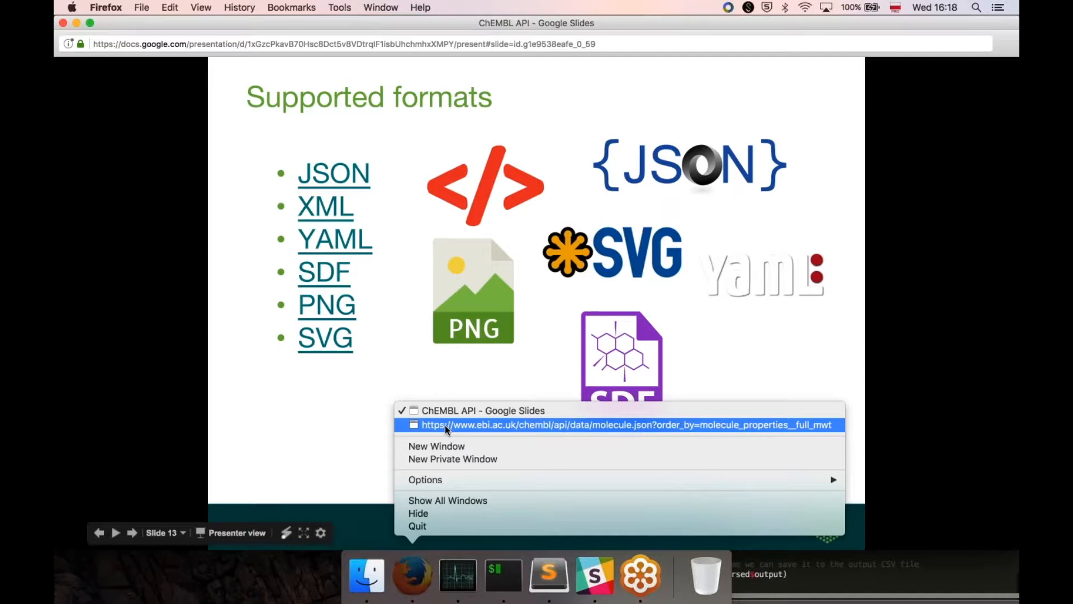
Switch to the molecule.json window and edit its address to request the XML version.
click(621, 424)
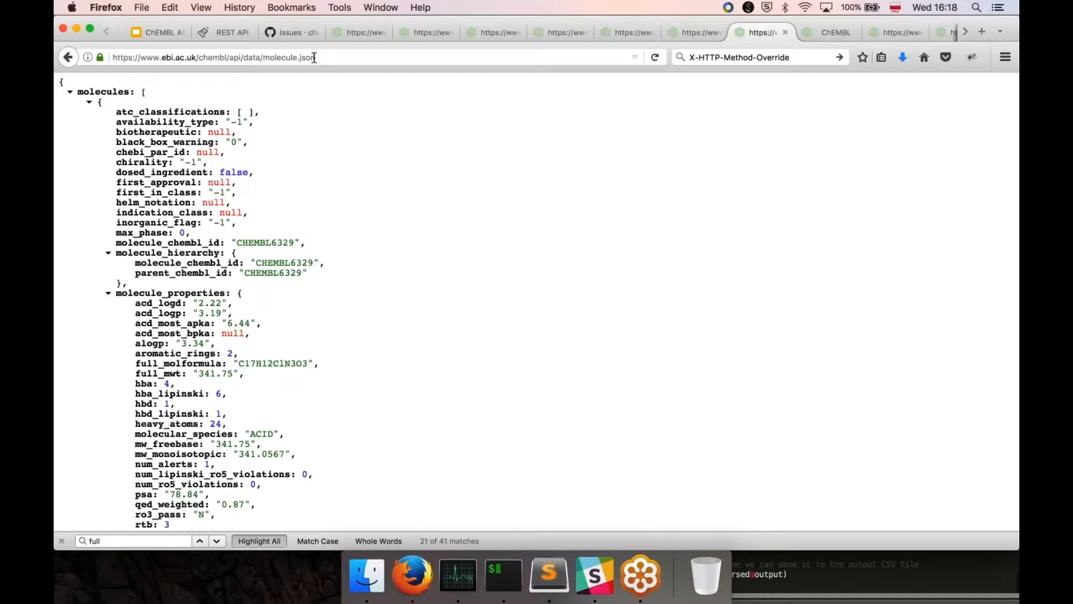
click(312, 57)
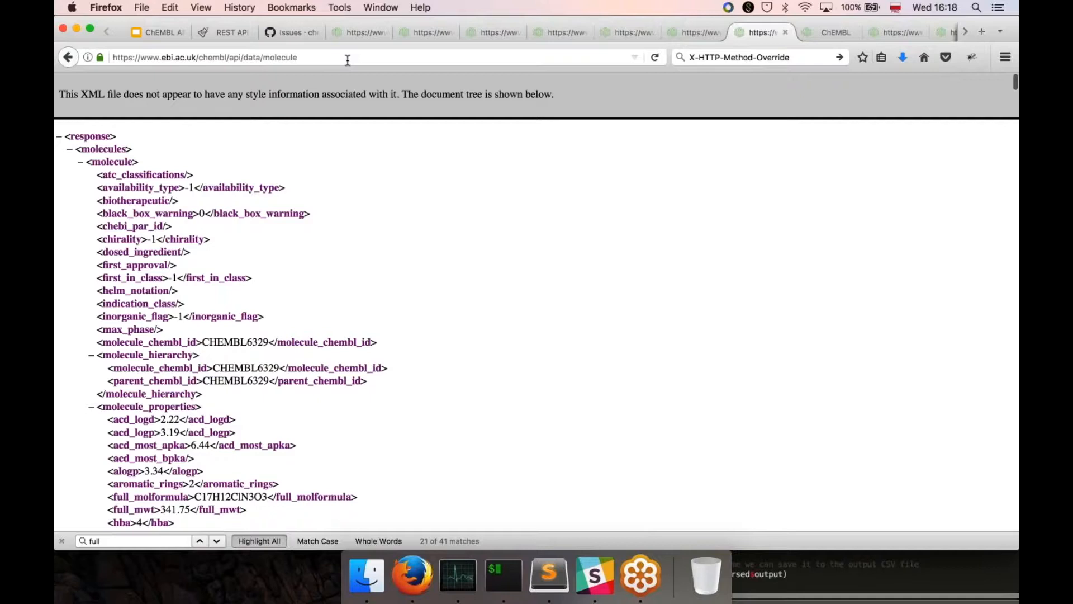
Append ?format=json to the molecule URL so the API returns JSON again.
text(?format=chemcha)
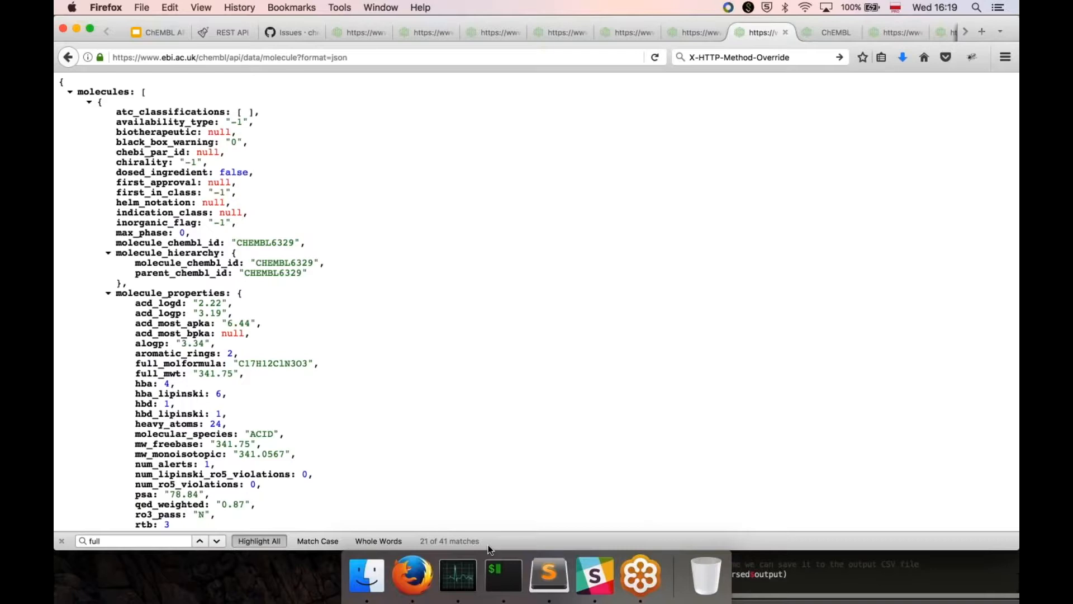
mouse_move(429, 261)
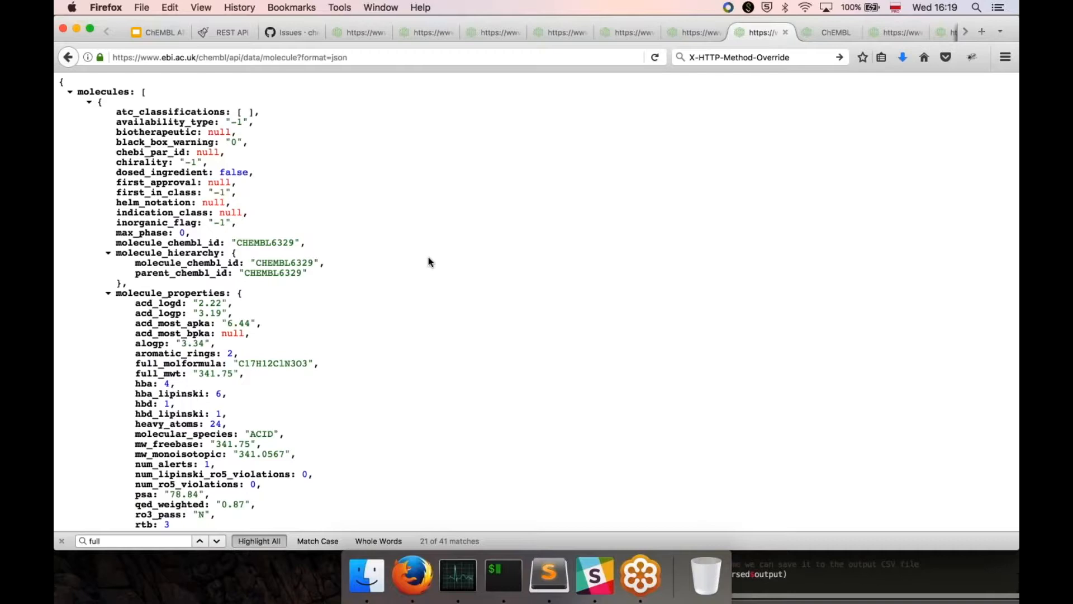
mouse_move(579, 479)
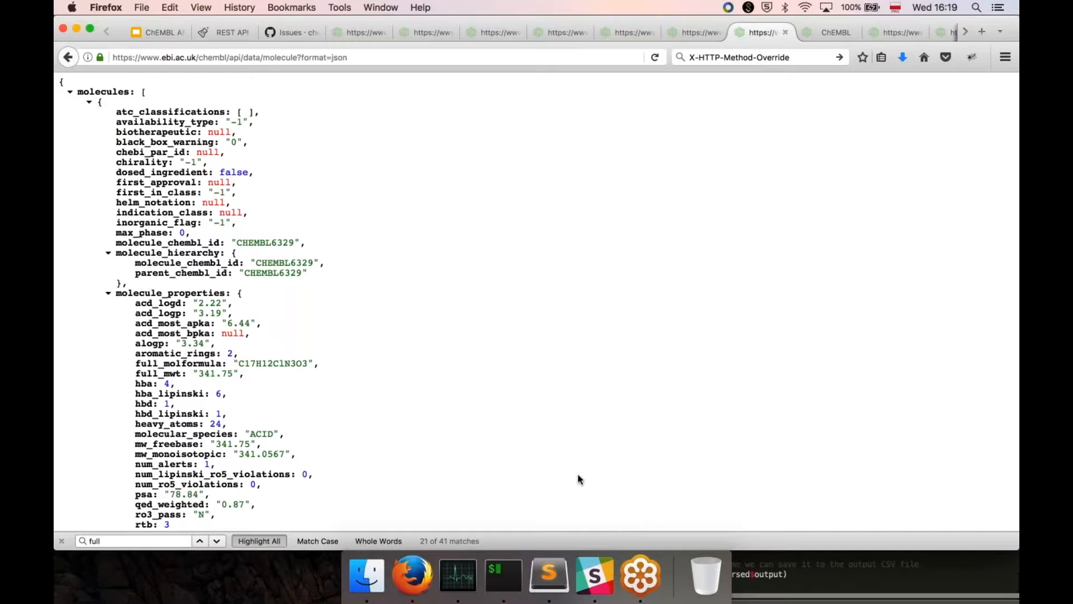
mouse_move(425, 158)
text(.sd)
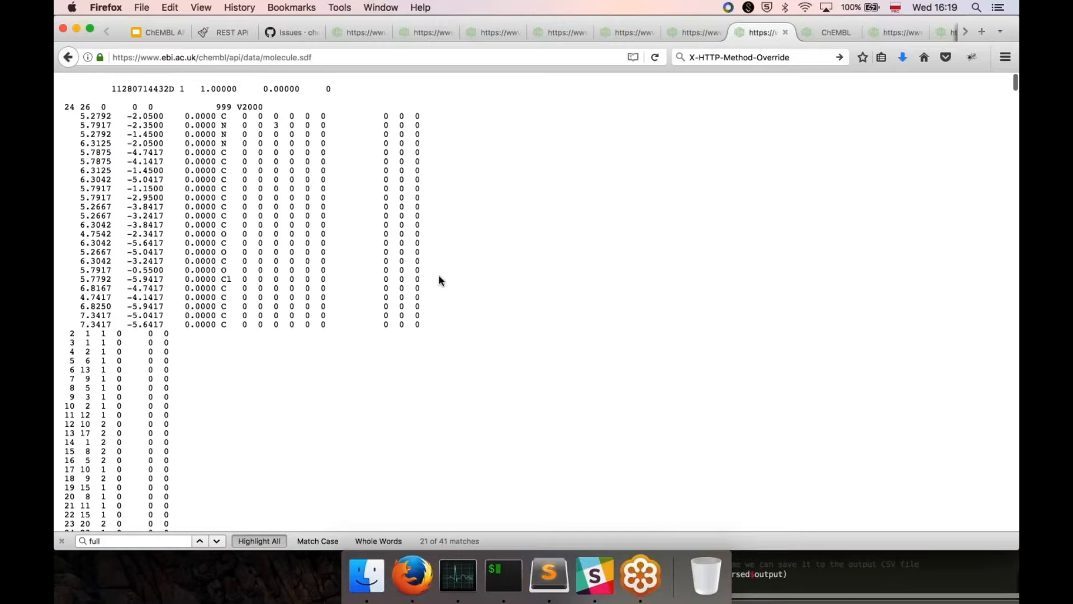
Scroll the molecule.sdf output and add a limit parameter to the URL.
scroll(down, 3)
text(?)
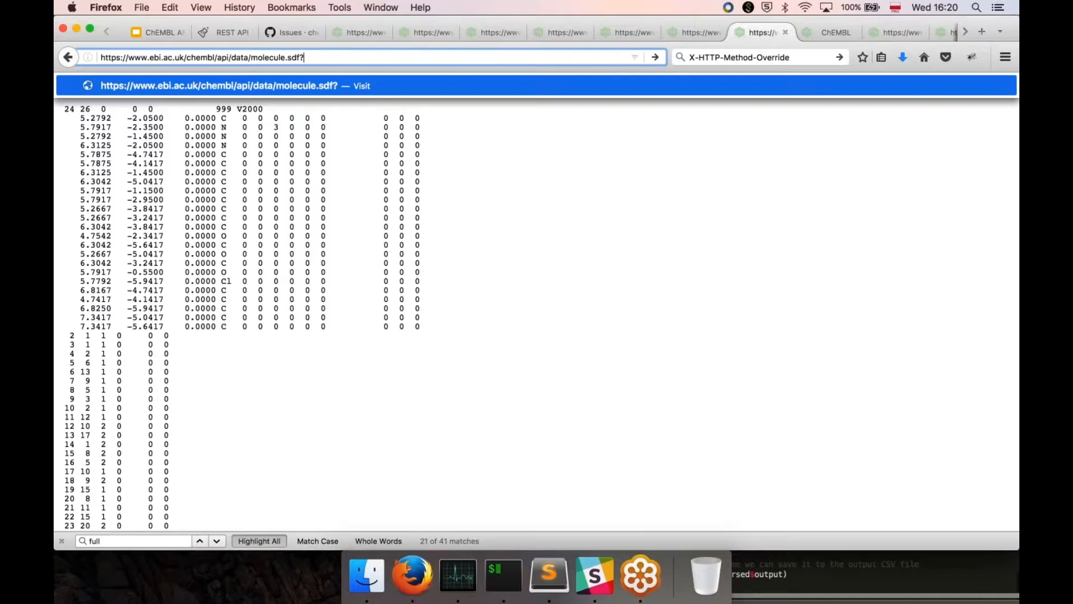
text(limit)
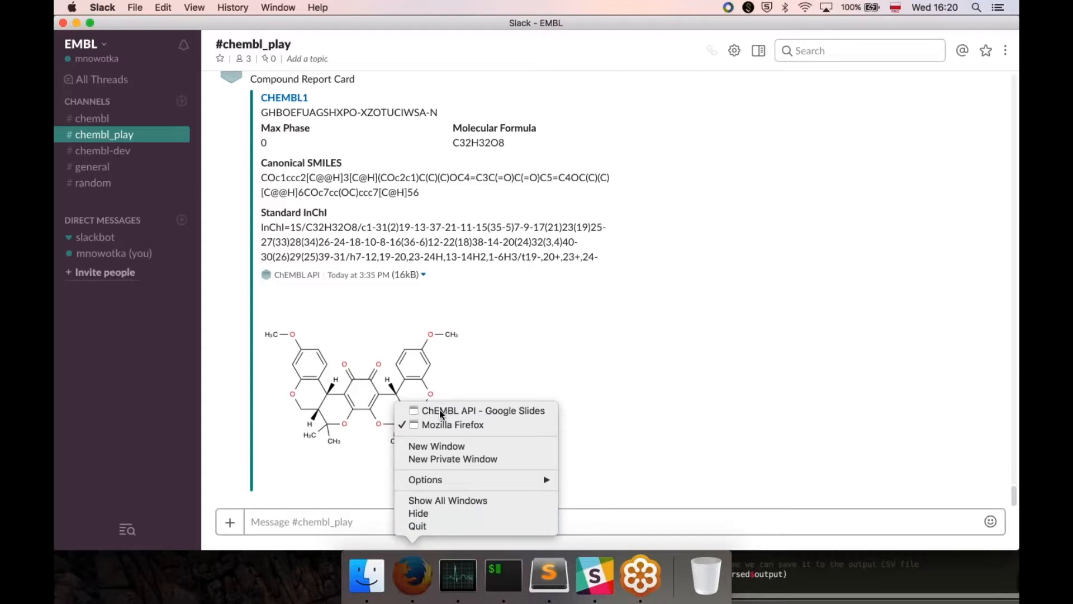
Revisit the Supported formats slide, then list Firefox windows to reach molecule/CHEMBL1.svg.
click(483, 410)
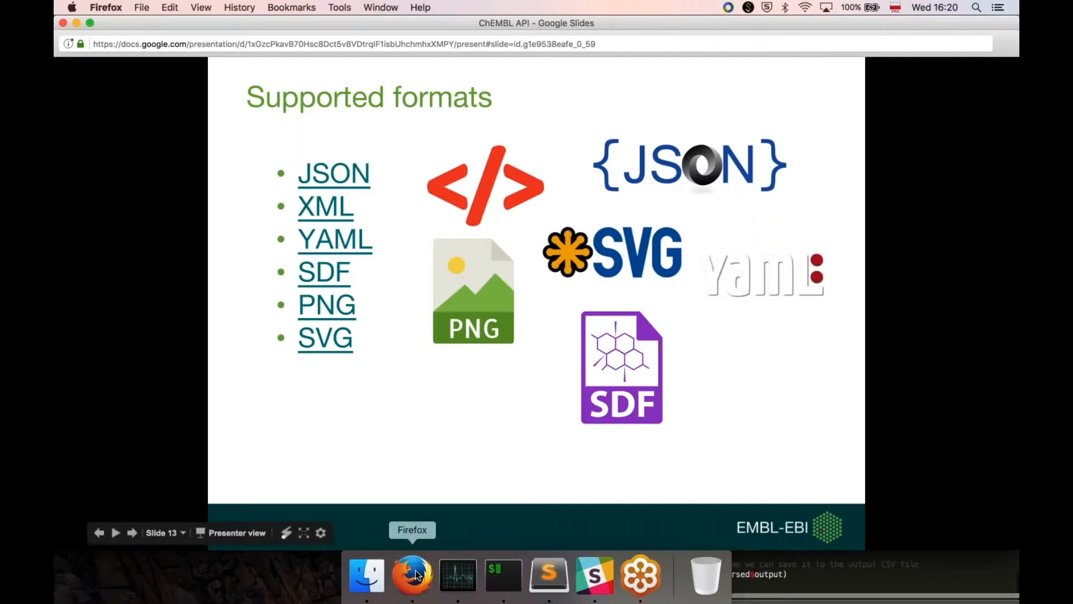
right_click(412, 573)
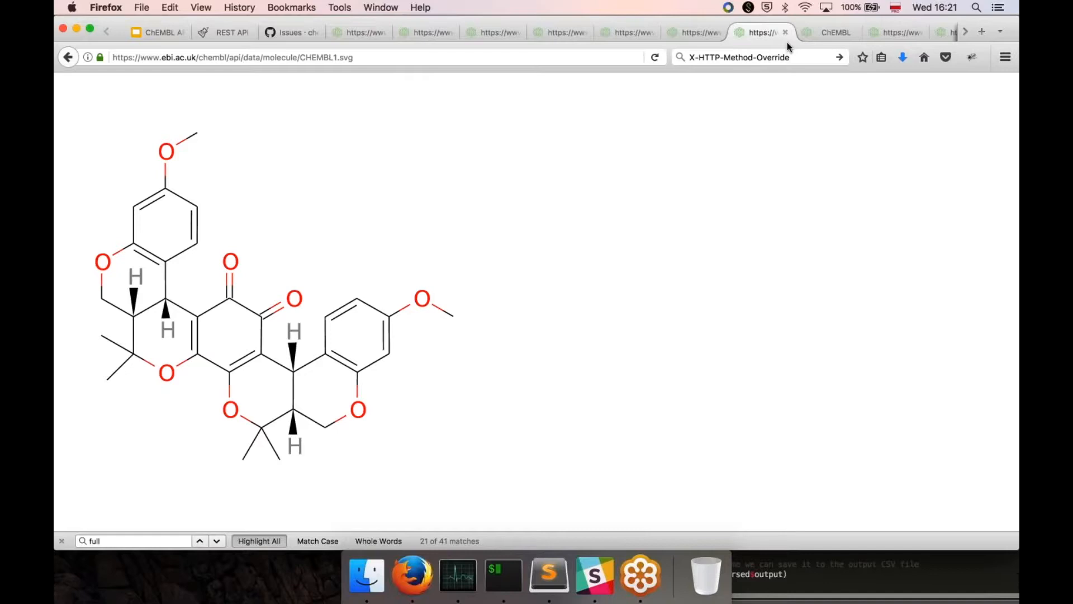
right_click(412, 573)
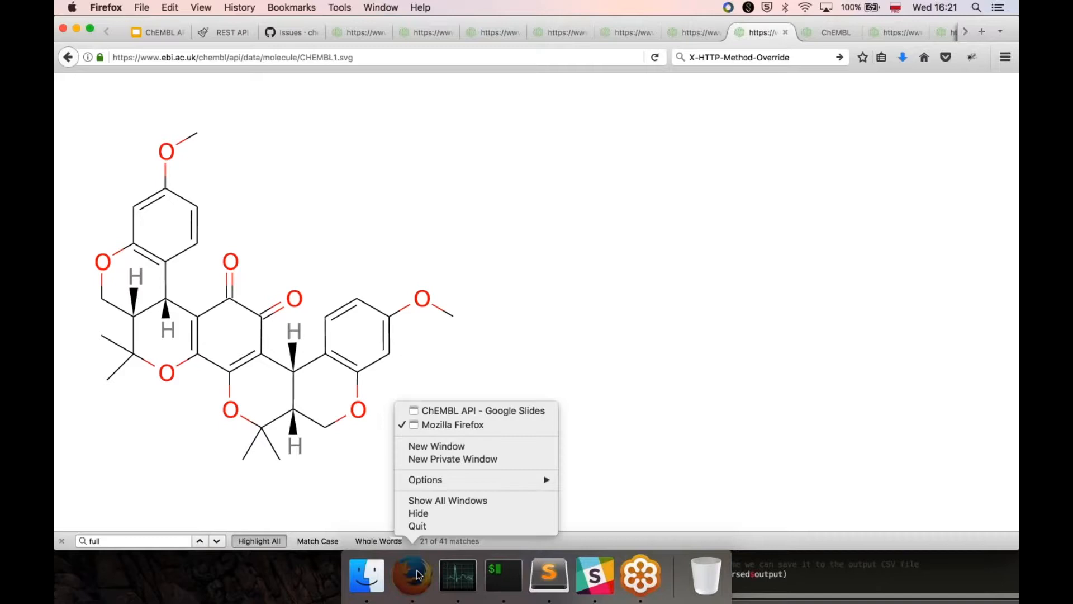
Bring the 'ChEMBL API - Google Slides' window to the front on Supported HTTP methods.
click(483, 410)
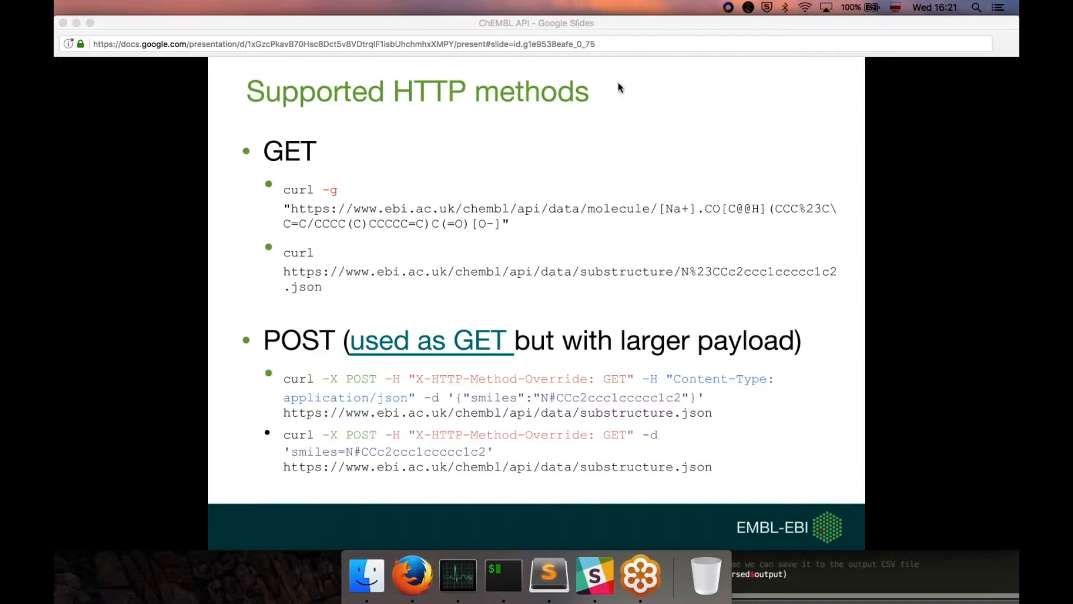
mouse_move(604, 94)
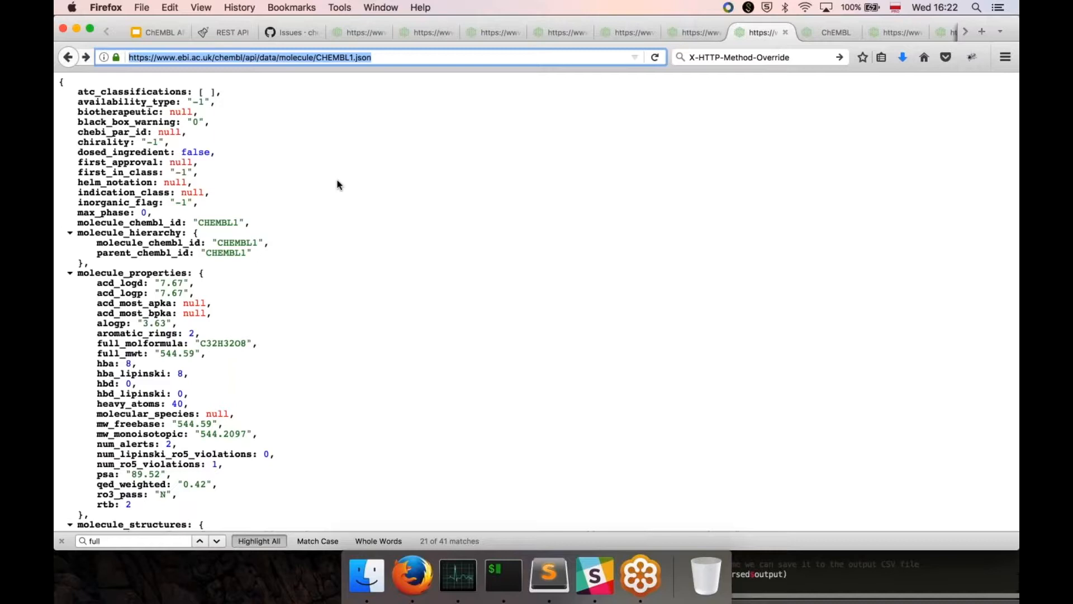
Bring up the window list to return from the CHEMBL1 JSON record to the slides.
right_click(593, 574)
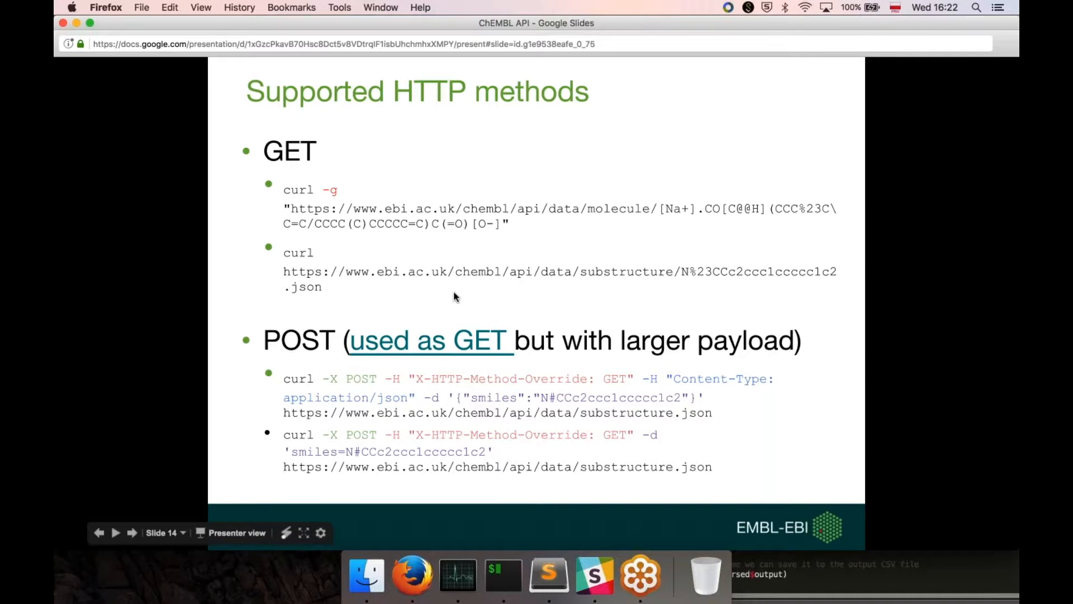
mouse_move(465, 226)
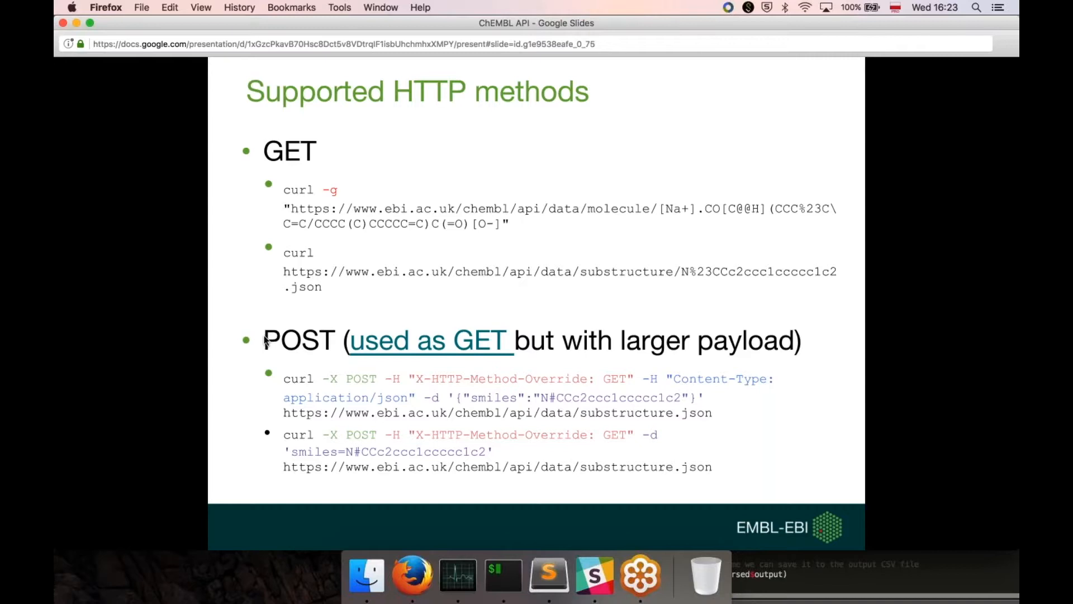
mouse_move(316, 378)
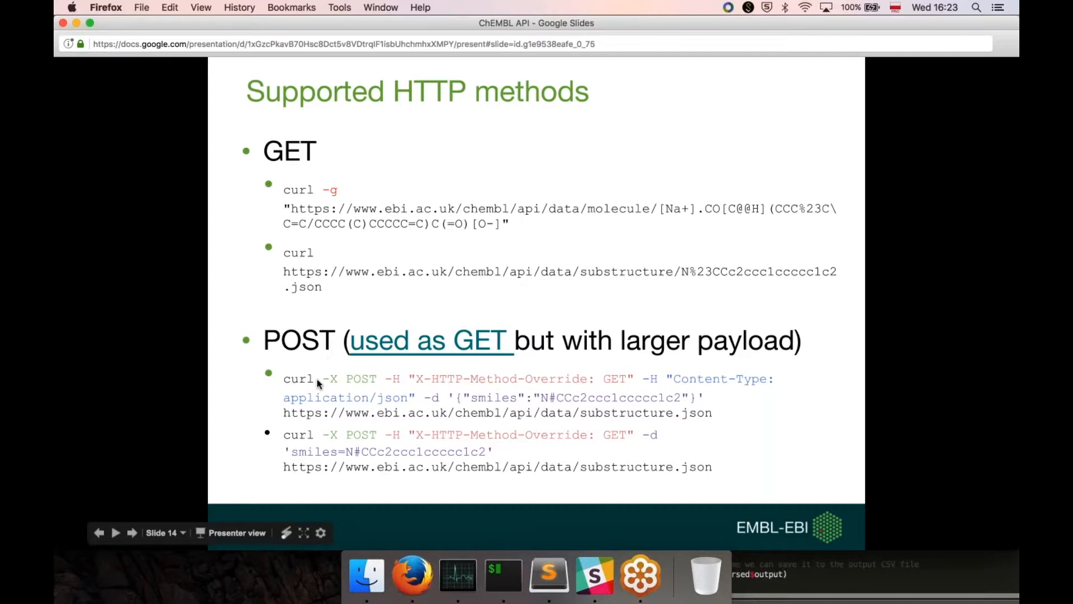
mouse_move(361, 380)
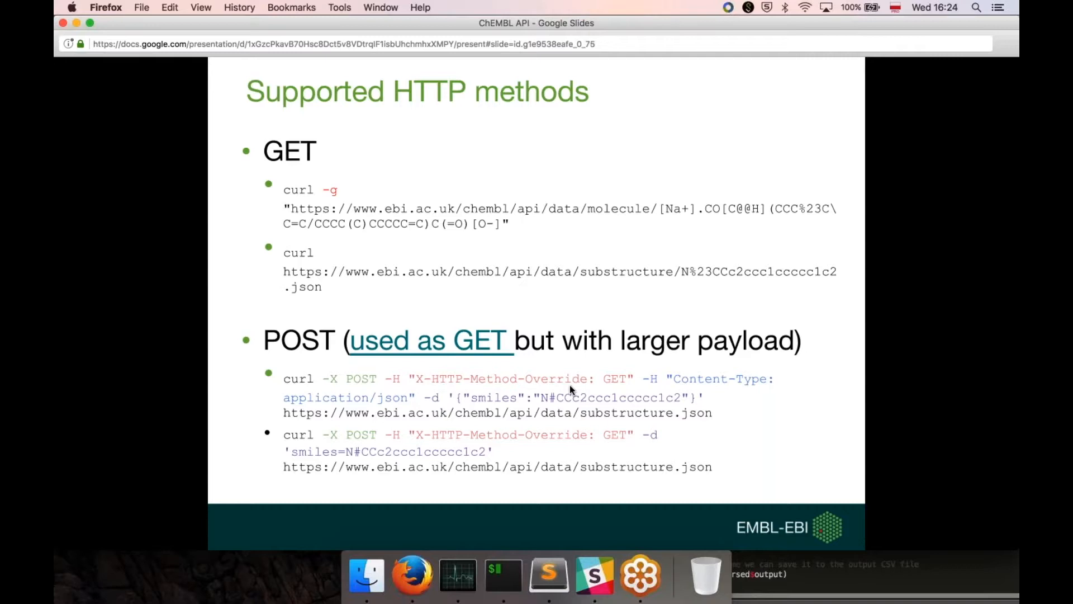
mouse_move(628, 379)
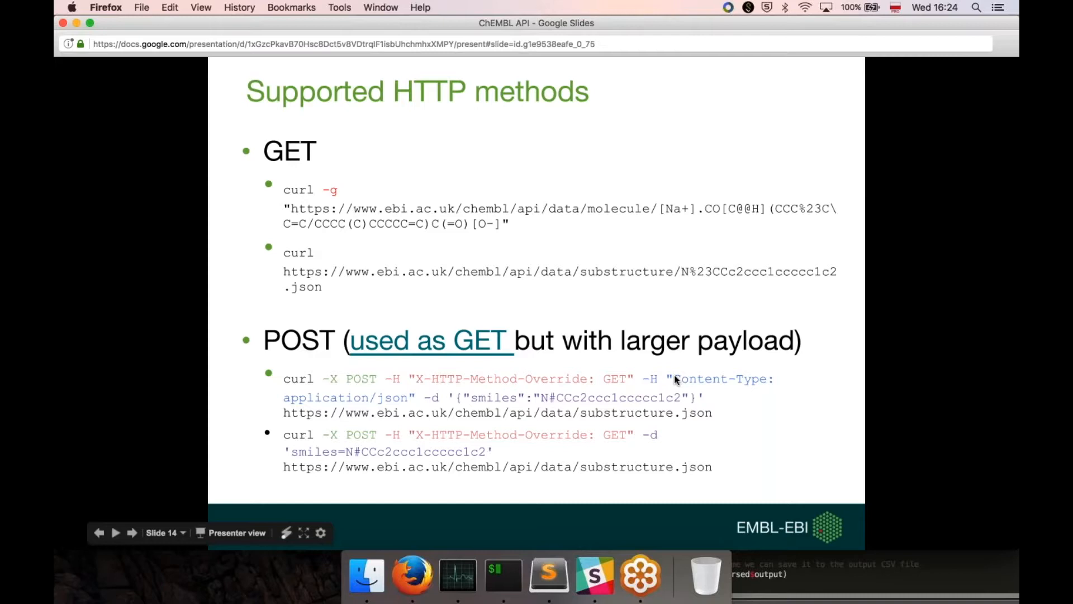
mouse_move(755, 416)
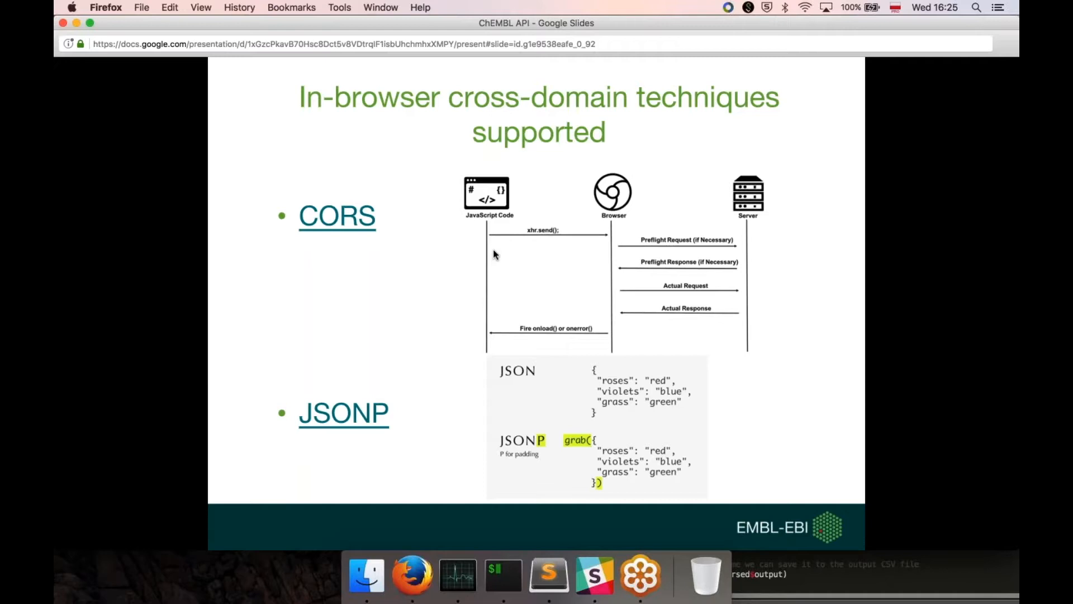
key(right)
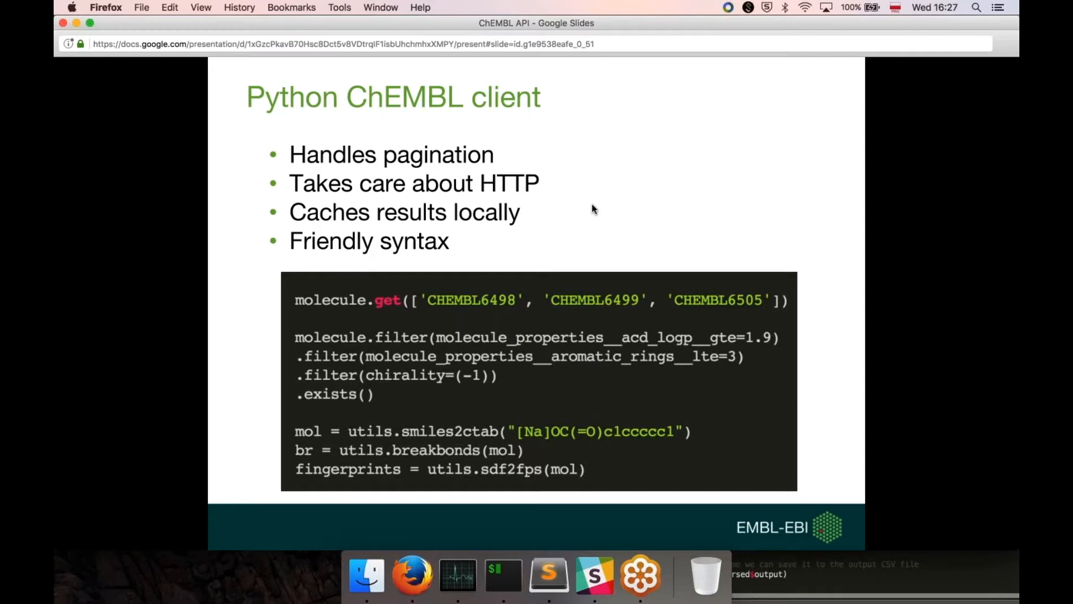
mouse_move(642, 208)
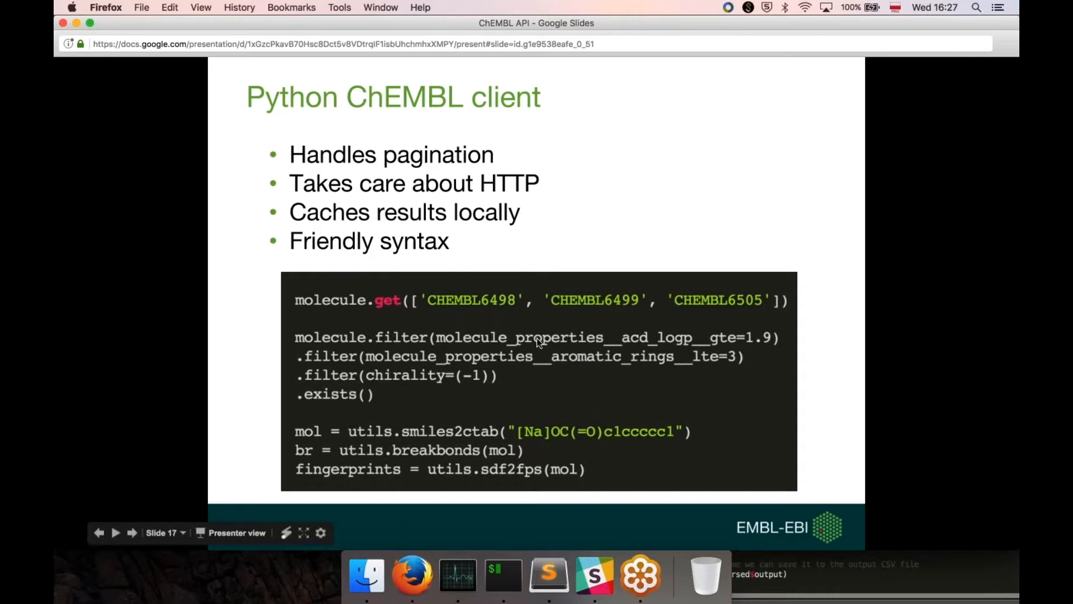
mouse_move(674, 331)
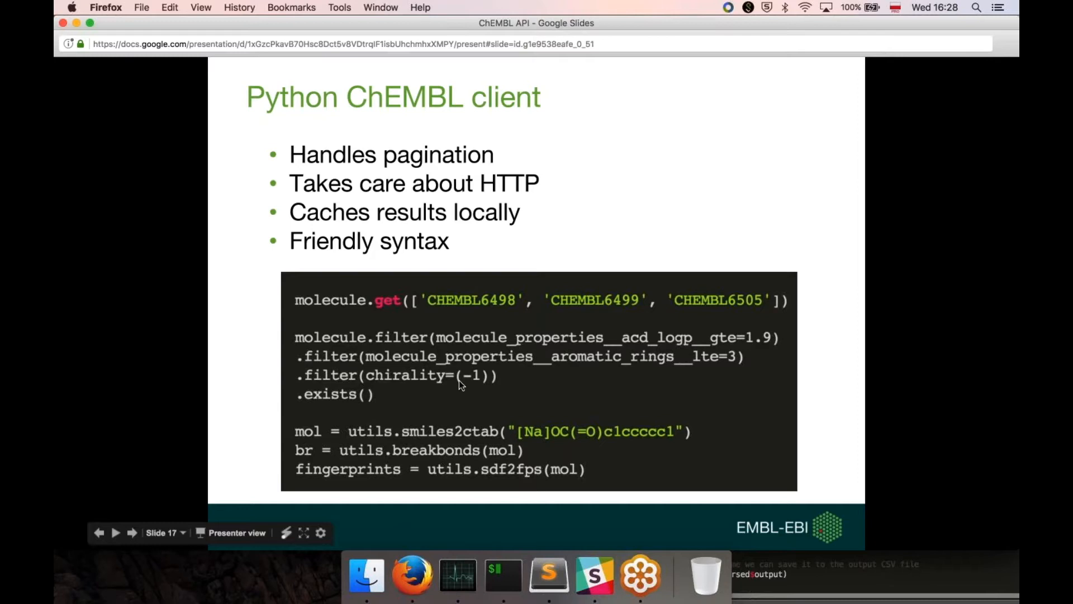
mouse_move(445, 437)
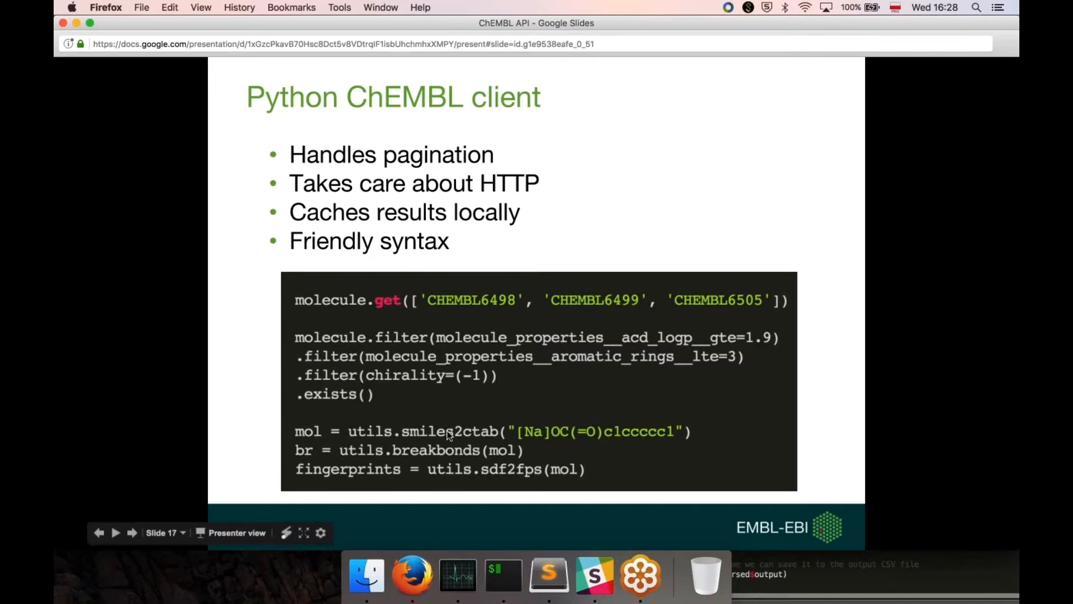
mouse_move(456, 431)
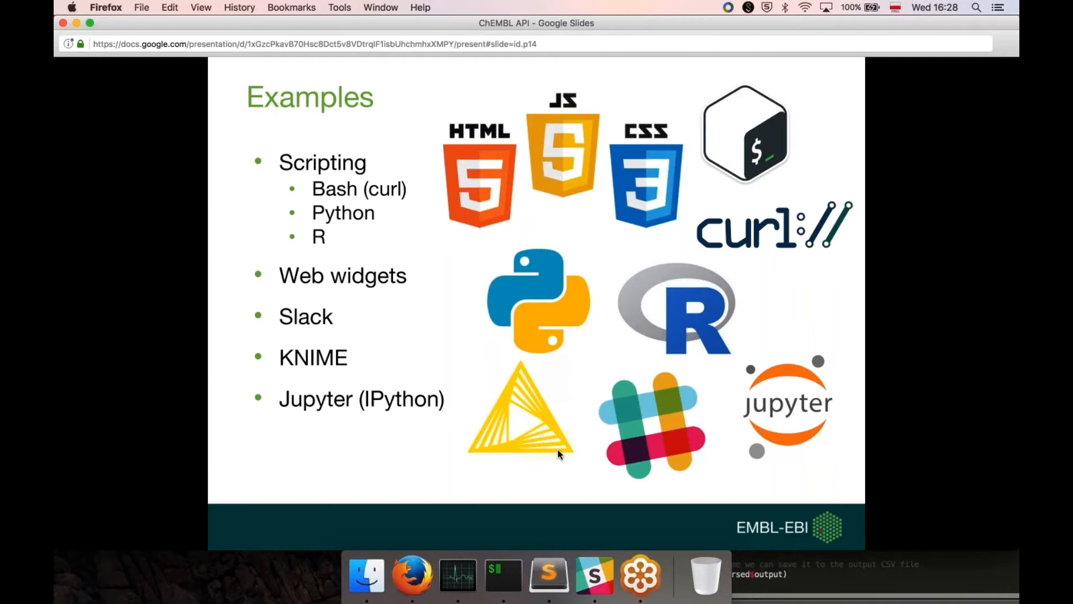
Advance the deck to the Bash/Python/R scripts slide describing the molecule-to-target CSV task.
key(right)
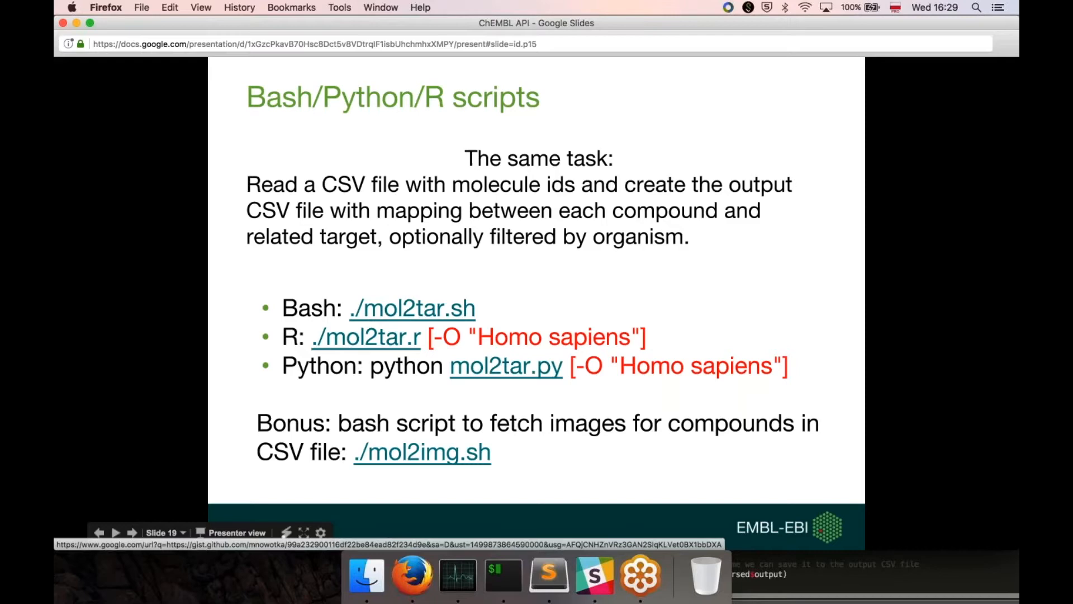
Browse the mol2tar shell, R and Python gists on GitHub Gist.
click(412, 308)
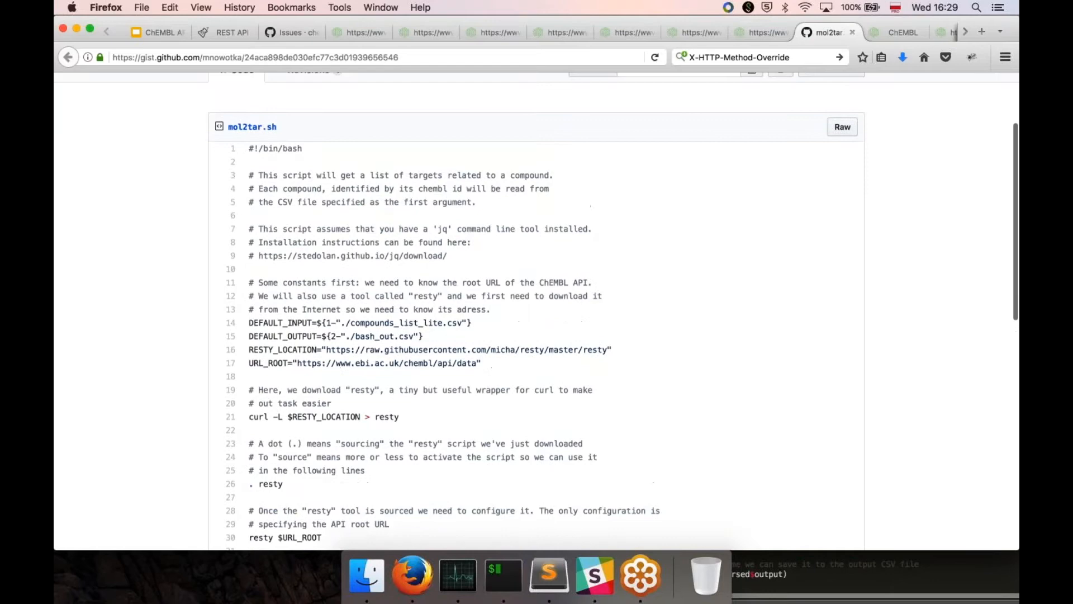
scroll(down, 3)
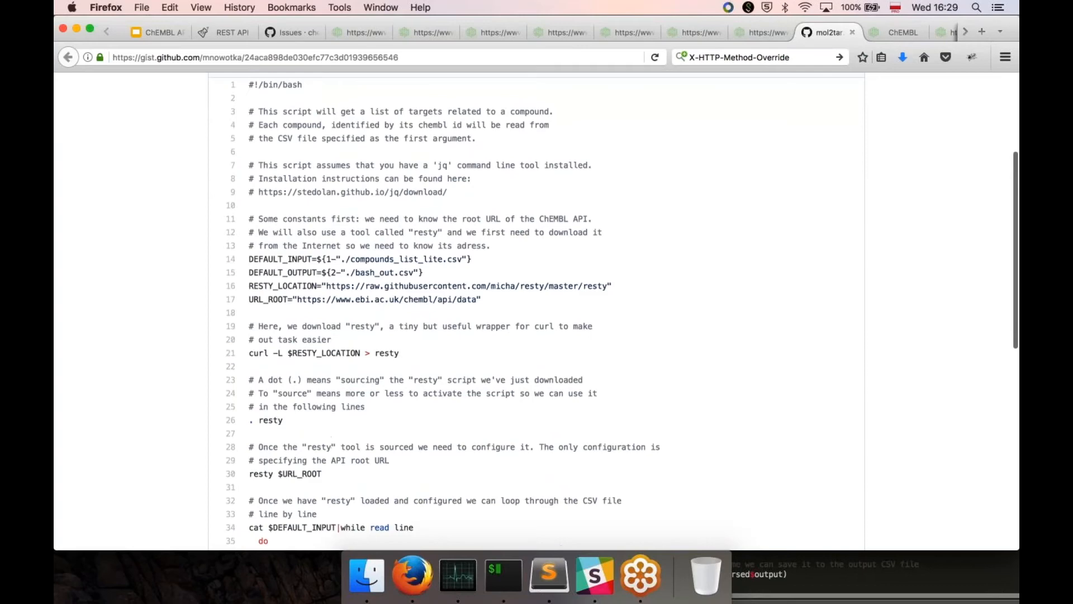
scroll(down, 3)
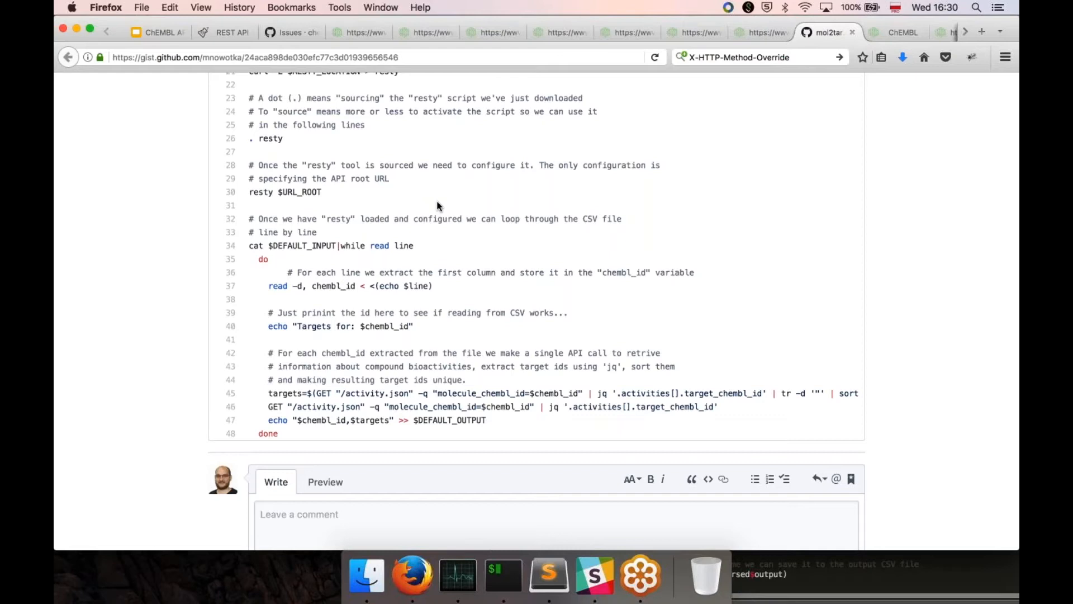
Show the mol2img.sh gist that loops over ChEMBL ids to download compound images.
double_click(554, 407)
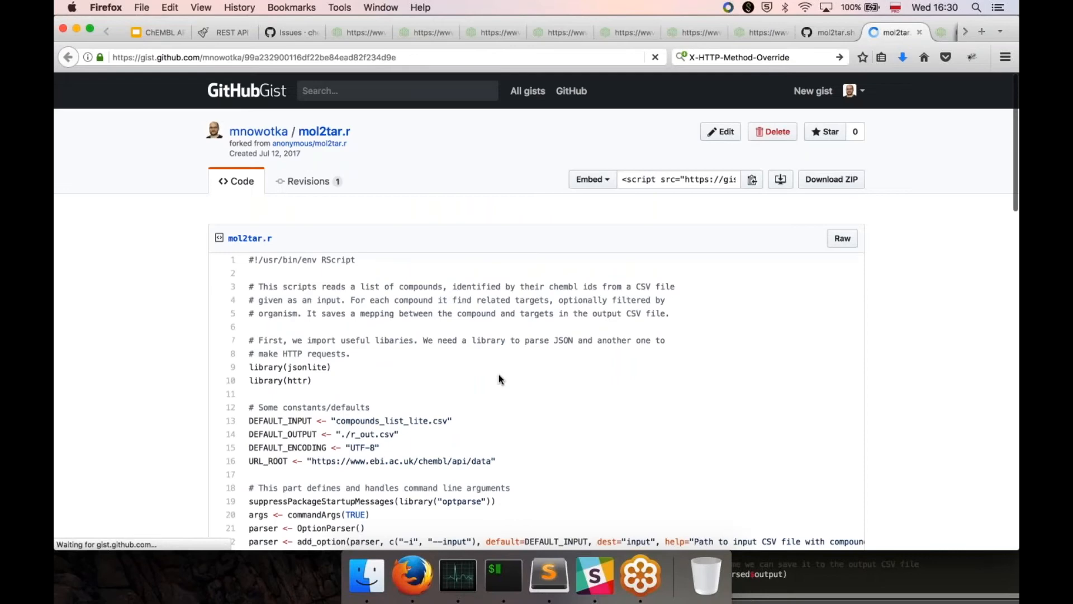
scroll(down, 3)
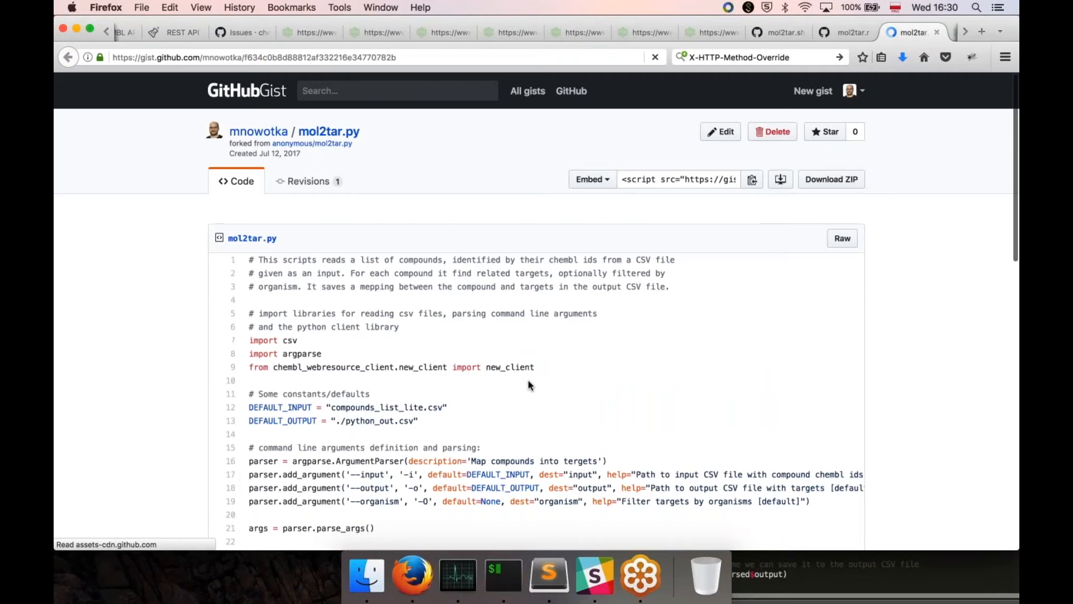
scroll(down, 3)
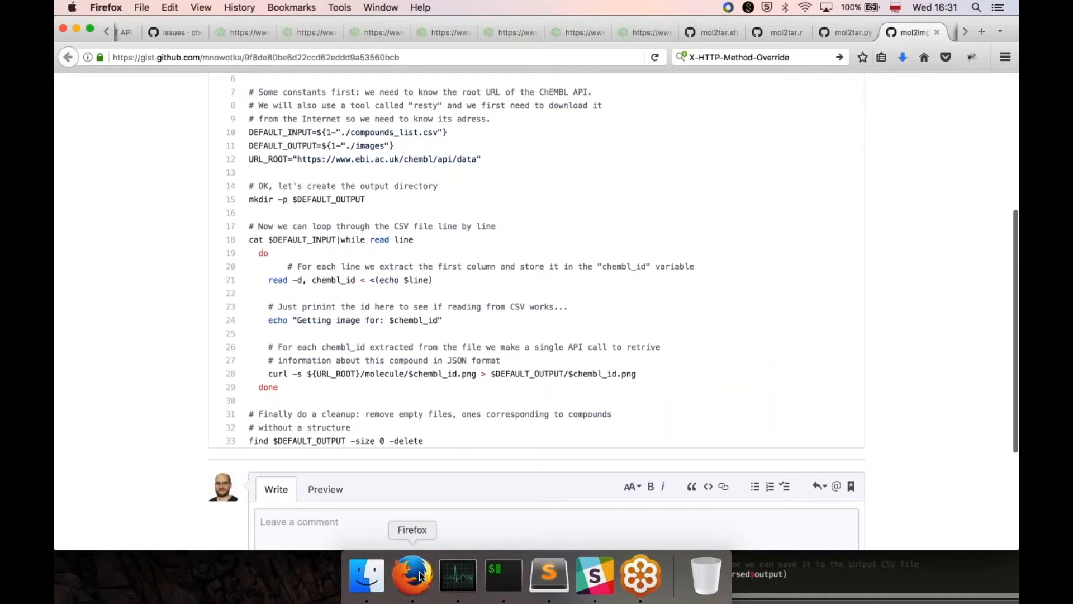
Return to the slides window and follow the link to the CHEMBL25 aspirin report card.
right_click(411, 574)
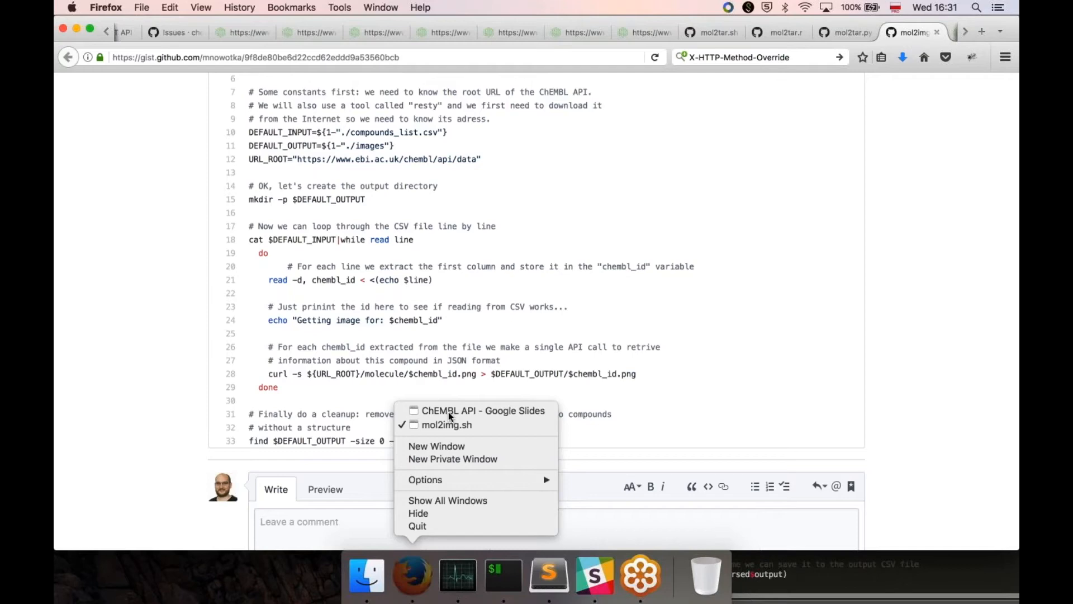
click(483, 410)
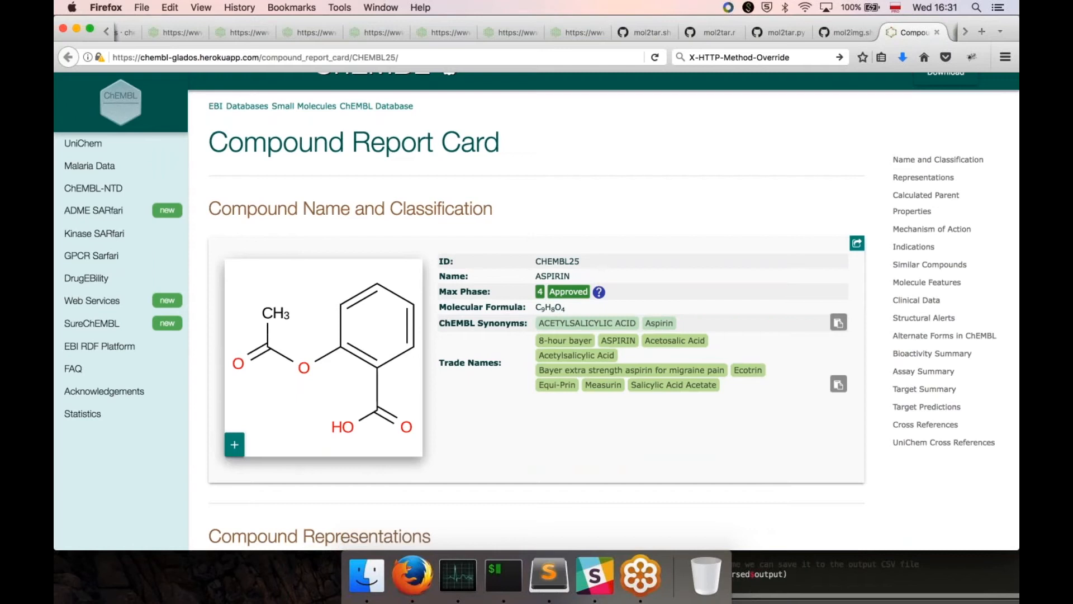
mouse_move(477, 446)
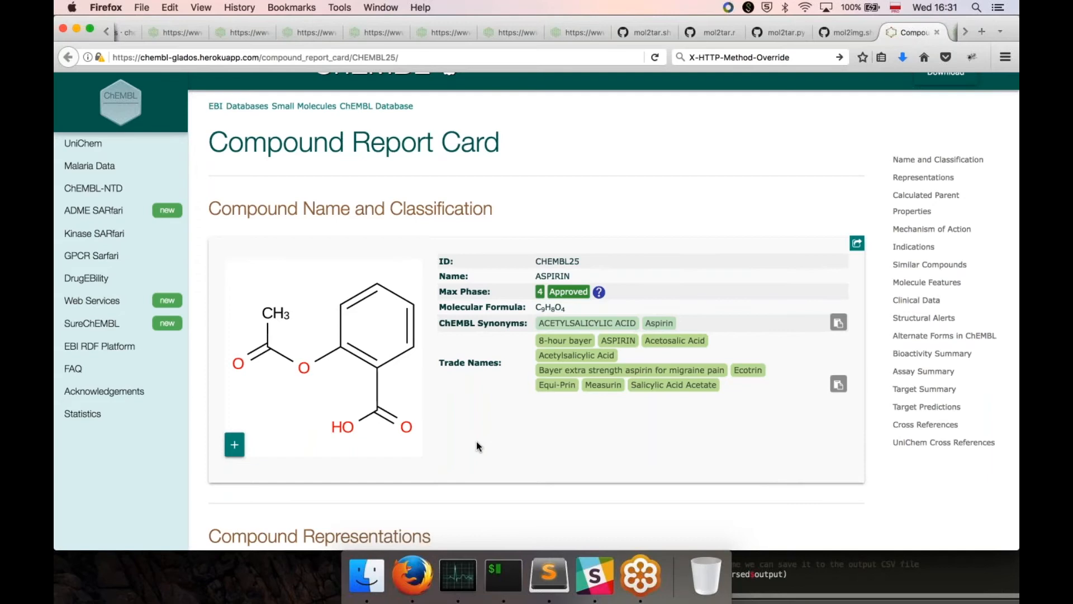
Show the JSFiddle image demo and the Vivus animated SVG structure fiddle.
click(856, 242)
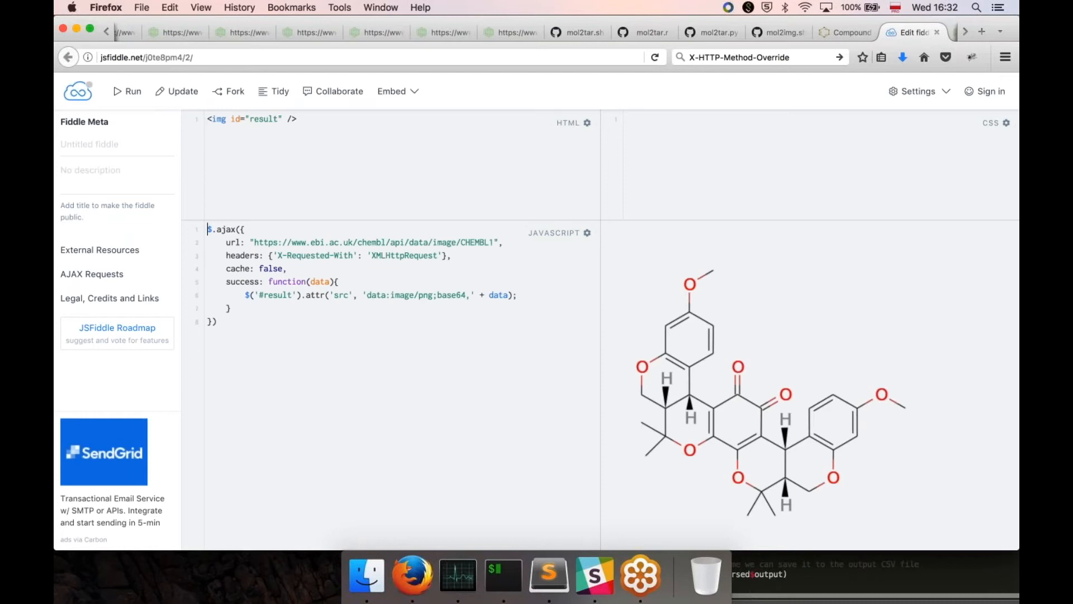
right_click(412, 574)
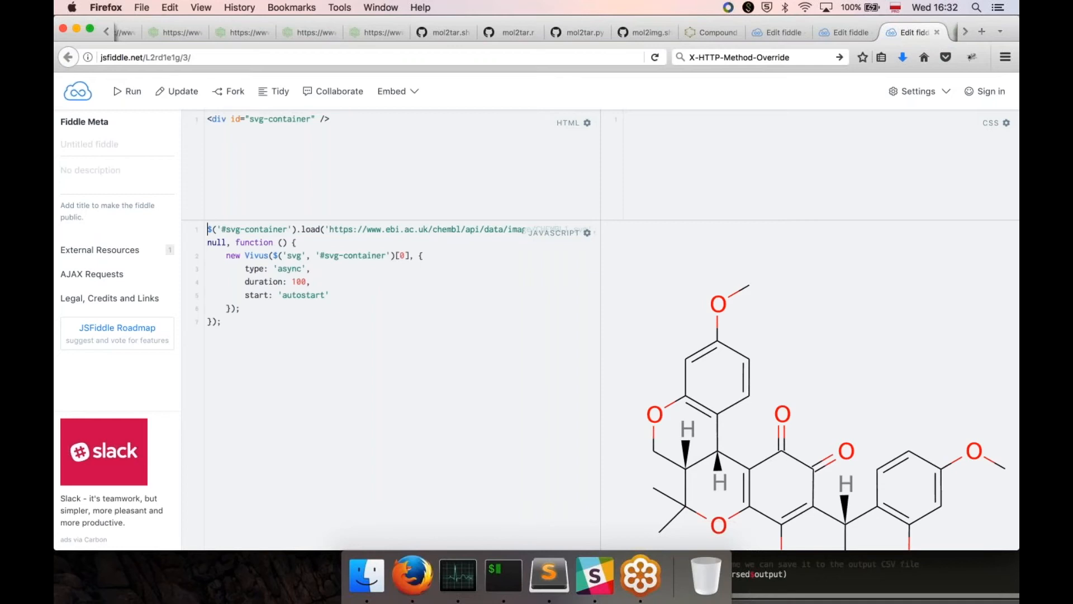
right_click(412, 574)
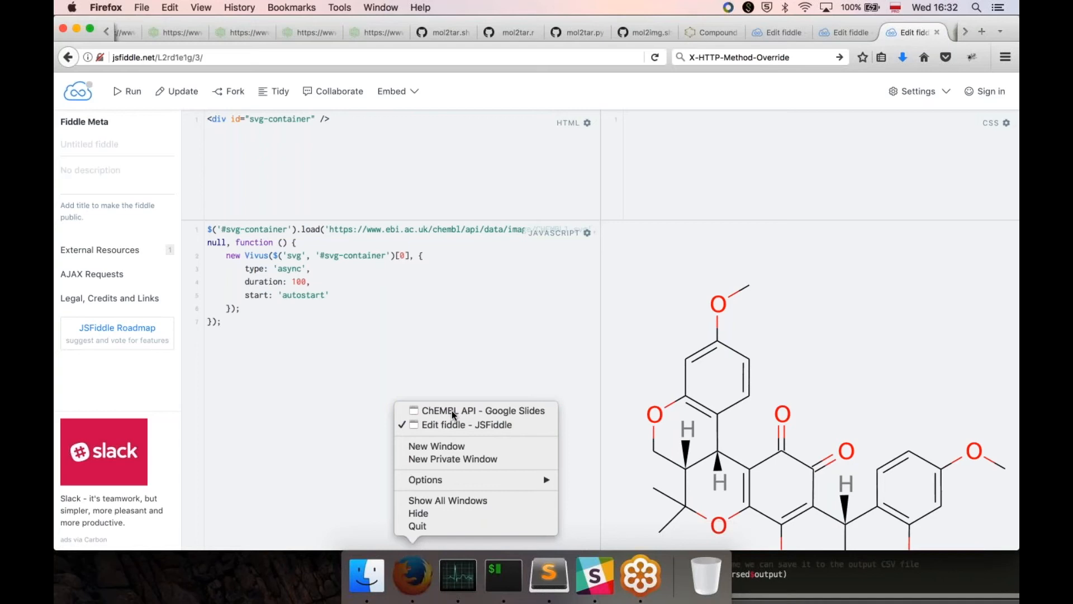
Present the Slack bot slide, then switch to Slack's #chembl_play channel.
click(480, 411)
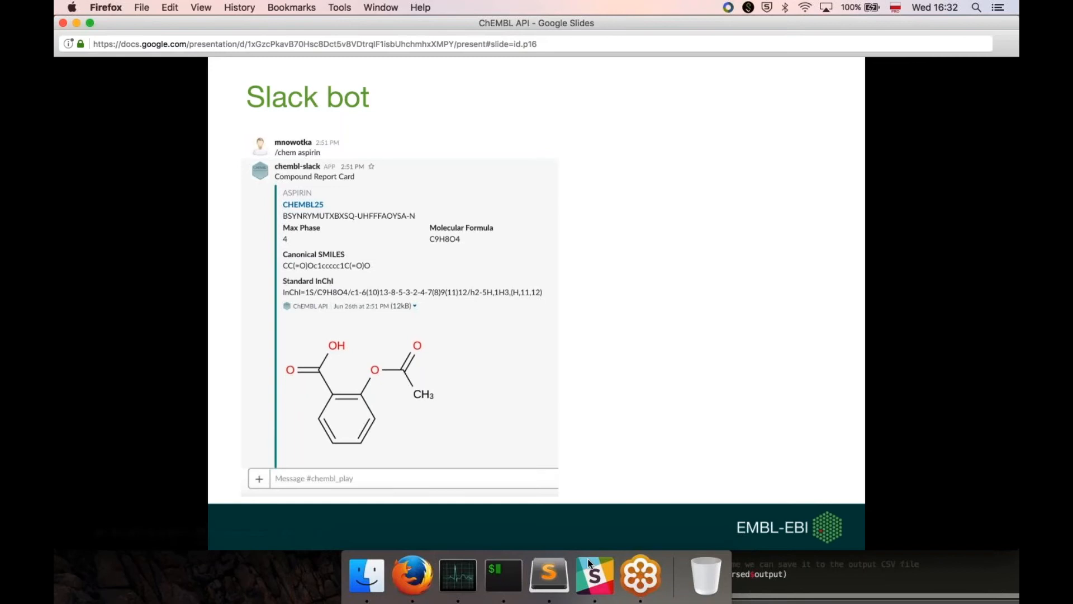
click(593, 573)
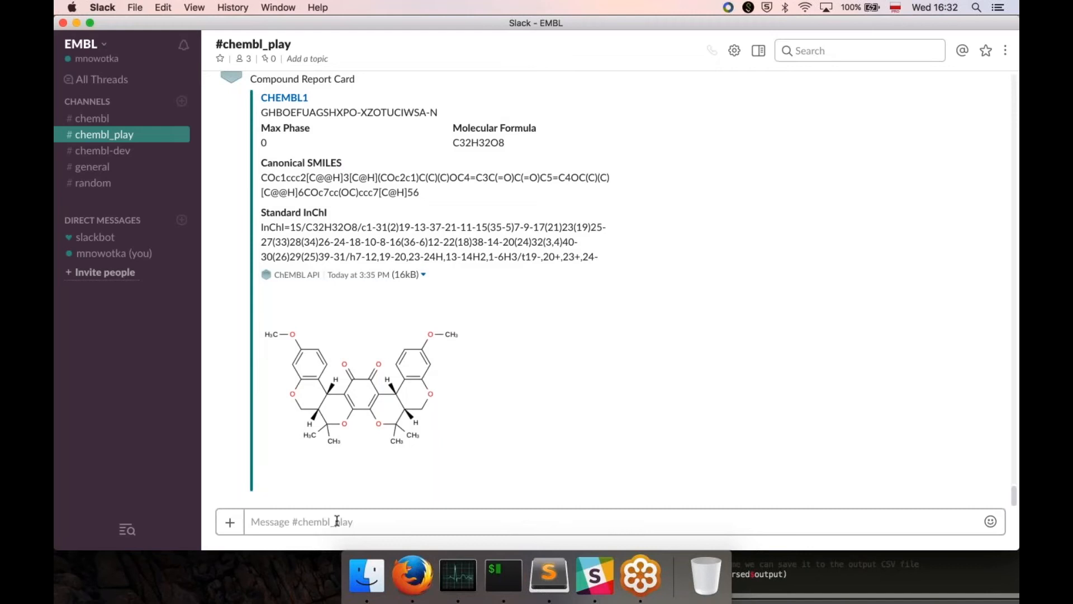
Ask the chemistry bot '/chem aspirin' to get the CHEMBL25 report card in #chembl_play.
text(/chem)
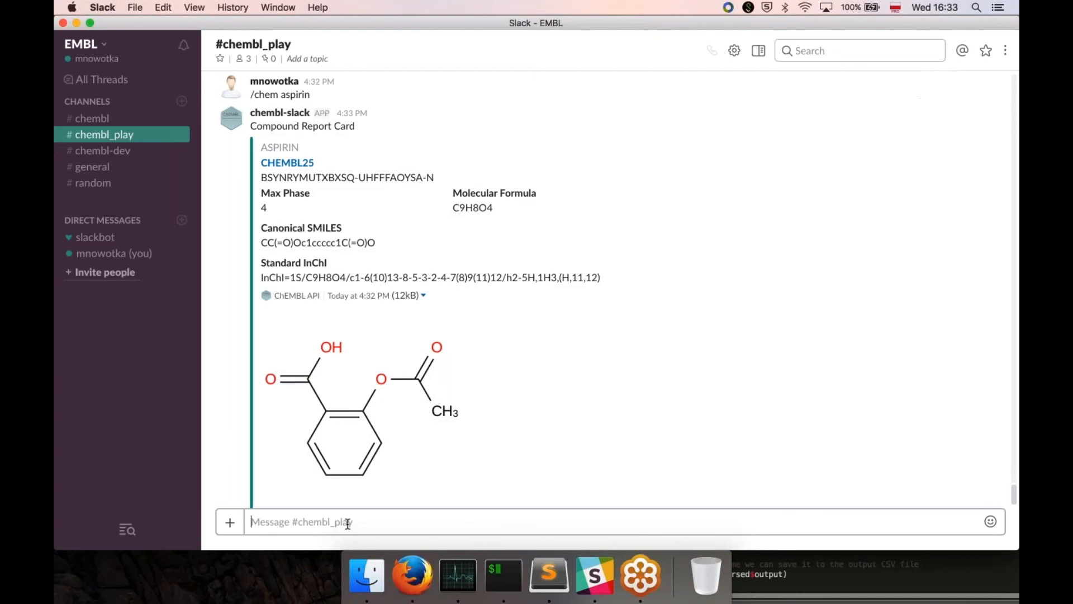
text(/chem)
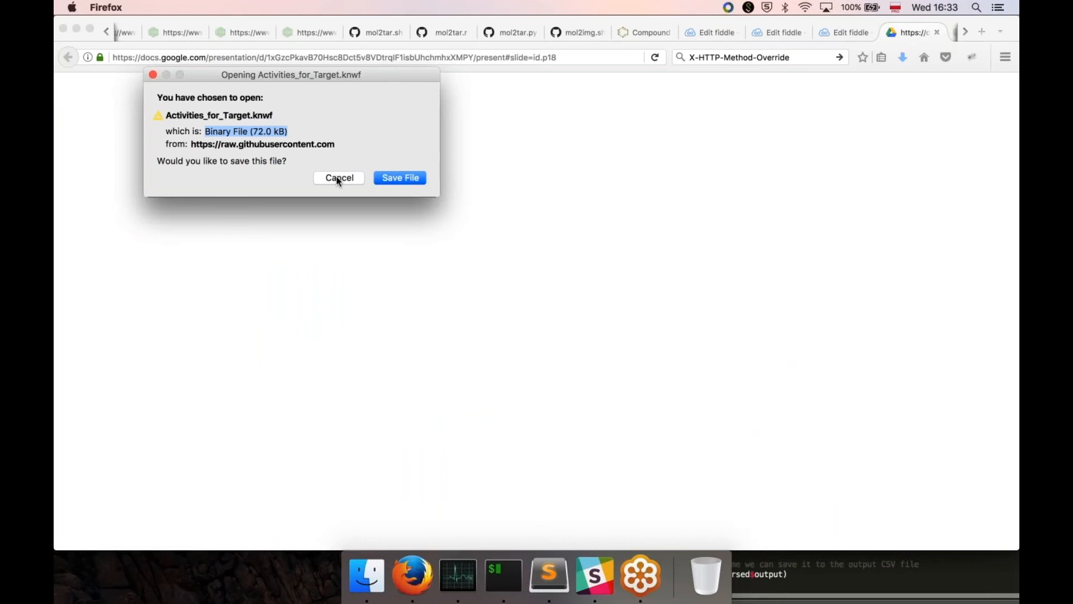
Cancel the Activities_for_Target.knwf download and show the 09_myChEMBL_web_services notebook on GitHub.
click(593, 573)
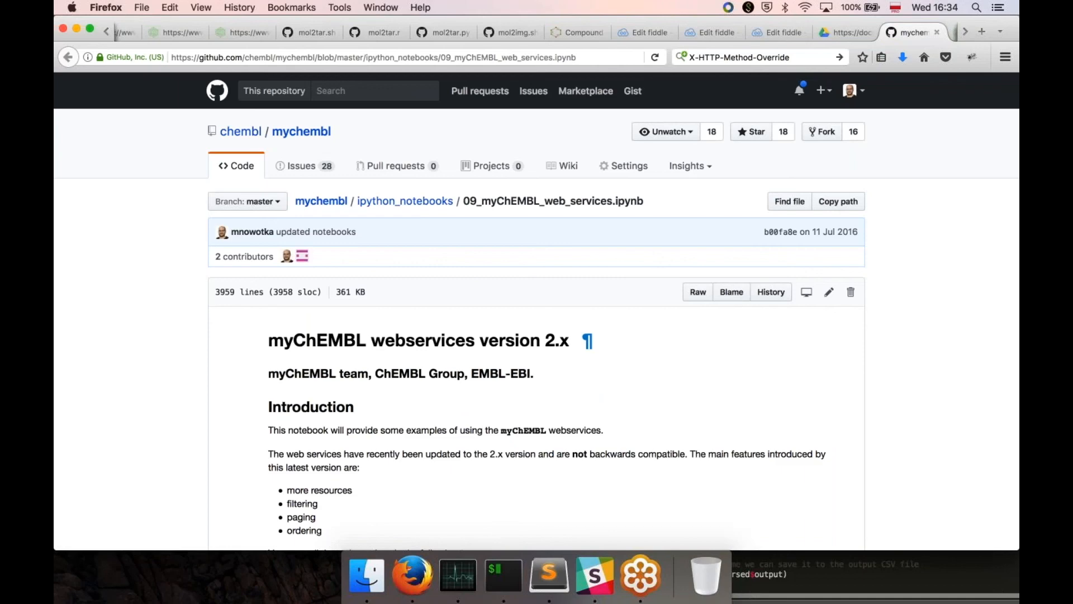
Scroll the notebook's Molecules examples, then end the deck on the 'Next in the series' slide.
scroll(down, 3)
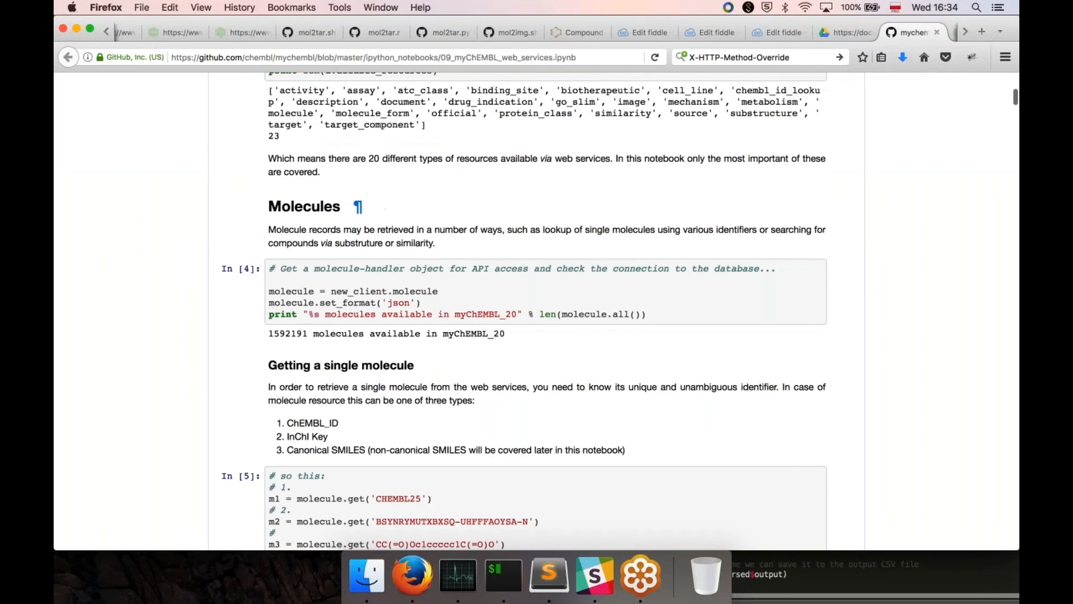
scroll(down, 3)
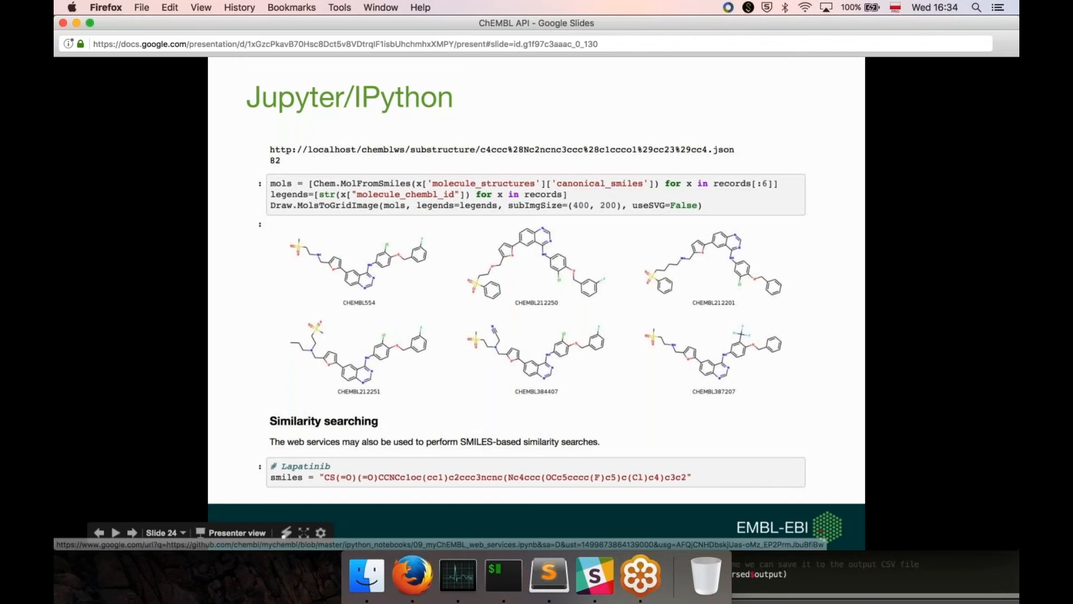
click(132, 532)
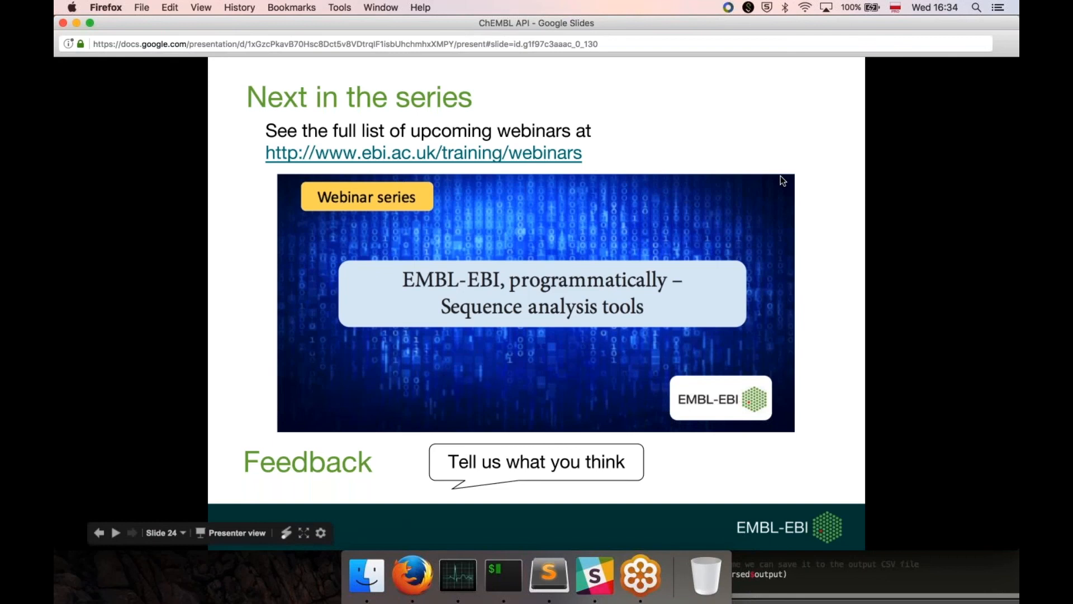